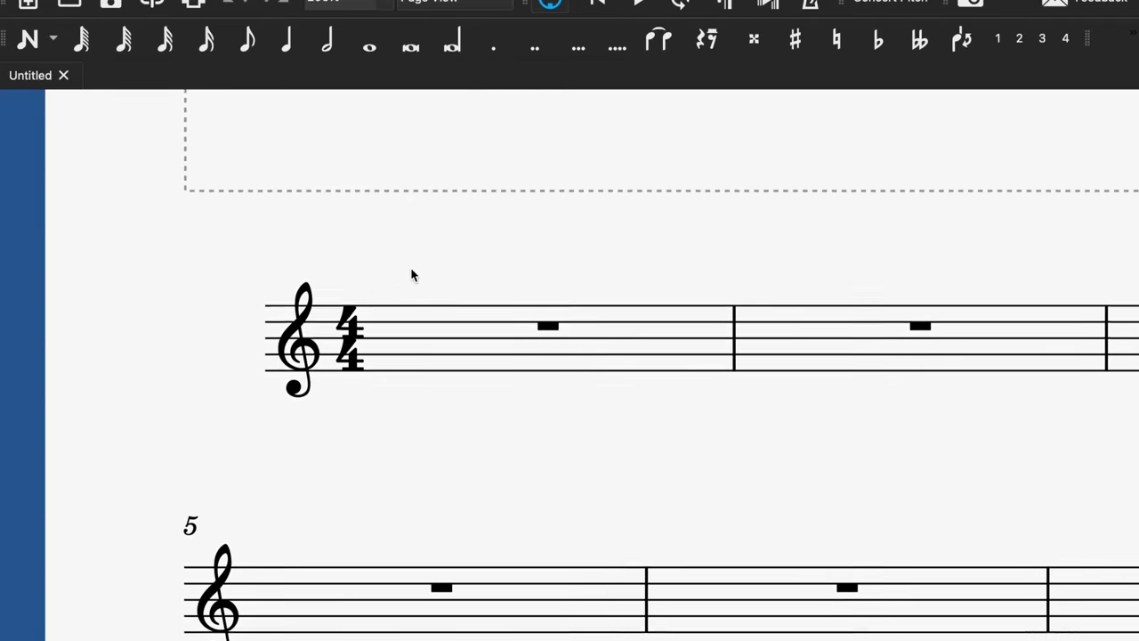
# Place a quarter note at beat 1 of measure 1
pyautogui.click(406, 365)
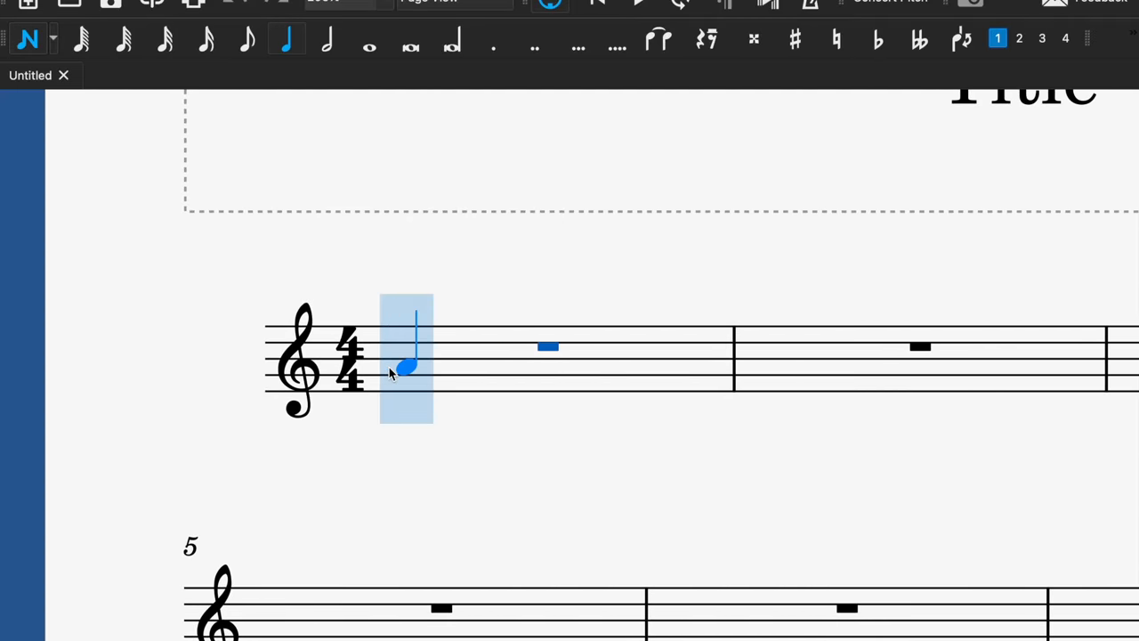
pyautogui.click(207, 39)
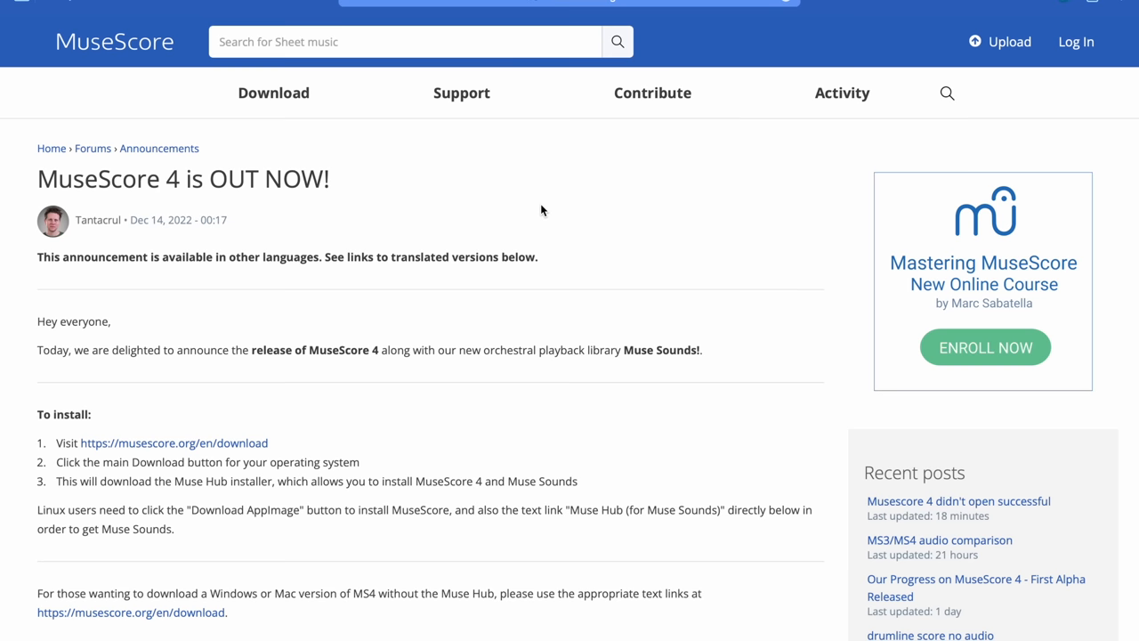
pyautogui.scroll(-3)
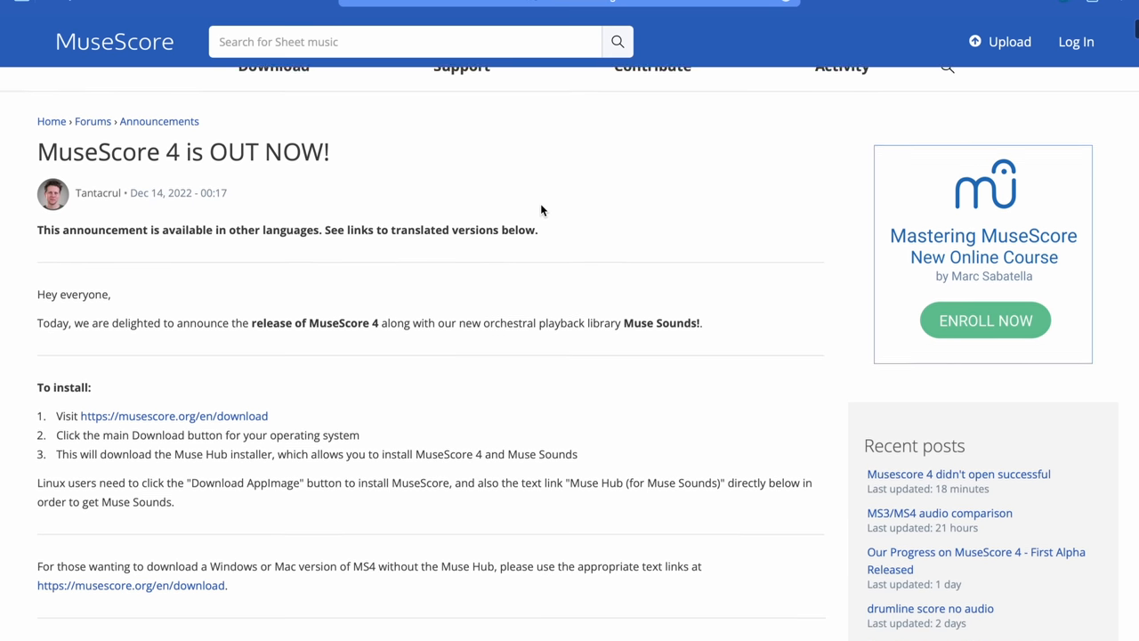
pyautogui.scroll(-3)
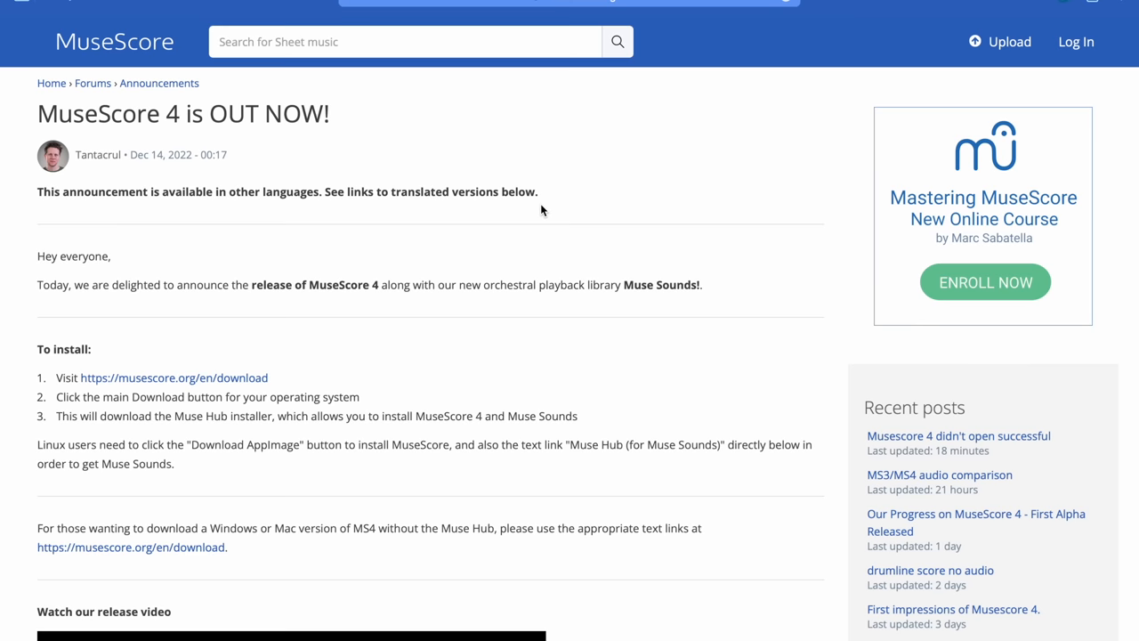
pyautogui.scroll(-3)
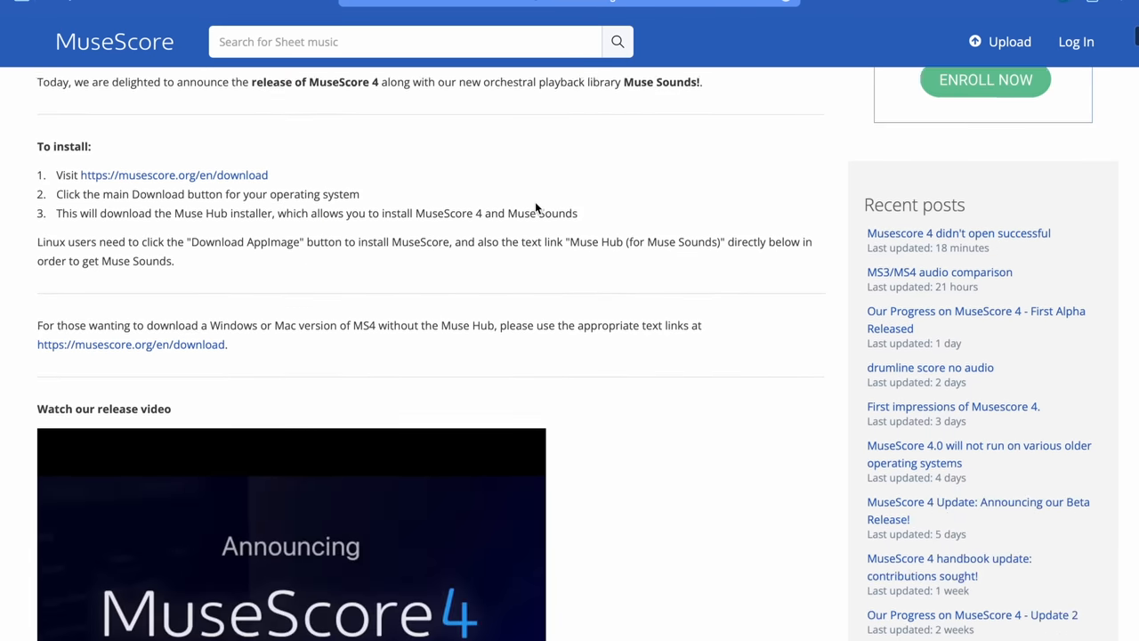
pyautogui.scroll(-3)
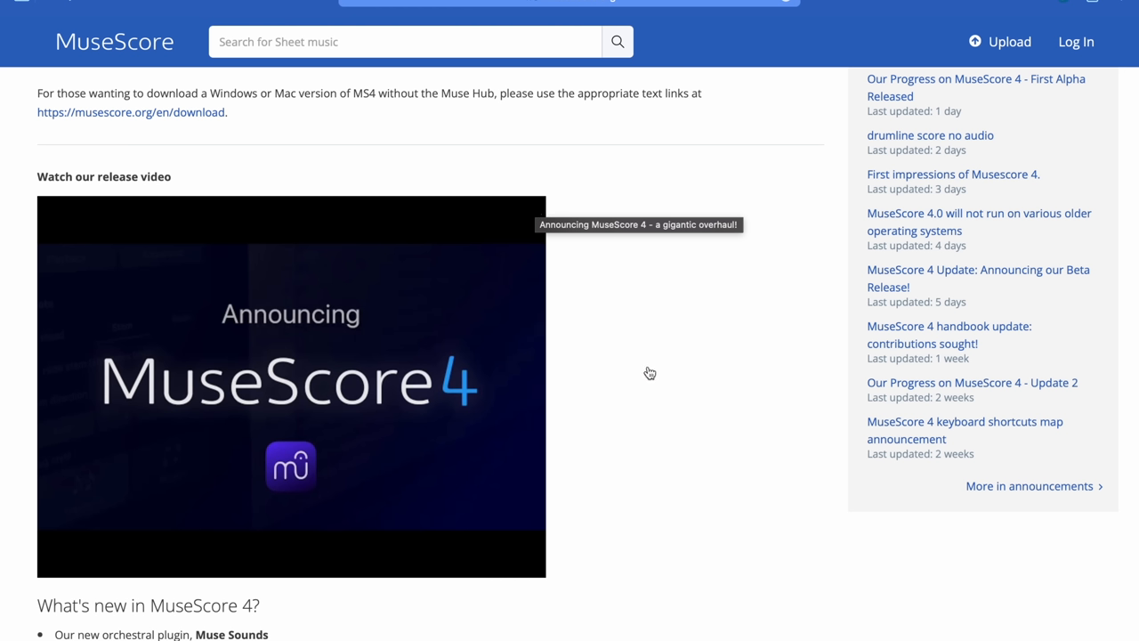
pyautogui.moveTo(678, 412)
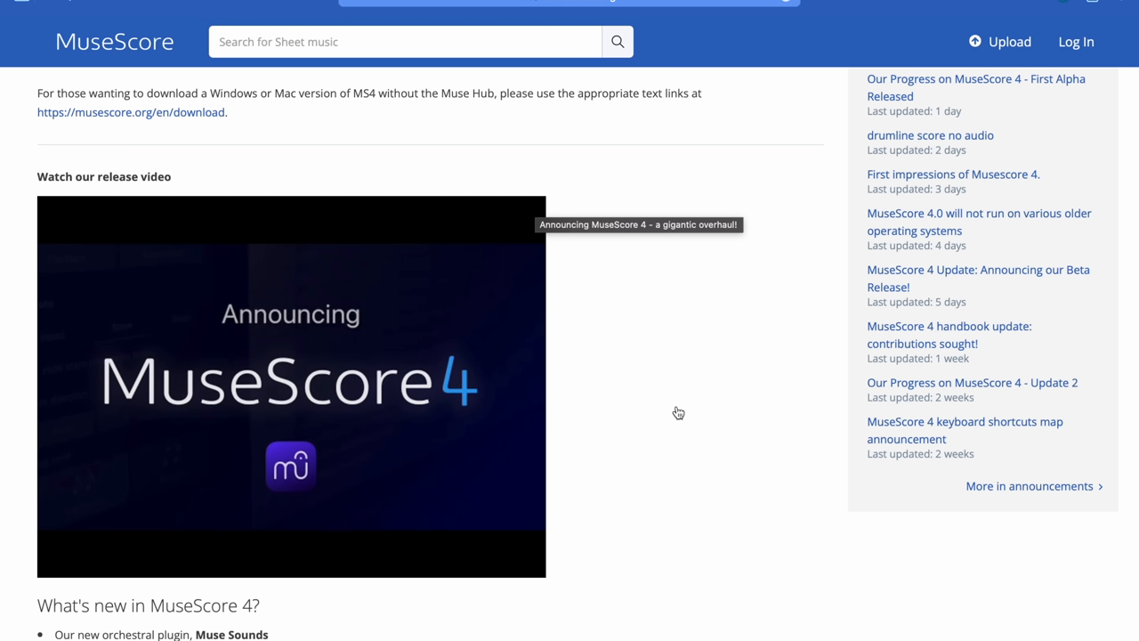
pyautogui.moveTo(679, 425)
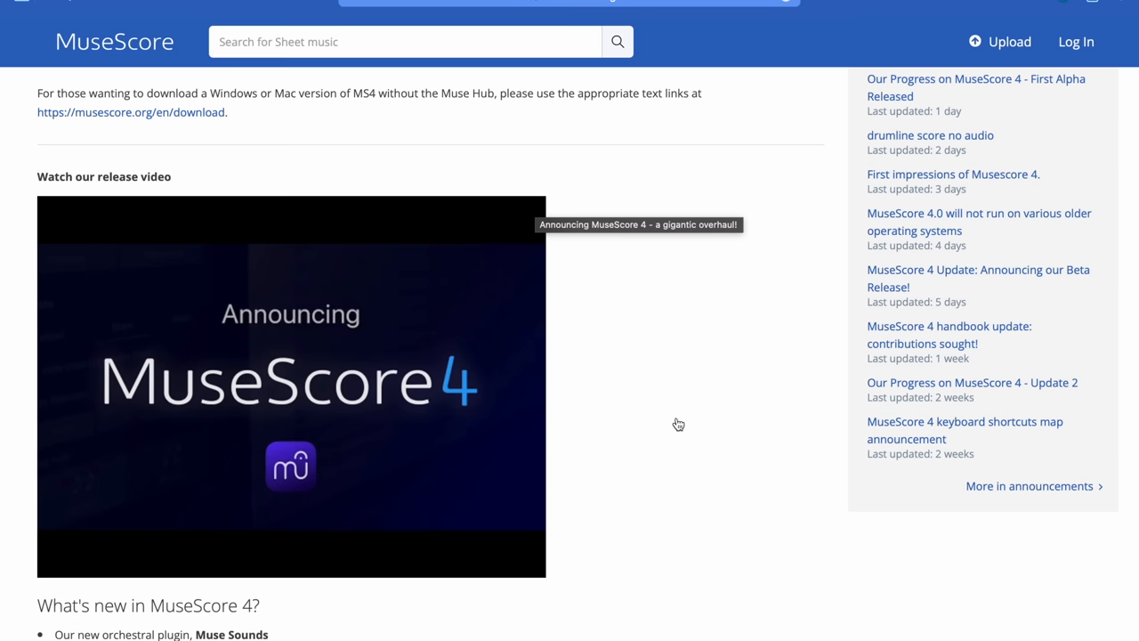
pyautogui.scroll(-3)
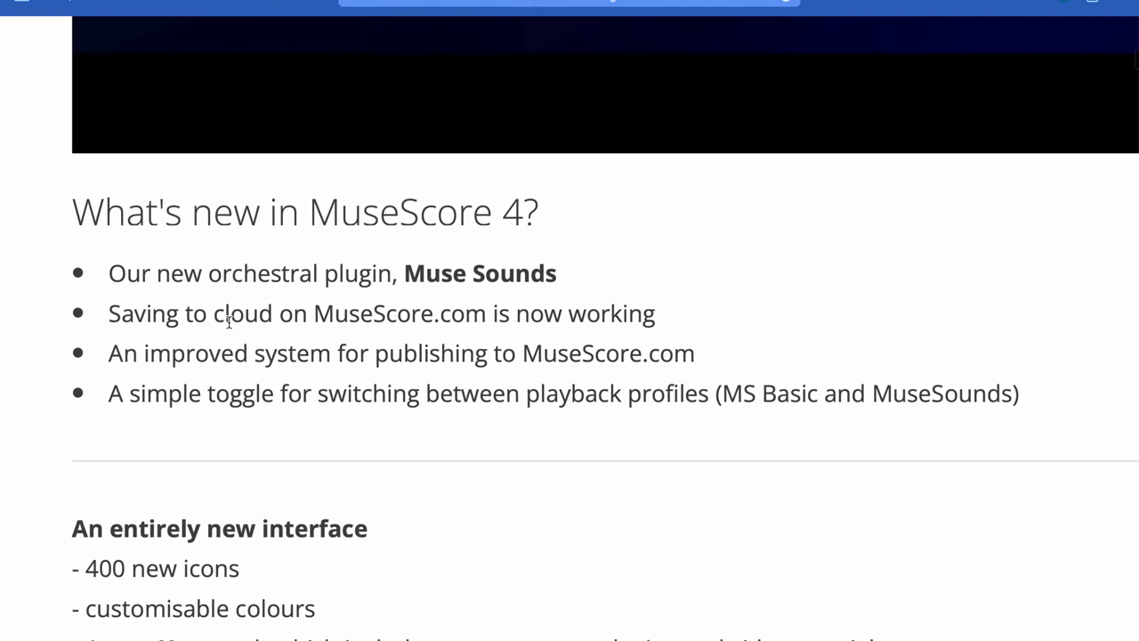
pyautogui.moveTo(287, 304)
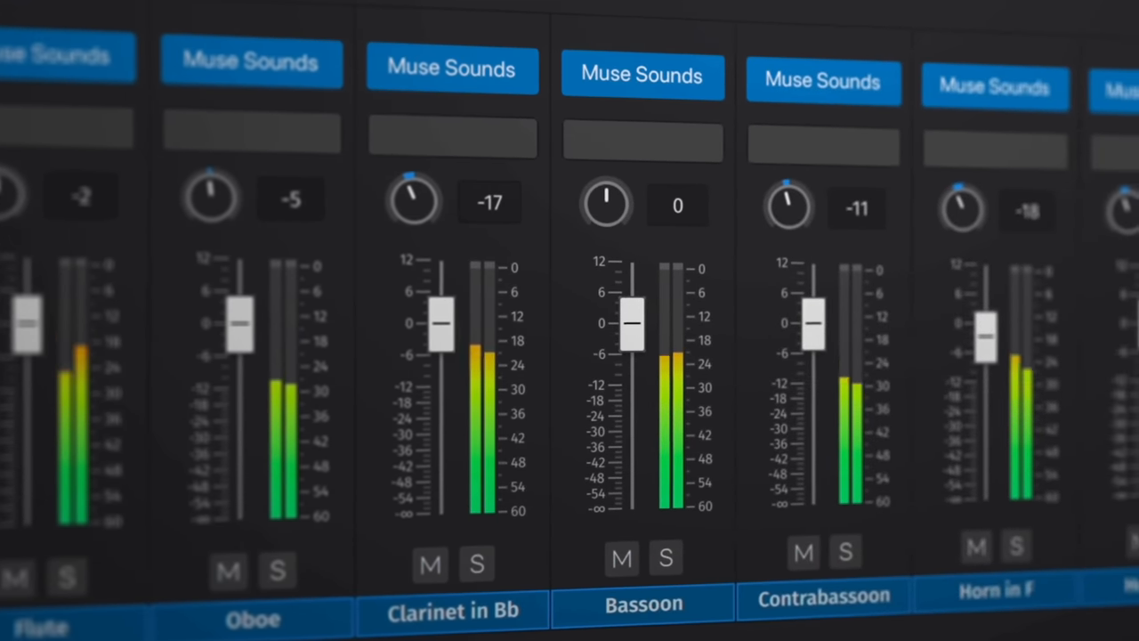
pyautogui.hscroll(3)
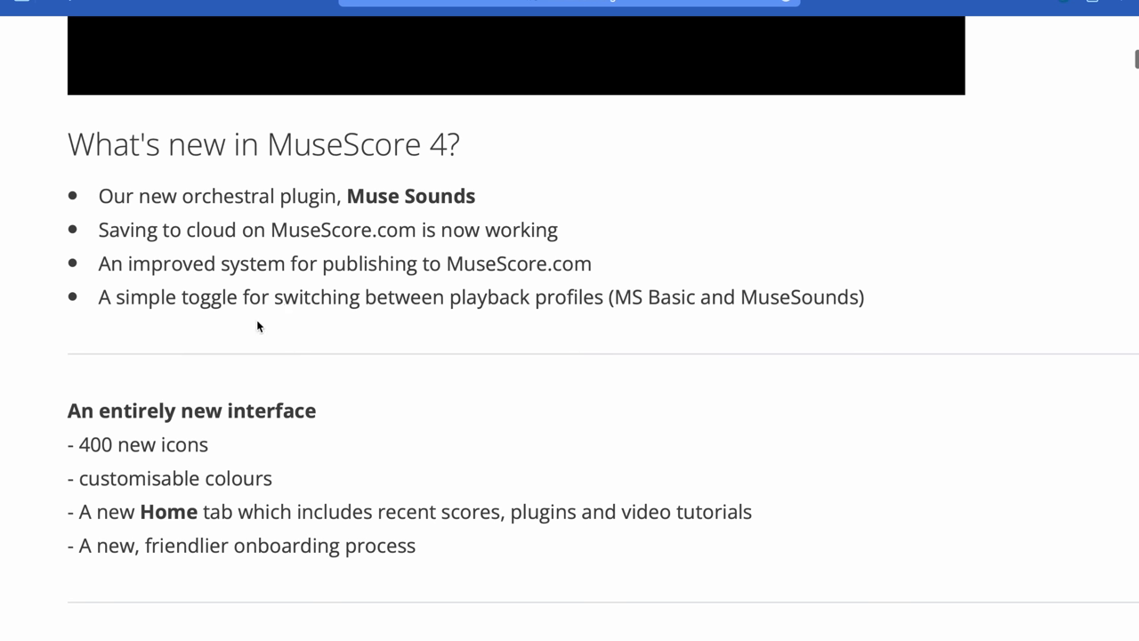
pyautogui.moveTo(187, 346)
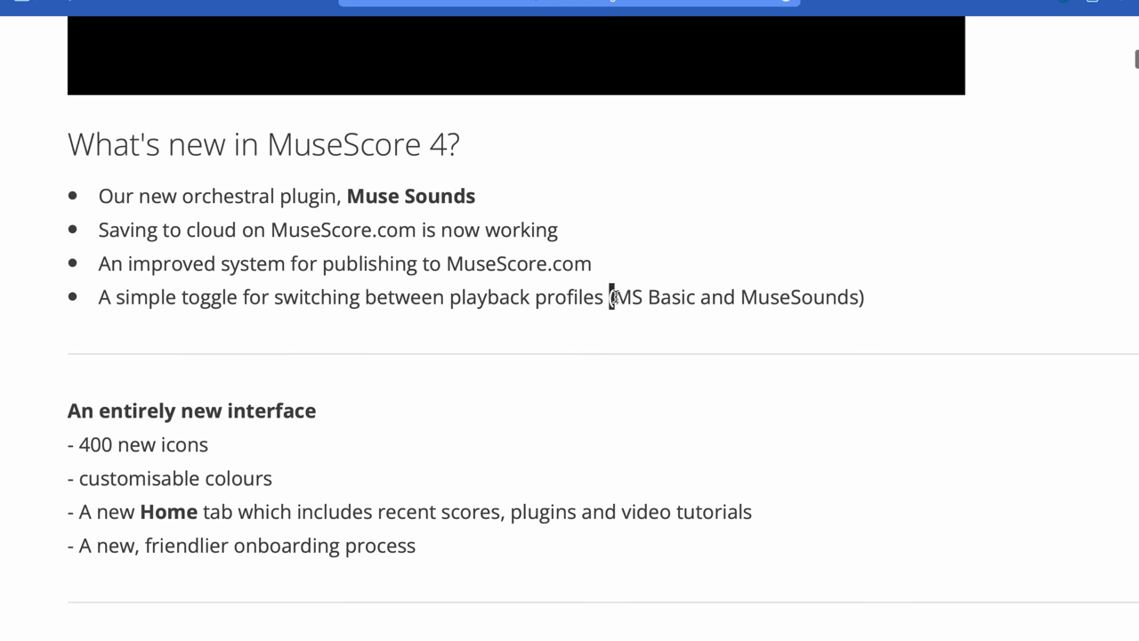
pyautogui.moveTo(755, 373)
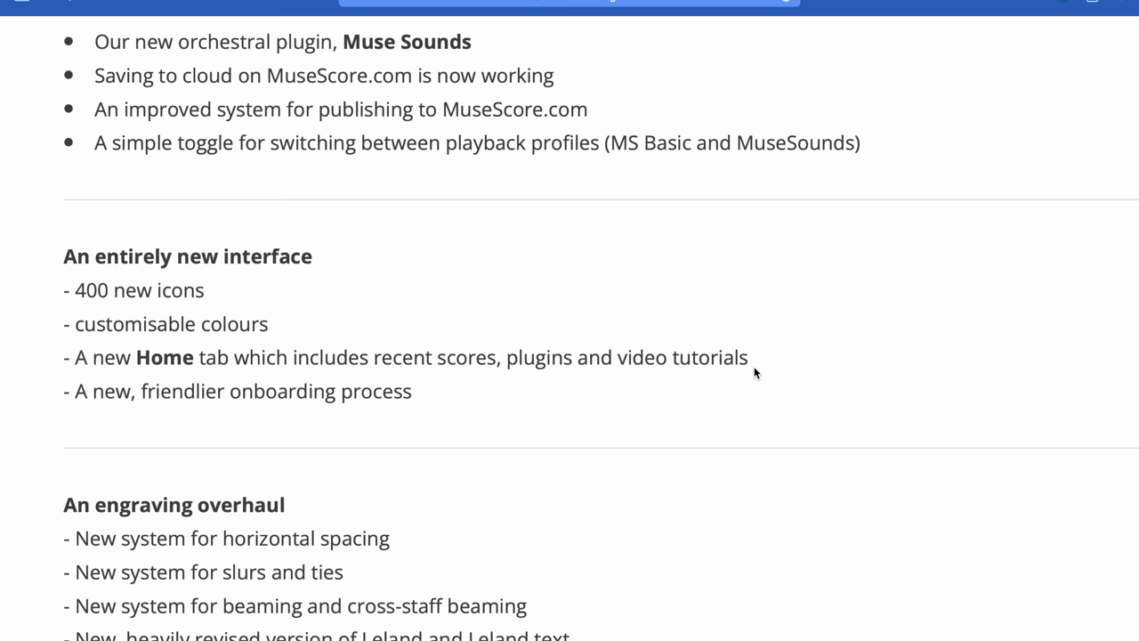
pyautogui.scroll(-3)
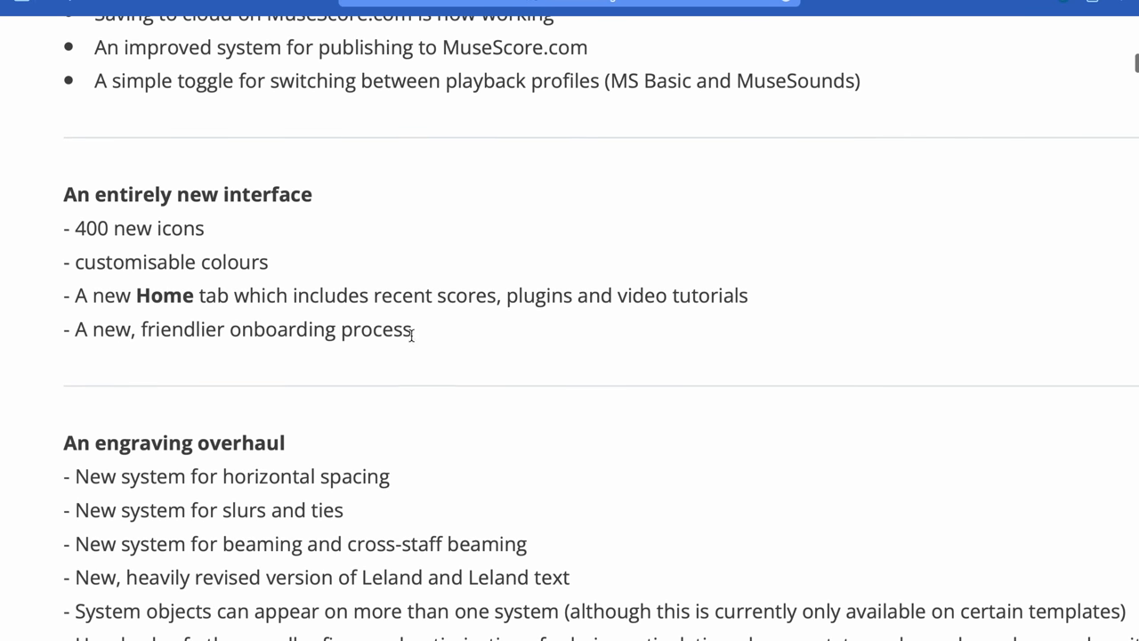
pyautogui.moveTo(296, 376)
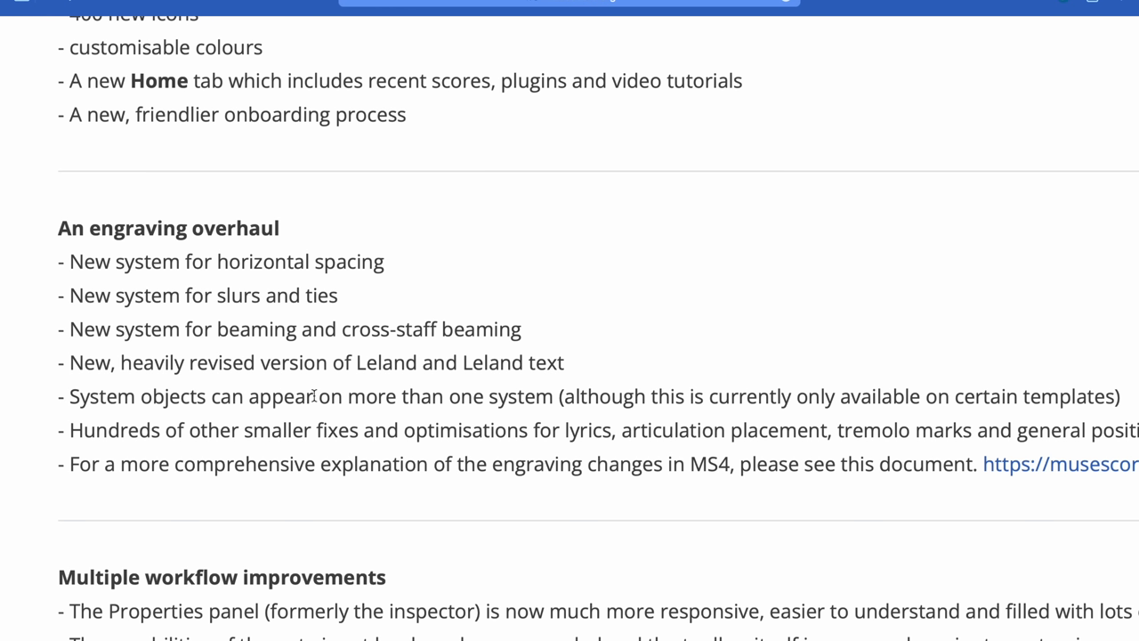
pyautogui.scroll(-3)
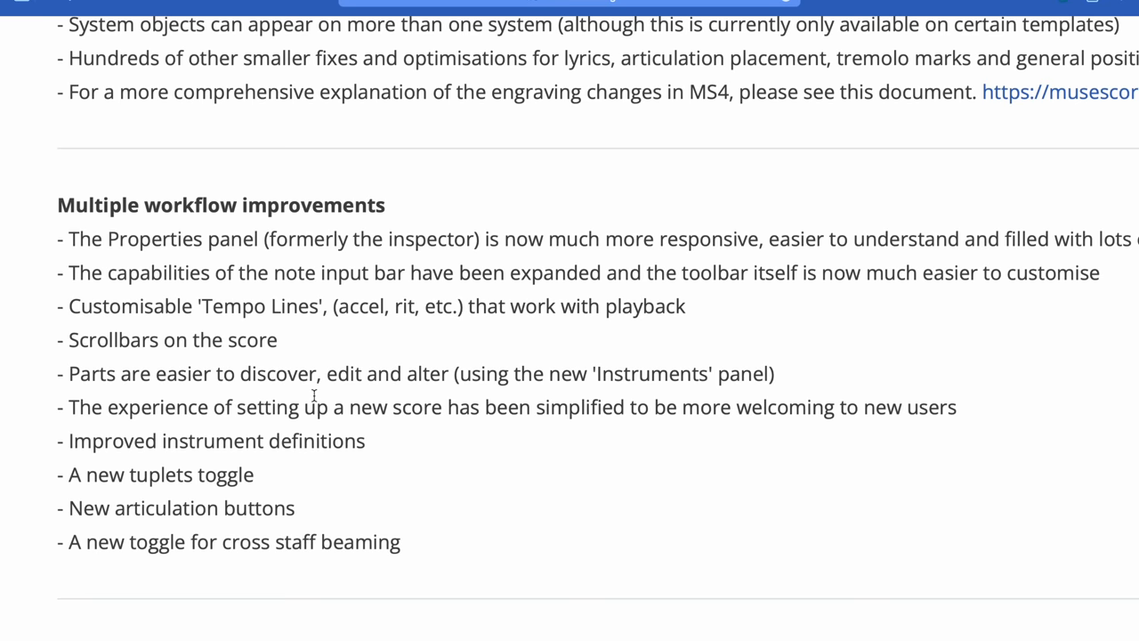
pyautogui.scroll(-3)
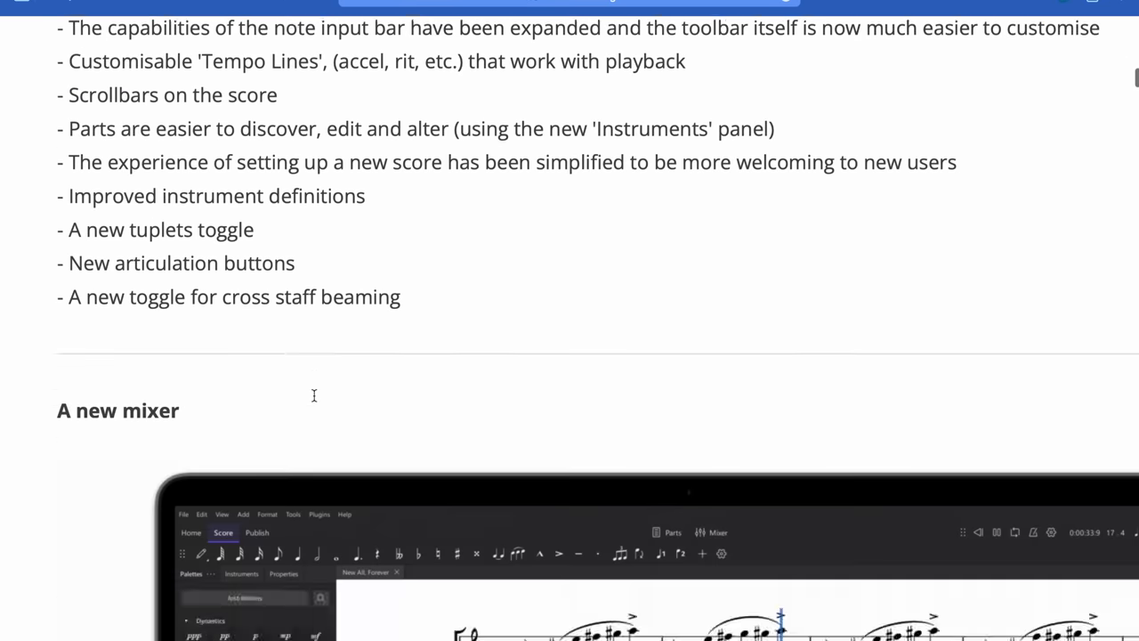
pyautogui.scroll(-3)
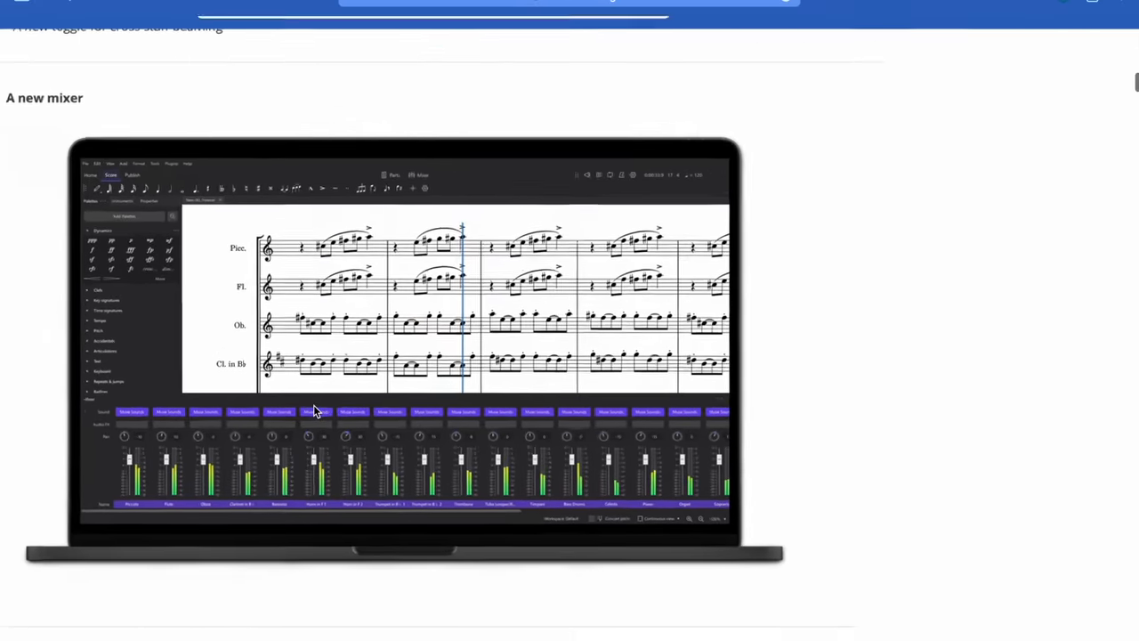
pyautogui.scroll(-3)
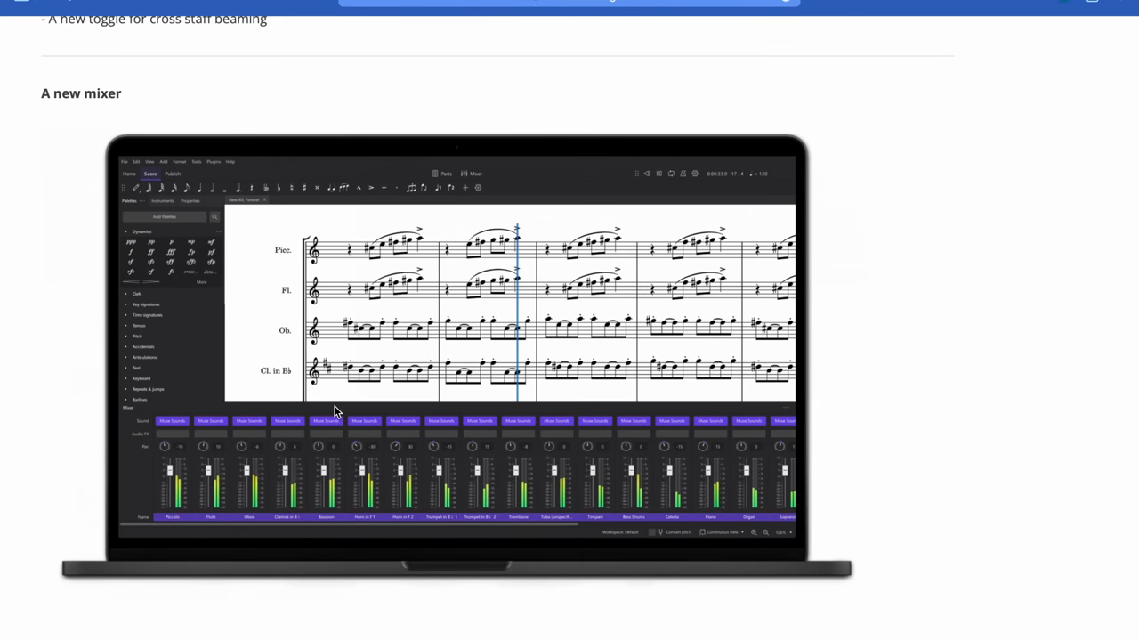
pyautogui.scroll(-3)
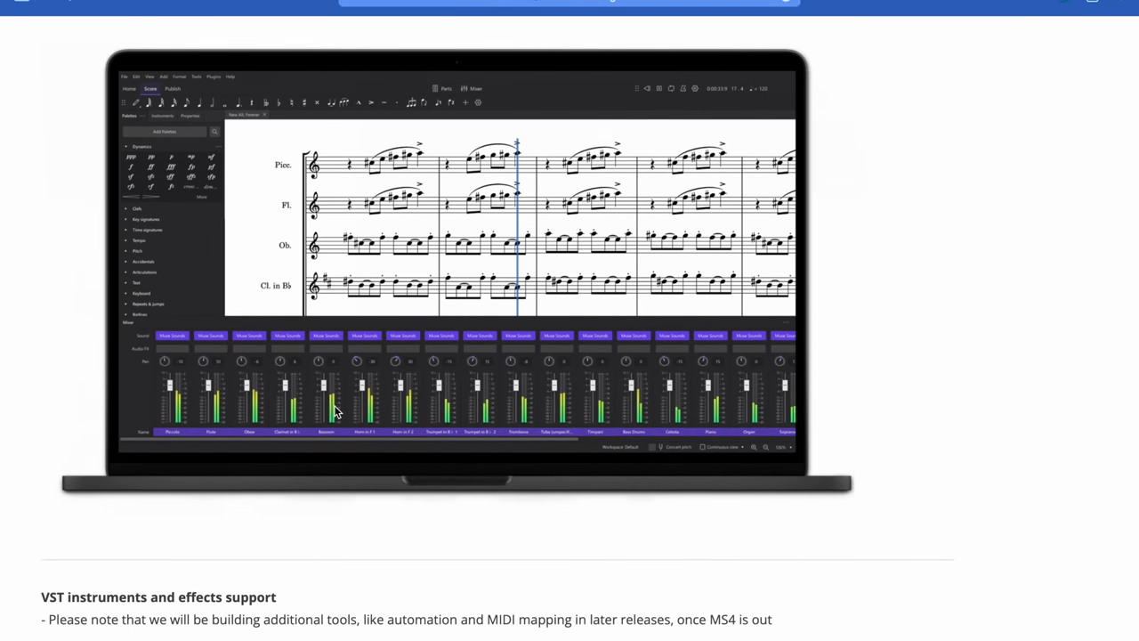
pyautogui.scroll(-3)
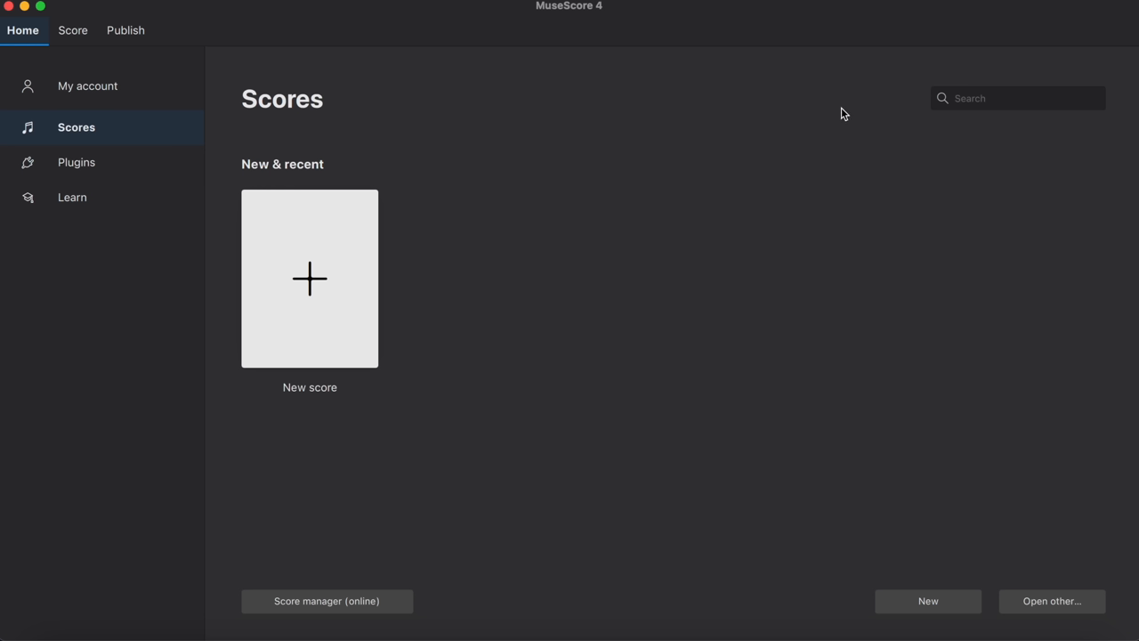
pyautogui.moveTo(312, 45)
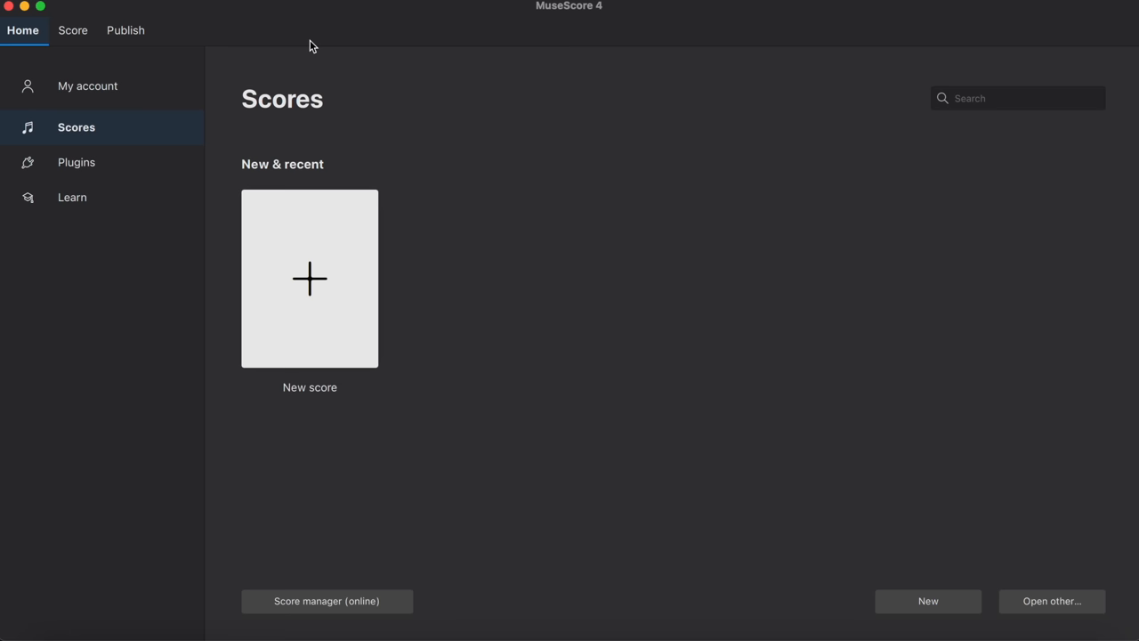
pyautogui.click(76, 162)
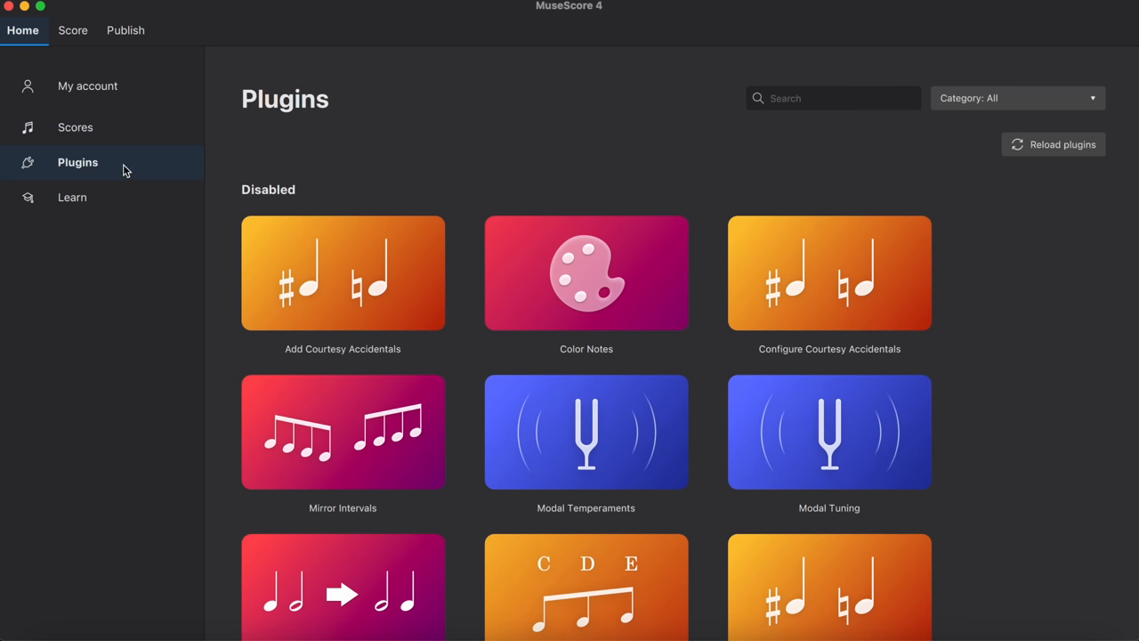
pyautogui.scroll(-3)
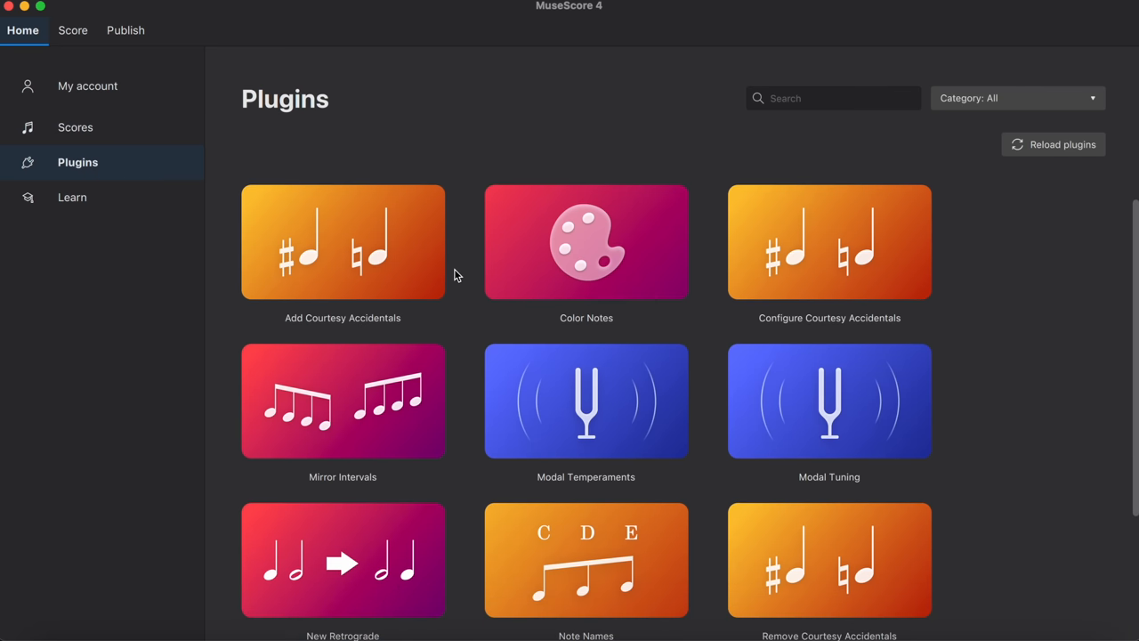
pyautogui.scroll(-3)
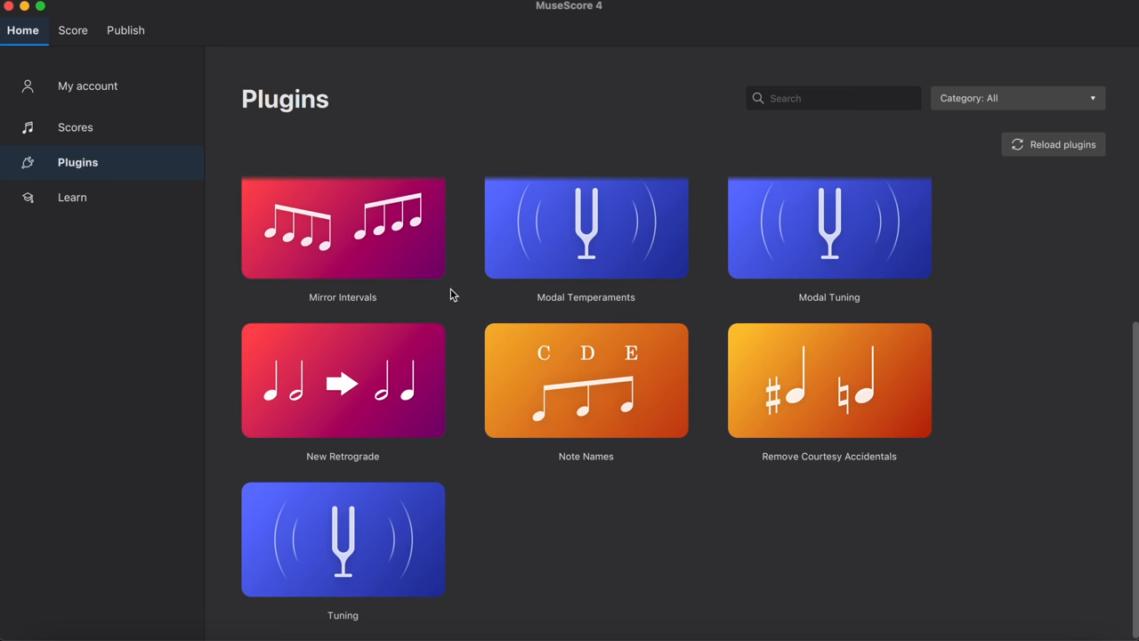
pyautogui.moveTo(424, 368)
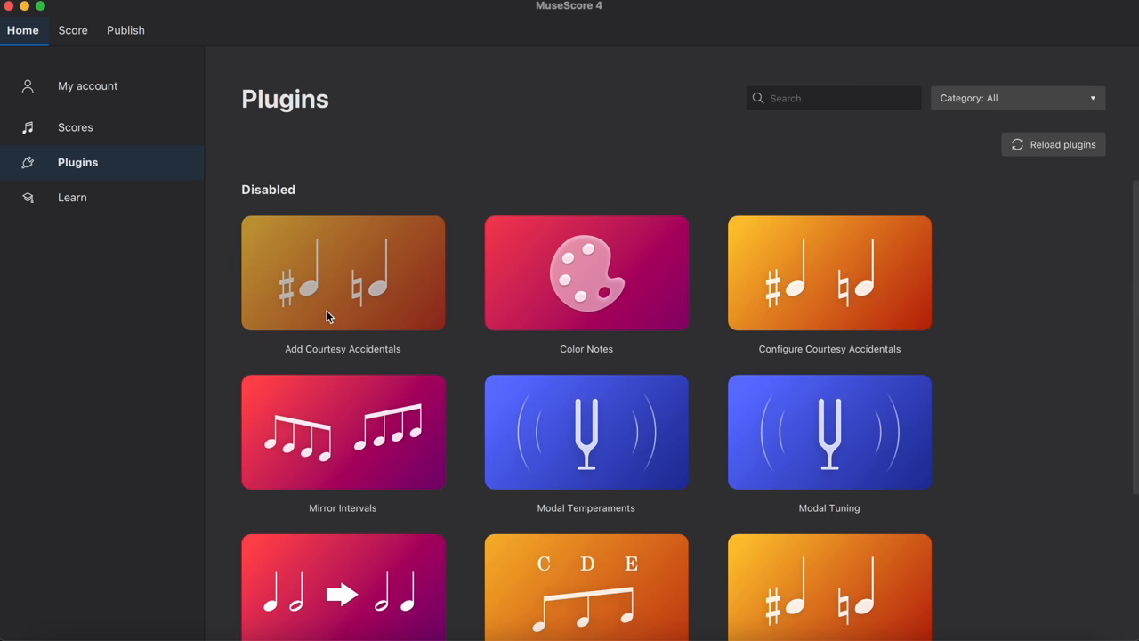
pyautogui.click(76, 126)
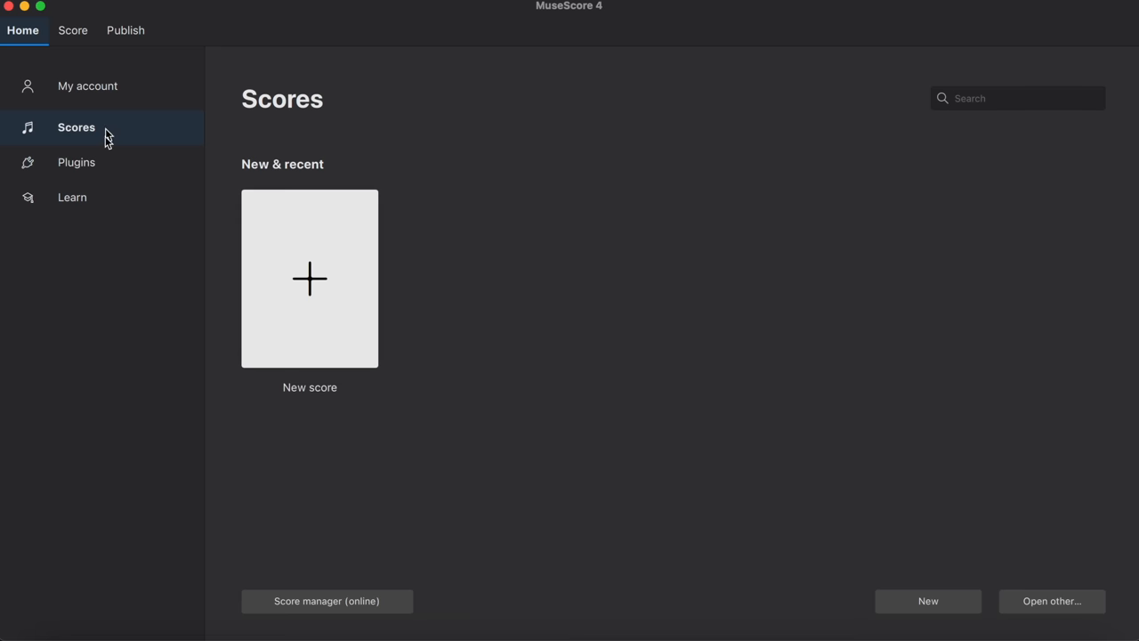
# Open the Learn page in the home sidebar to see Get started videos
pyautogui.click(72, 196)
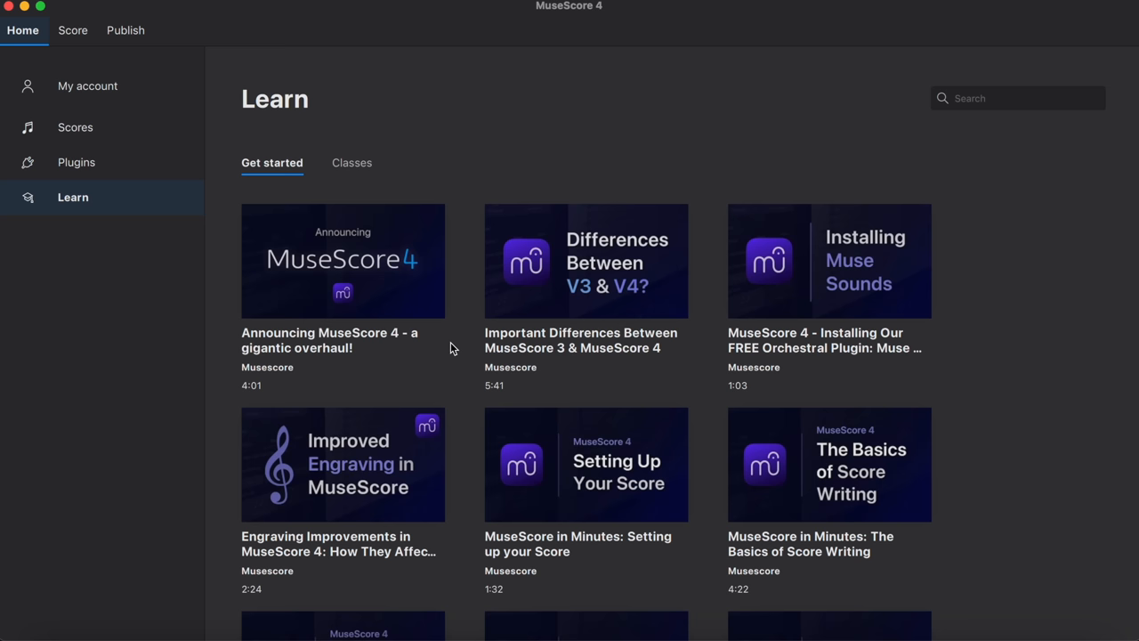
pyautogui.moveTo(445, 352)
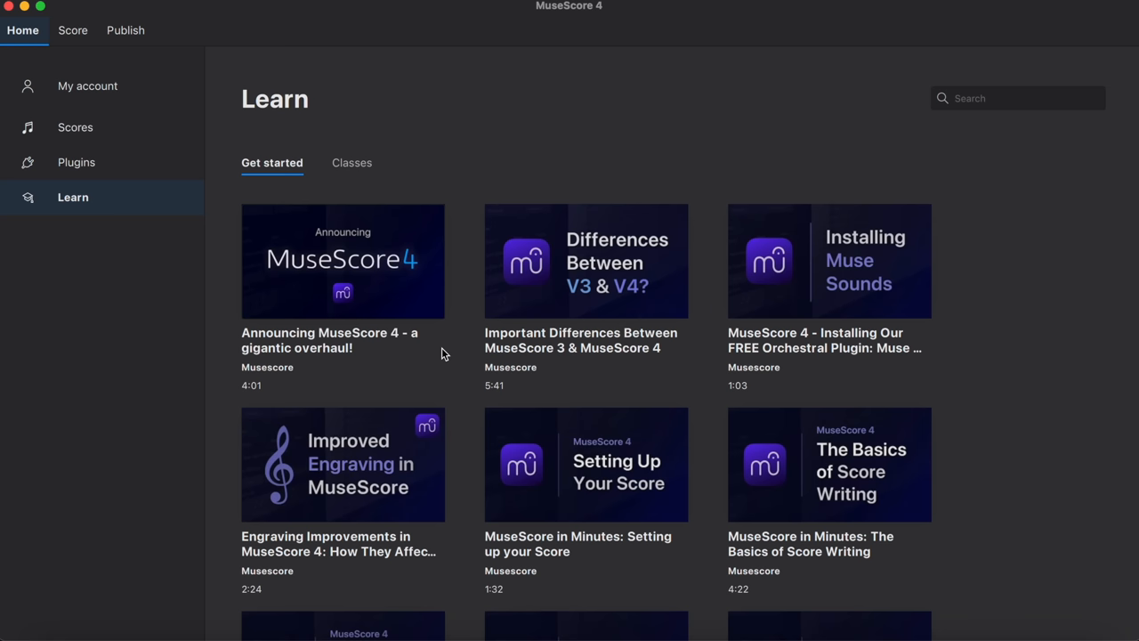
pyautogui.moveTo(280, 347)
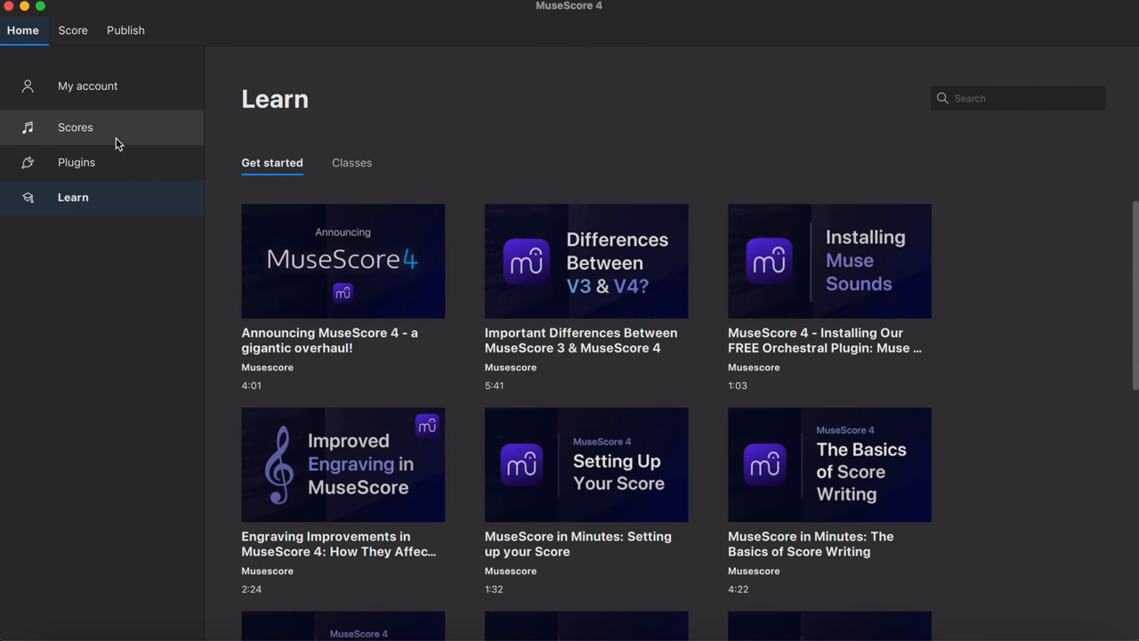
# Start a new score from the Scores page, glancing at the template tab first
pyautogui.click(76, 127)
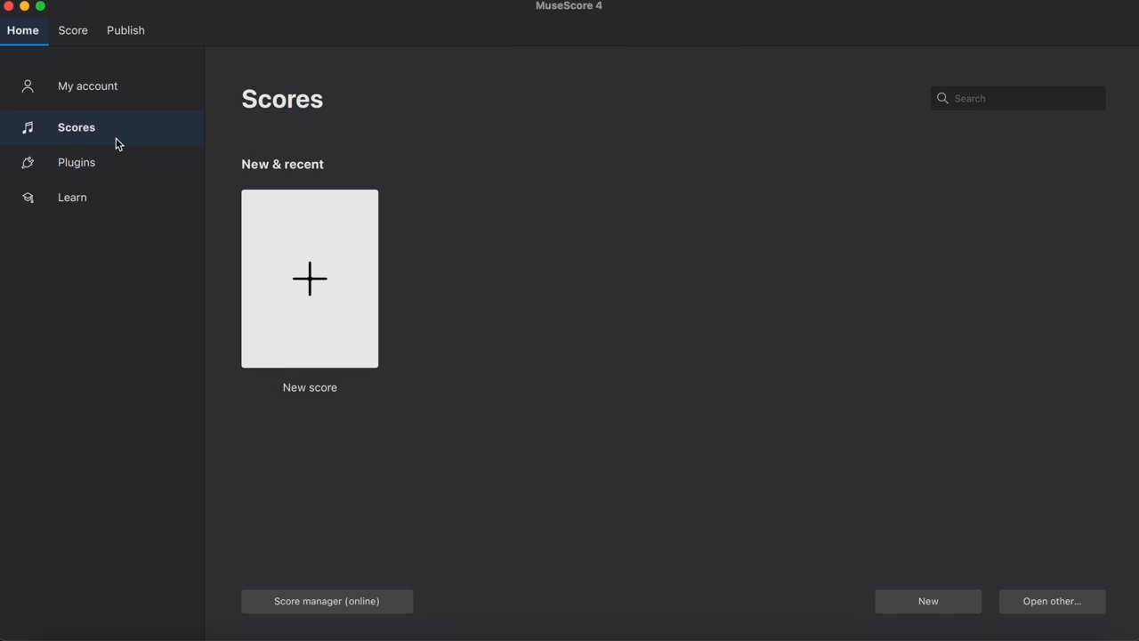
pyautogui.moveTo(310, 277)
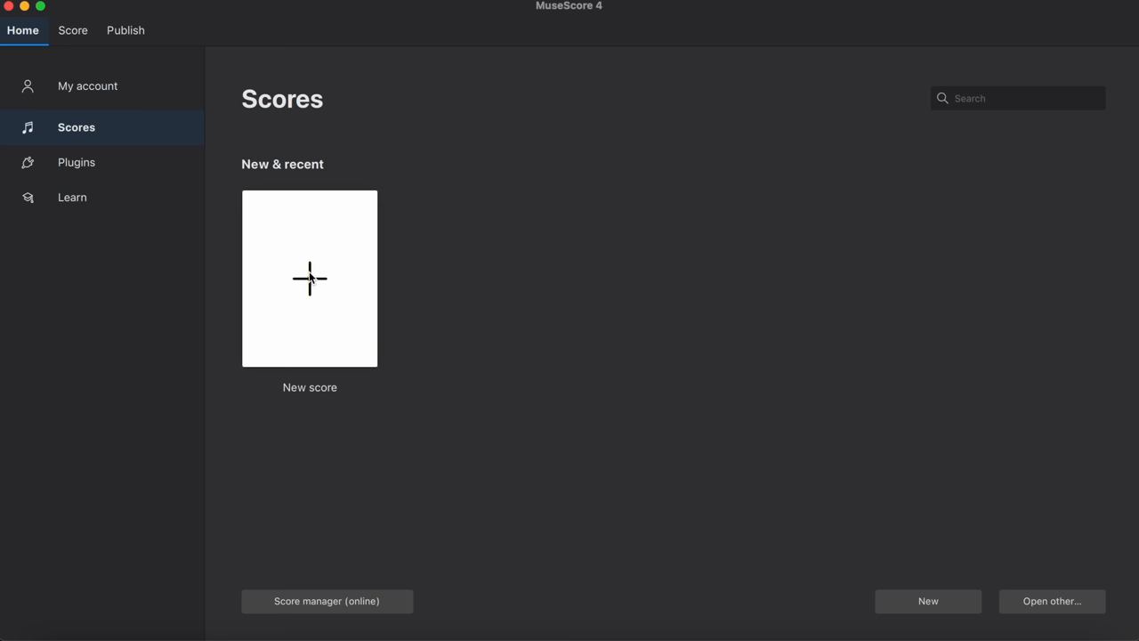
pyautogui.moveTo(316, 298)
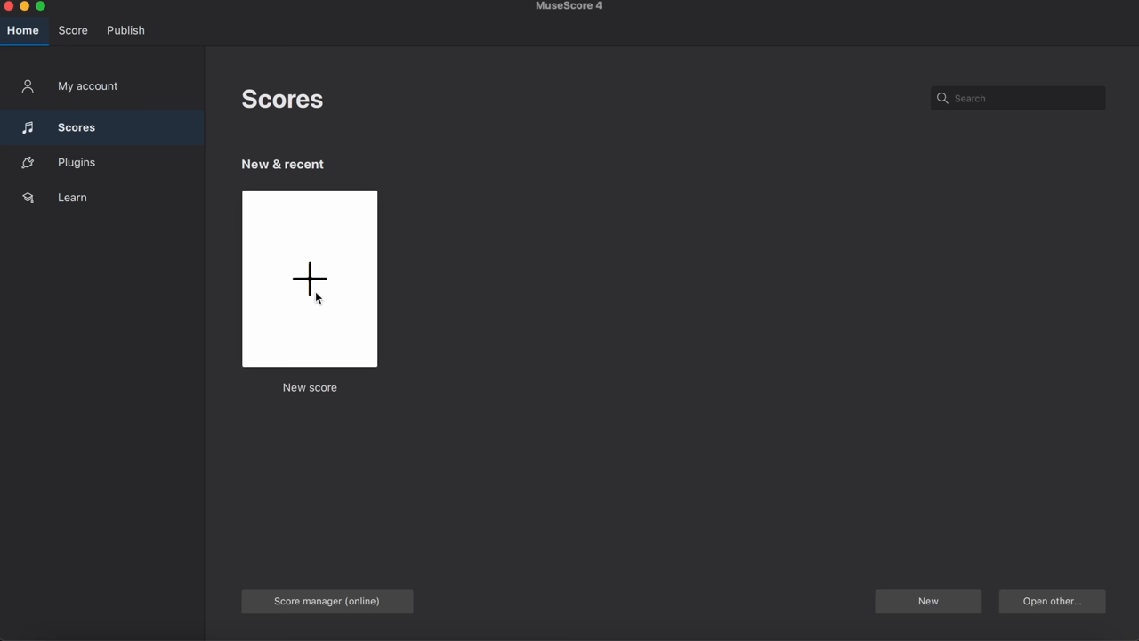
pyautogui.click(309, 277)
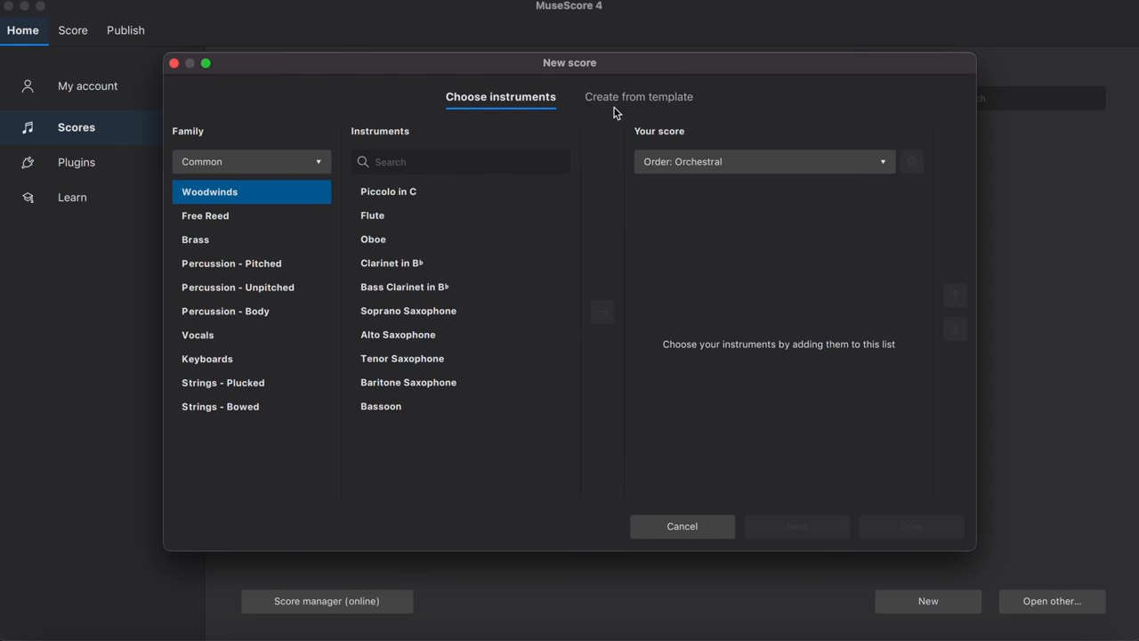
pyautogui.click(638, 96)
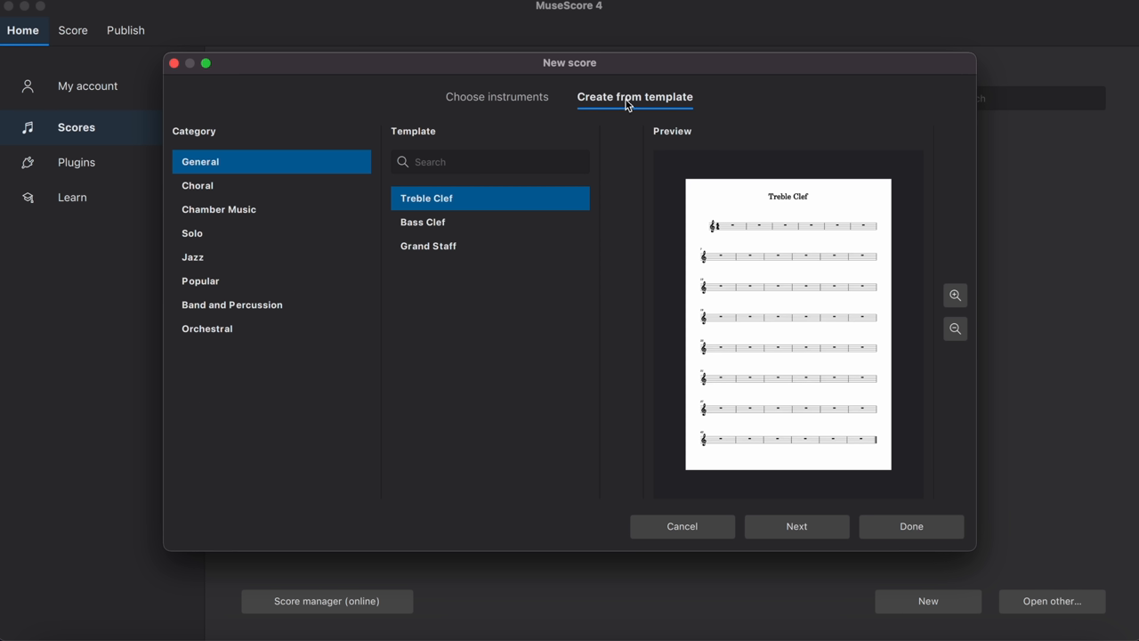
pyautogui.click(496, 97)
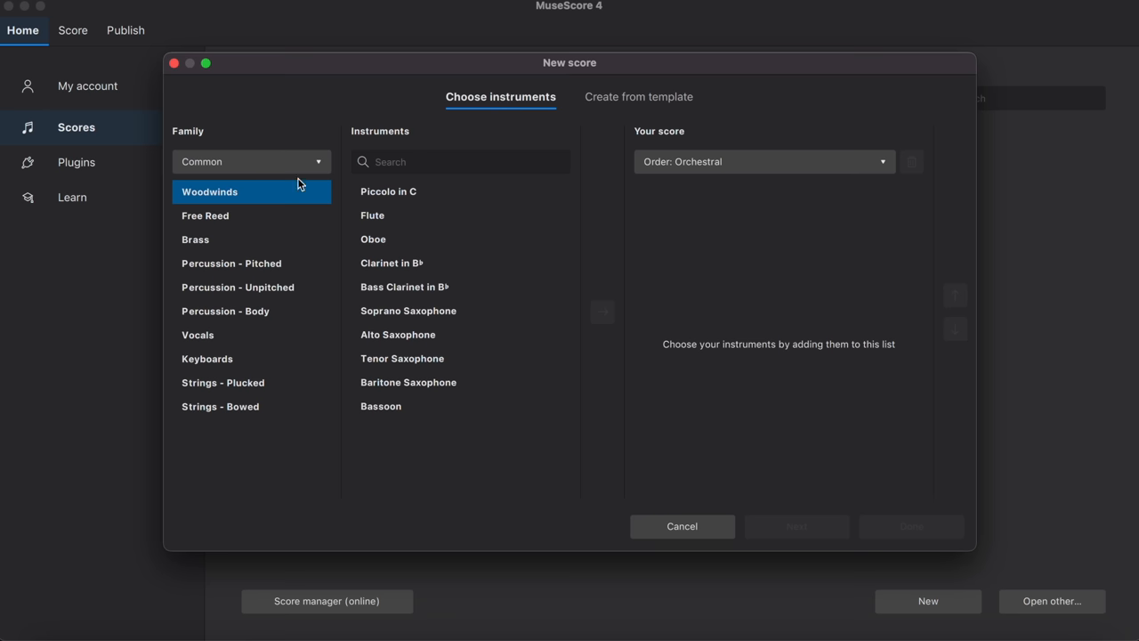
pyautogui.moveTo(262, 392)
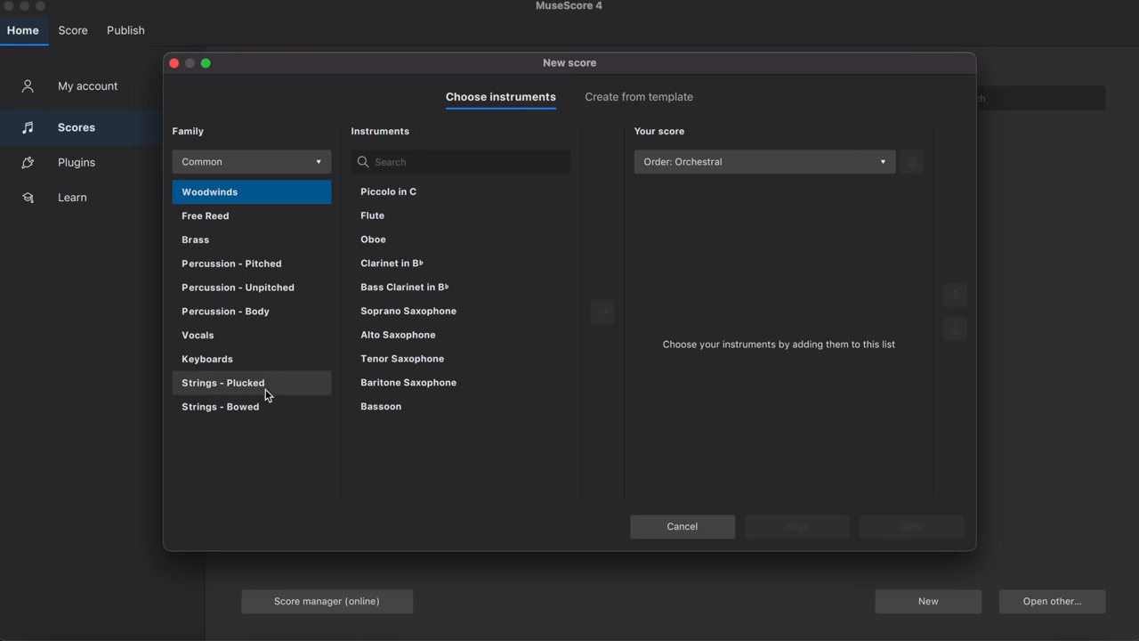
# Switch the family to Strings - Bowed and add Violin and Viola
pyautogui.click(222, 382)
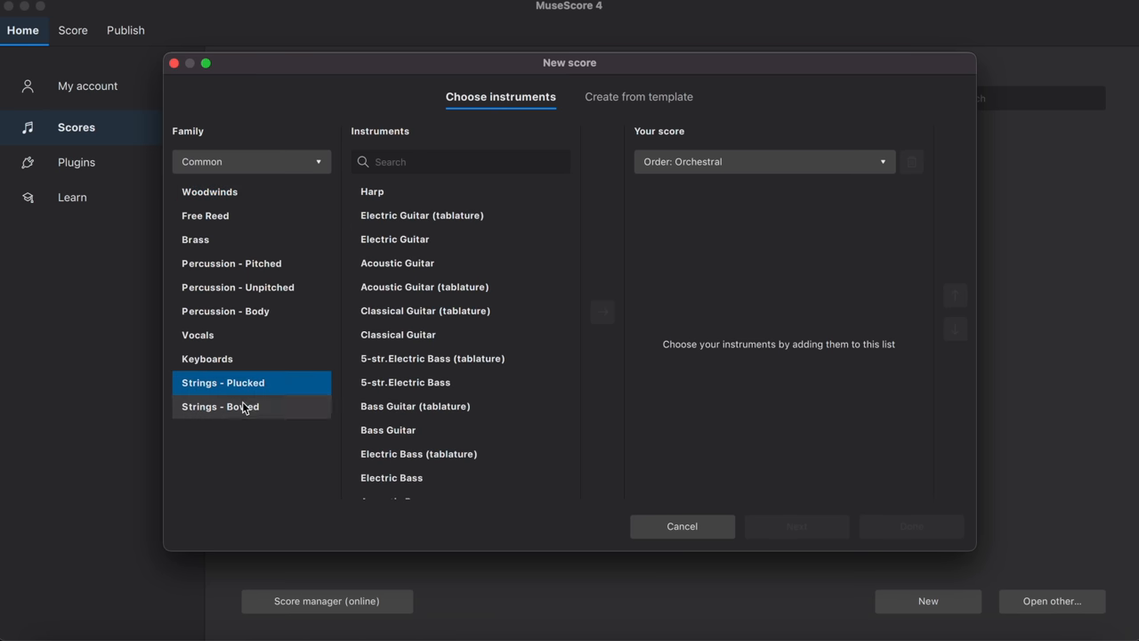
pyautogui.click(220, 406)
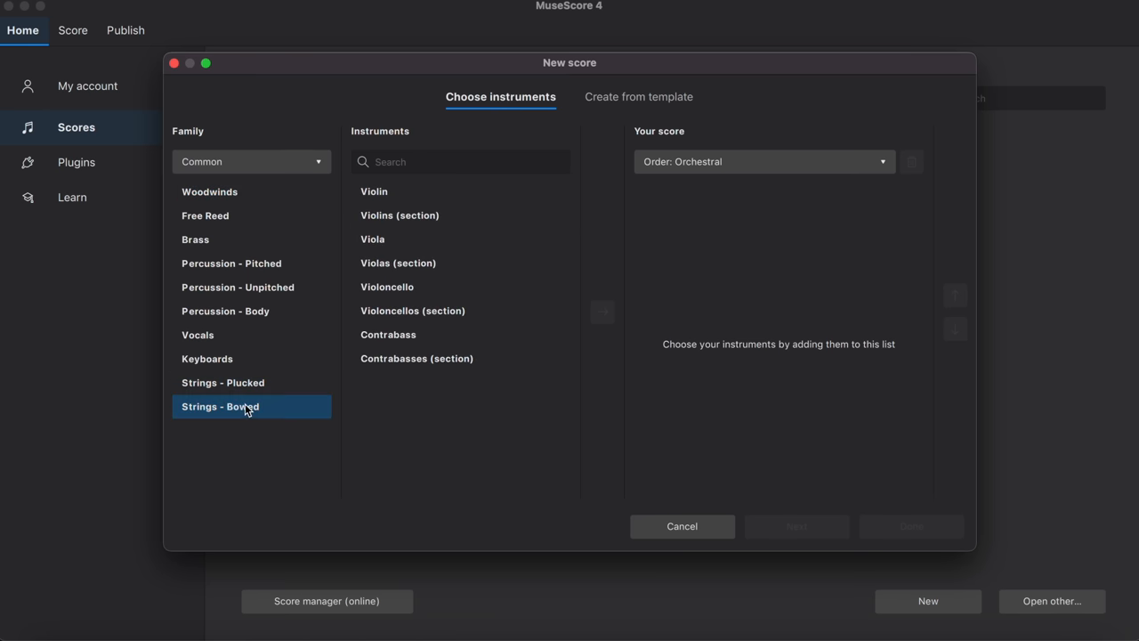
pyautogui.click(223, 382)
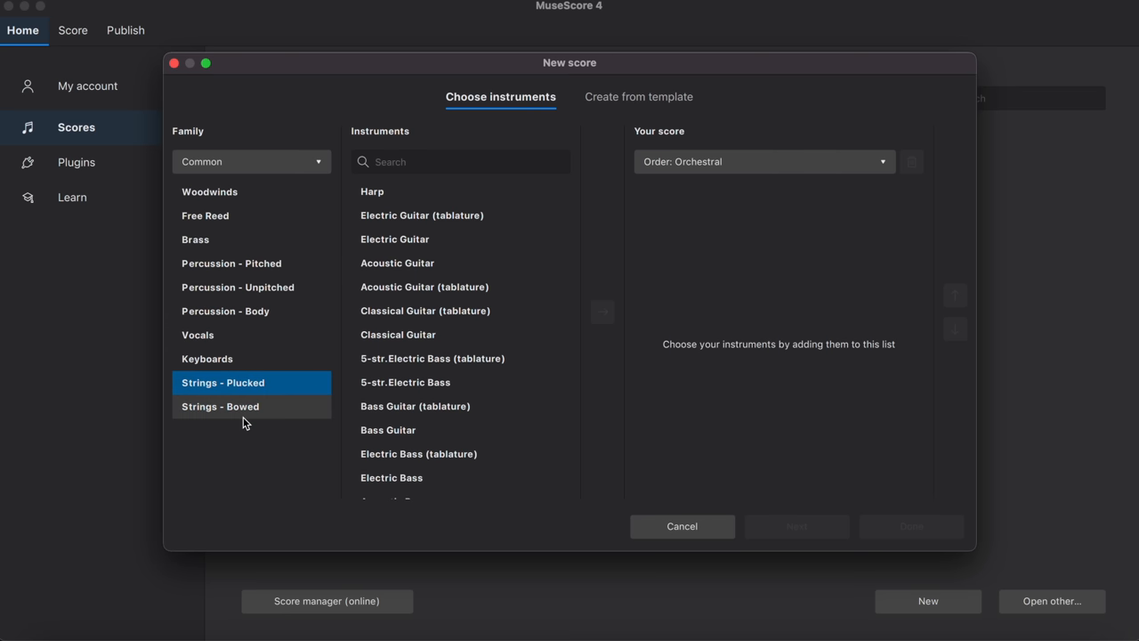
pyautogui.click(220, 406)
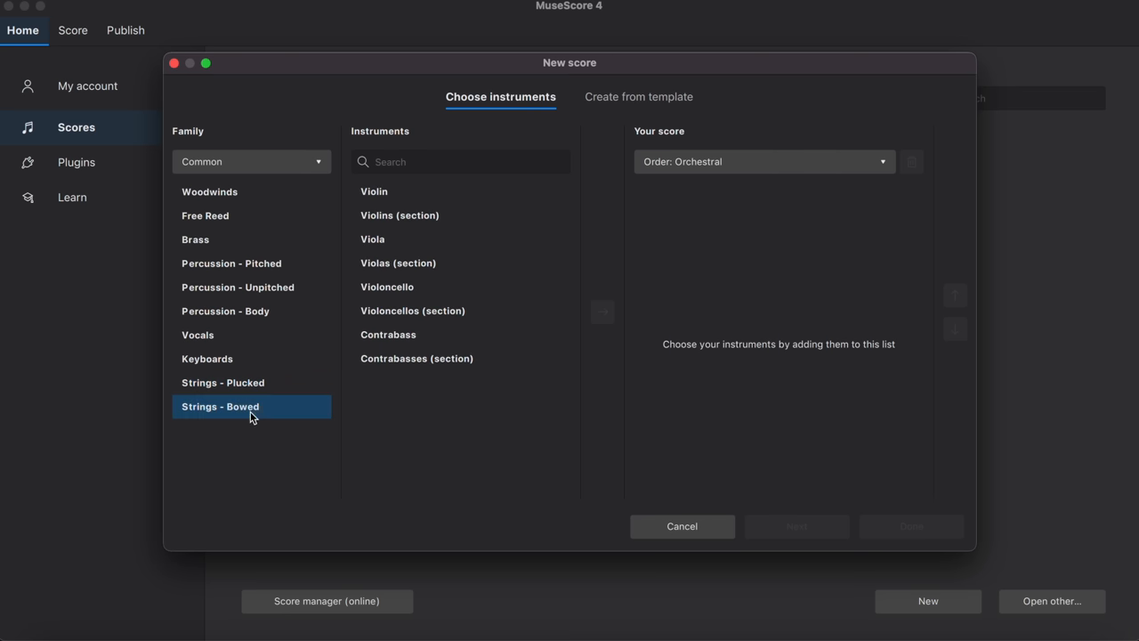
pyautogui.moveTo(399, 239)
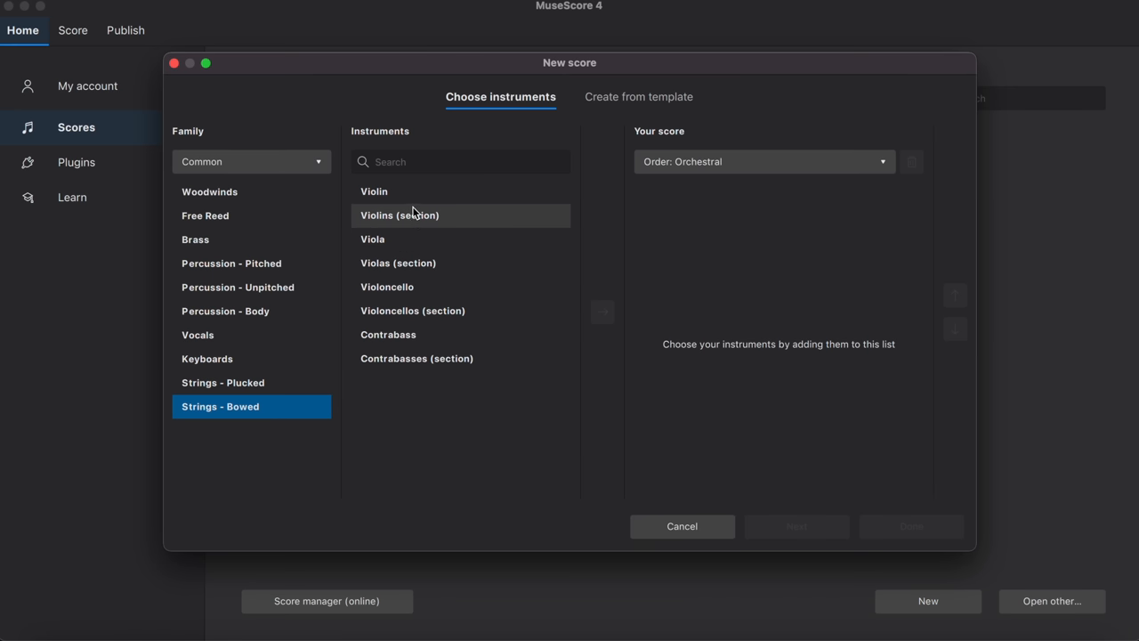
pyautogui.click(373, 191)
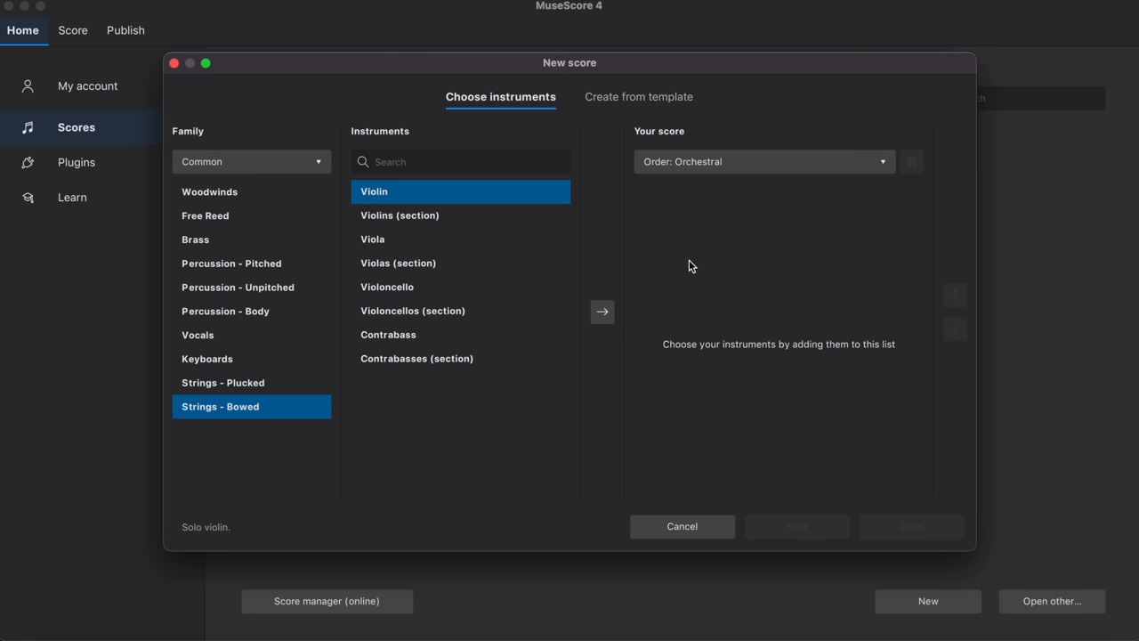
pyautogui.moveTo(611, 324)
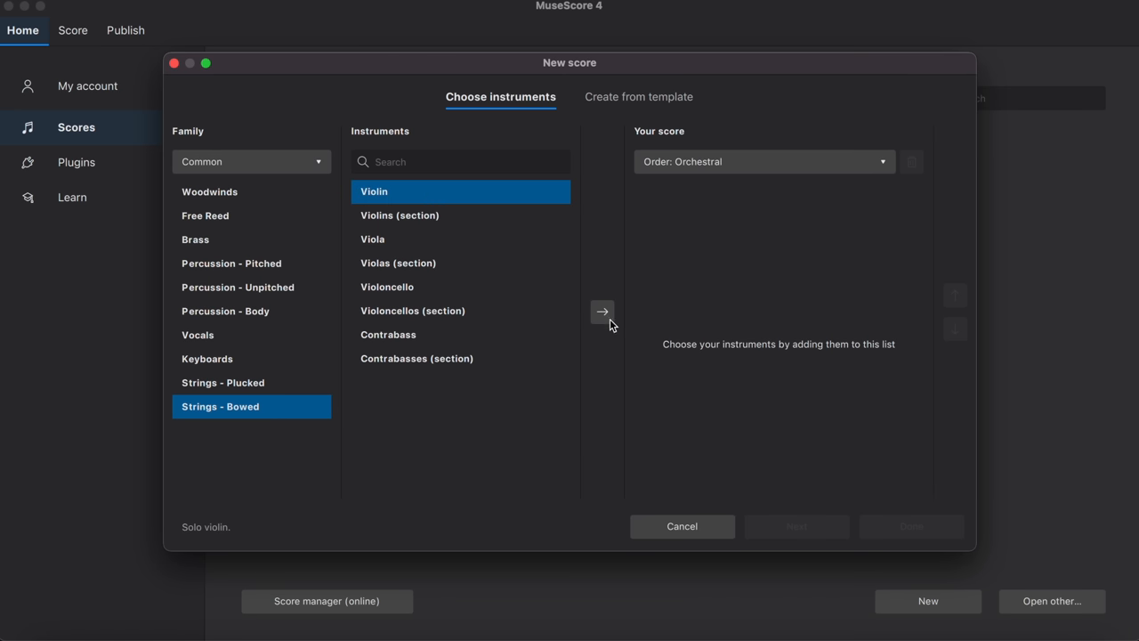
pyautogui.click(602, 310)
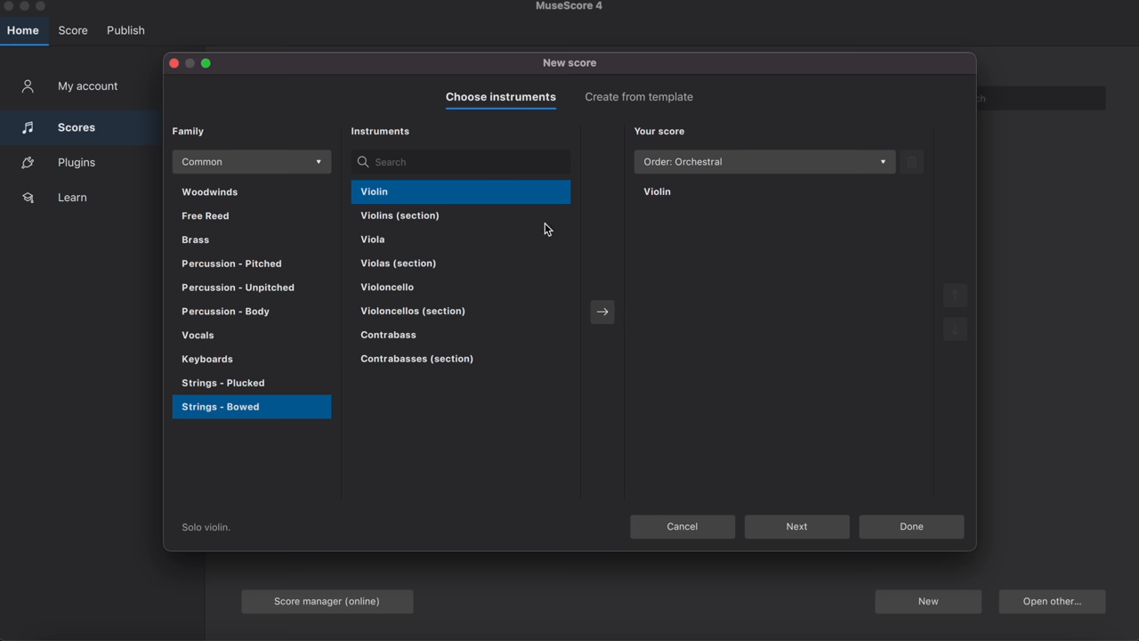
pyautogui.moveTo(423, 246)
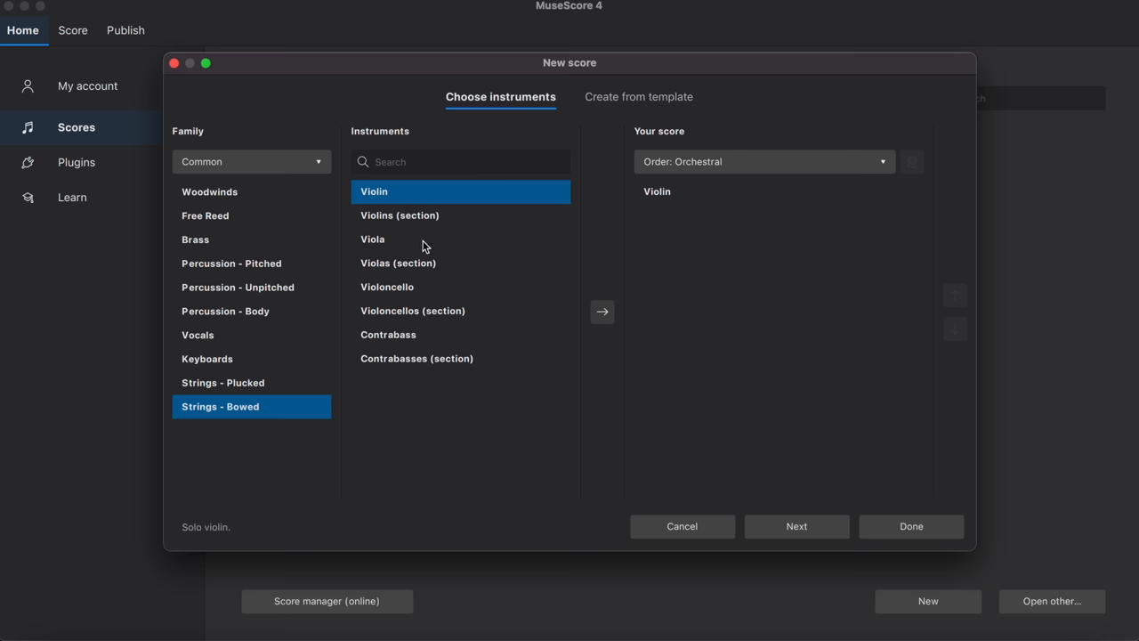
pyautogui.doubleClick(372, 238)
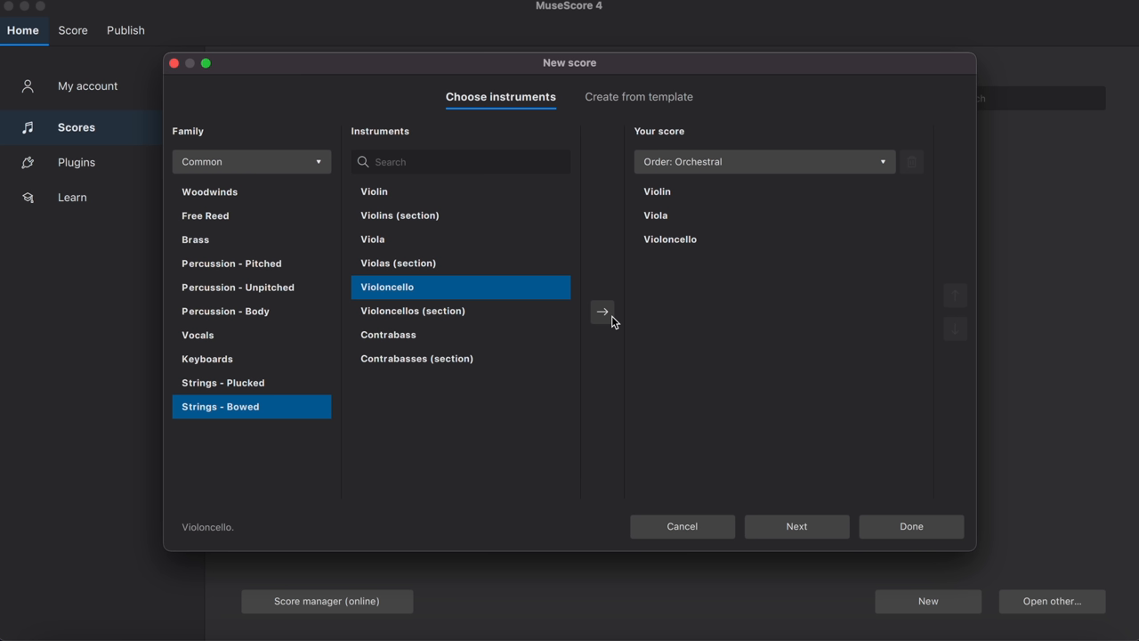
pyautogui.moveTo(647, 105)
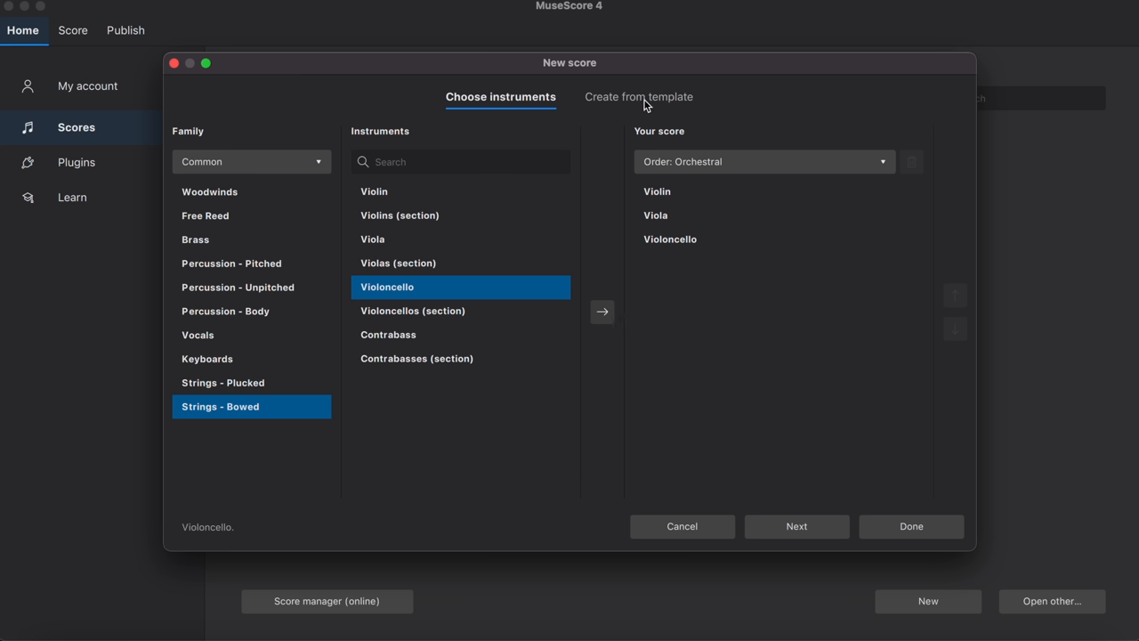
# Choose the Orchestral template category and select String Orchestra to preview it
pyautogui.click(634, 97)
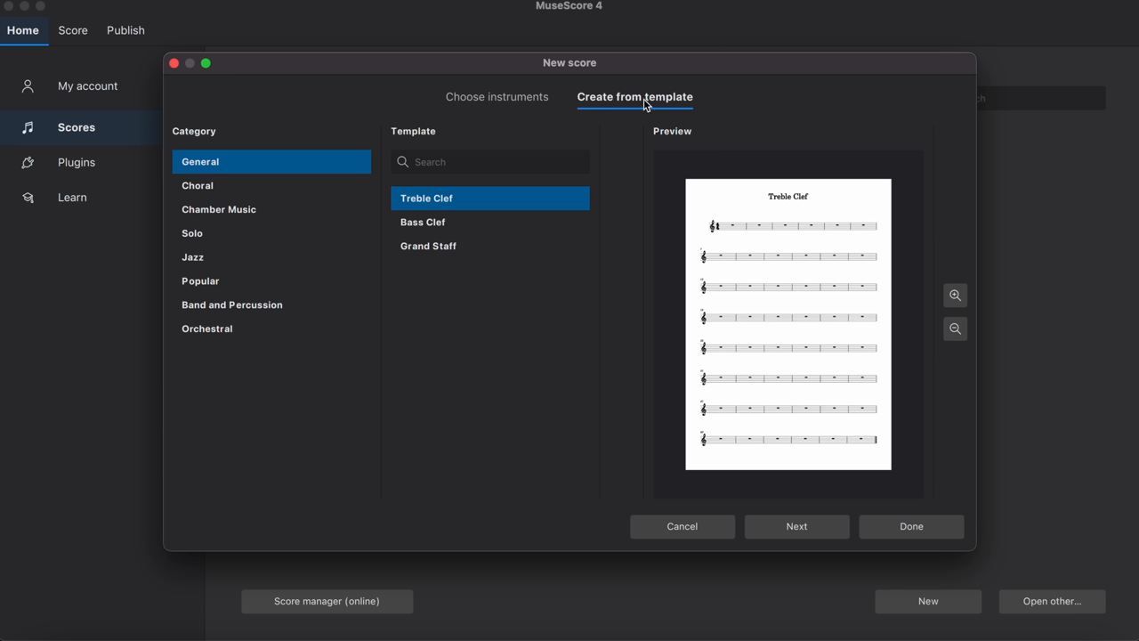
pyautogui.moveTo(234, 334)
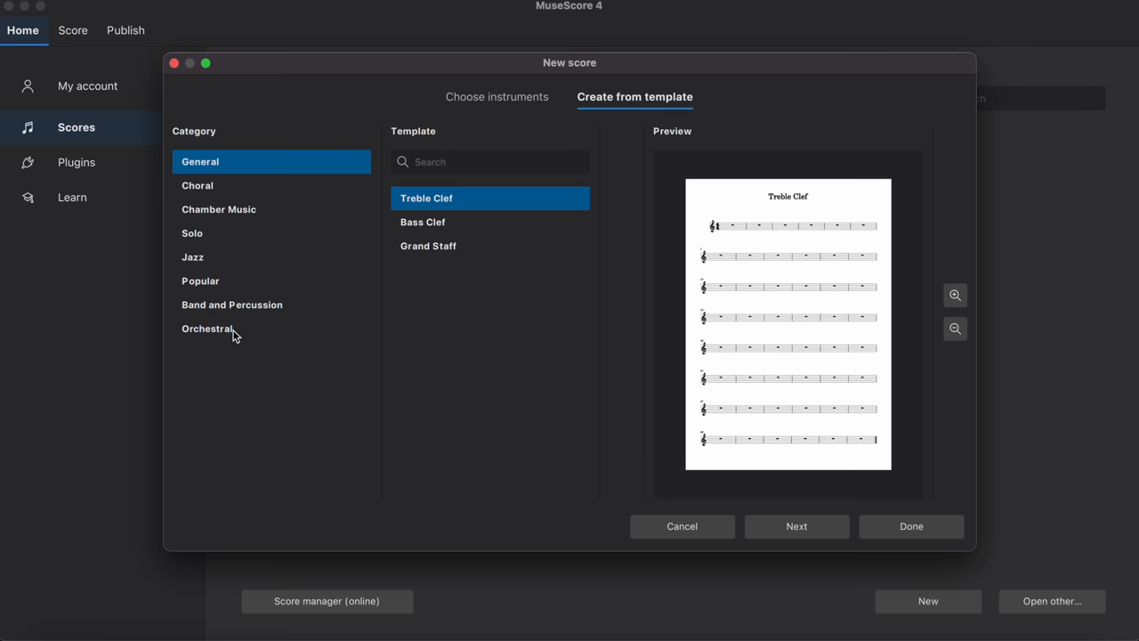
pyautogui.click(207, 328)
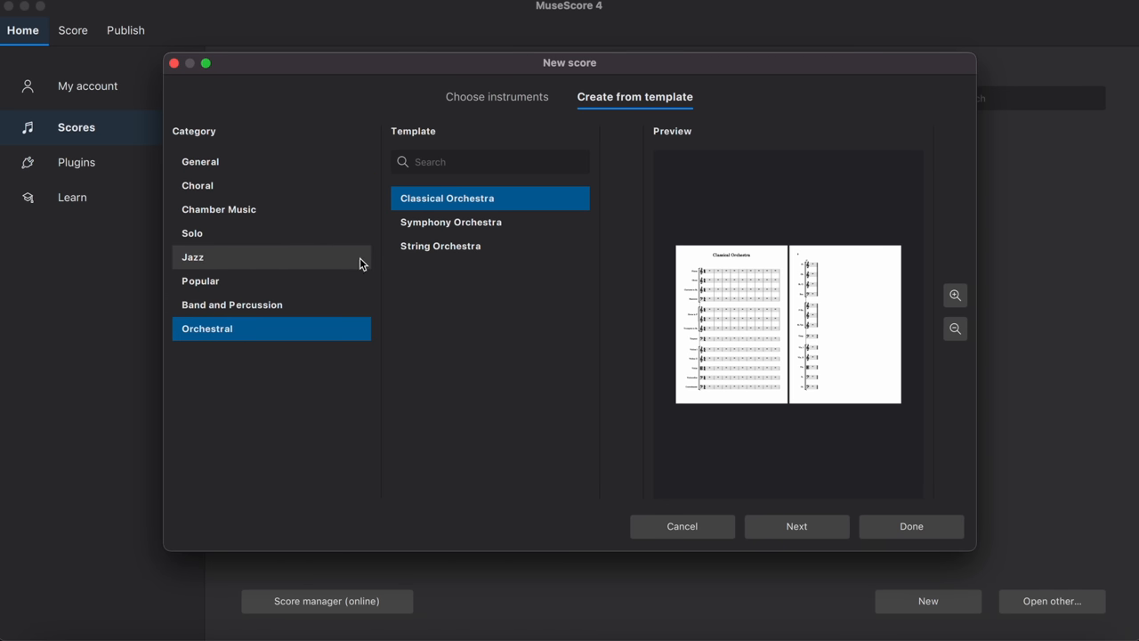
pyautogui.click(440, 246)
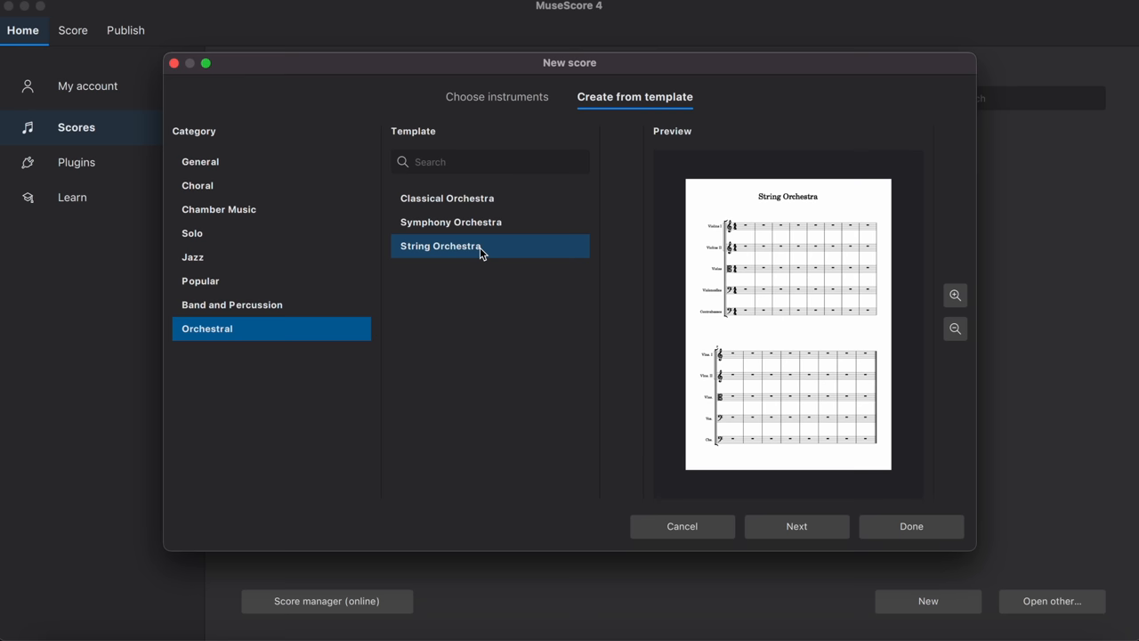
pyautogui.moveTo(486, 250)
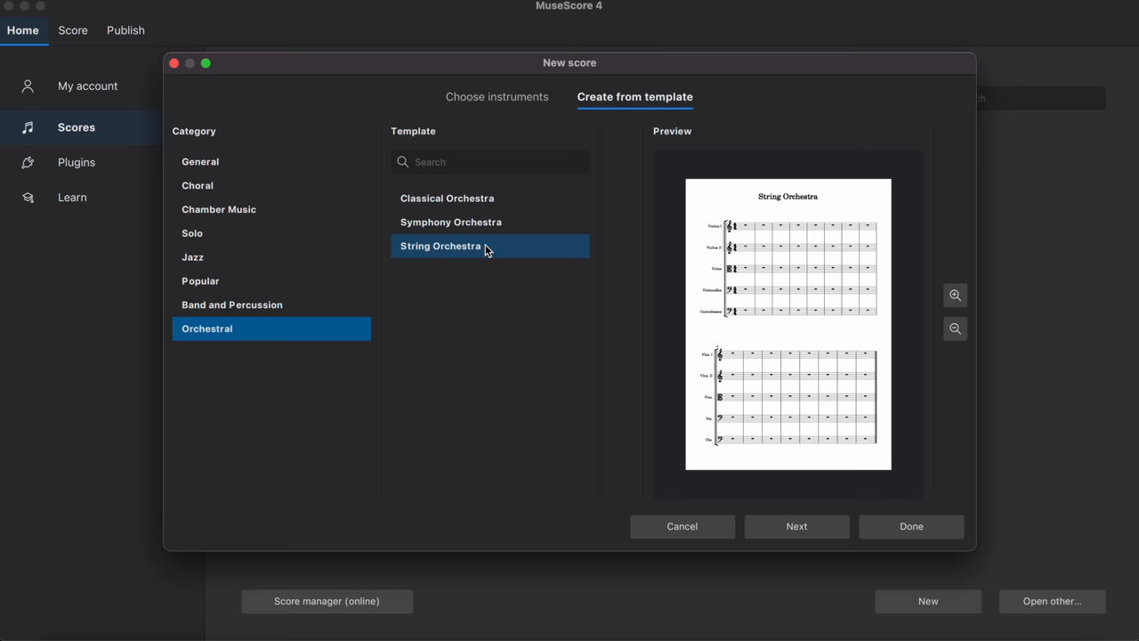
# Add Violin from Strings - Bowed as the only instrument and finish creating the score
pyautogui.click(500, 96)
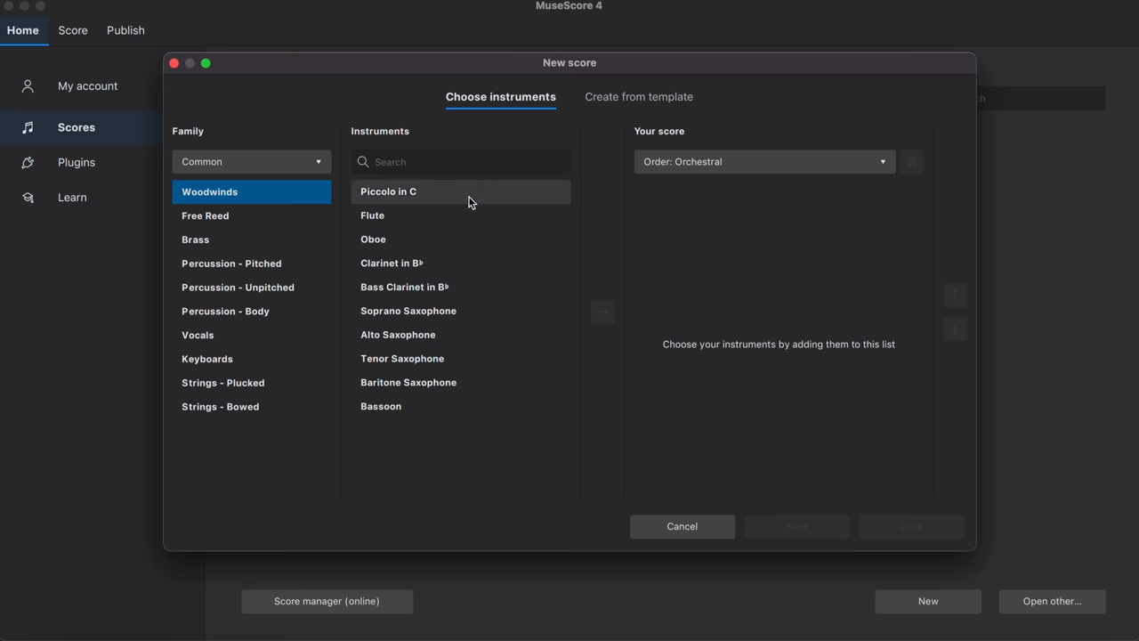
pyautogui.click(219, 405)
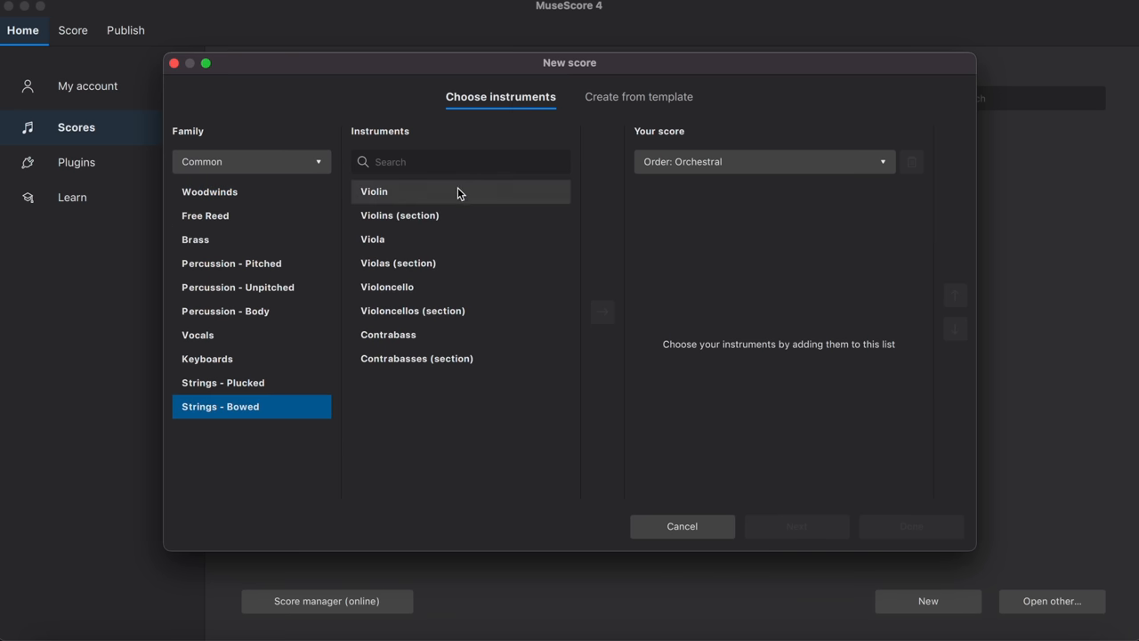
pyautogui.doubleClick(374, 192)
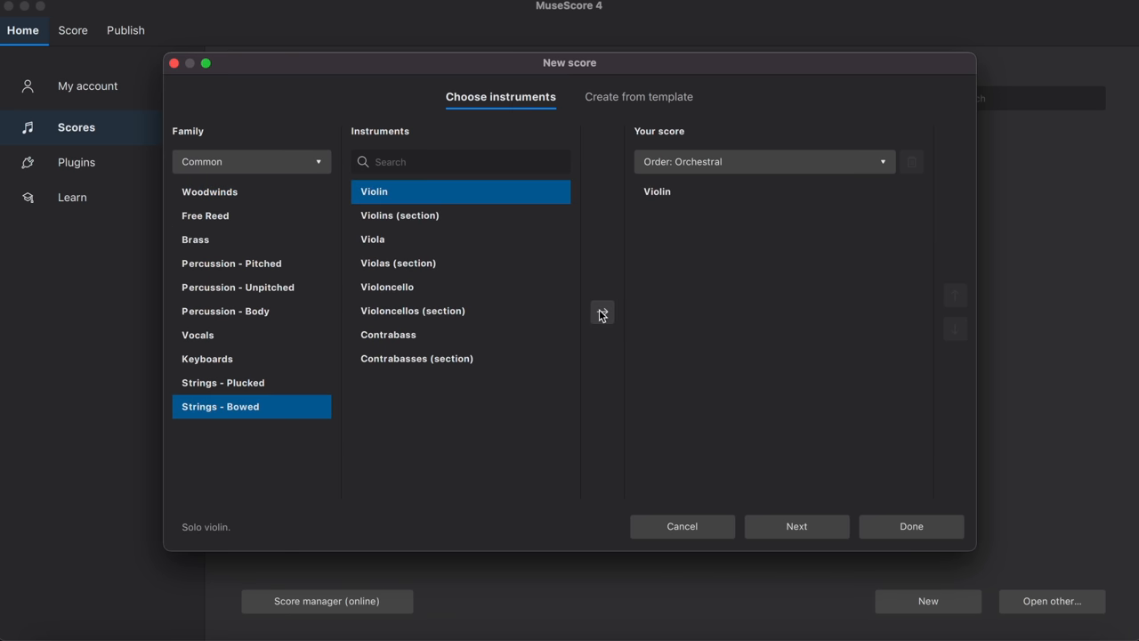
pyautogui.click(910, 526)
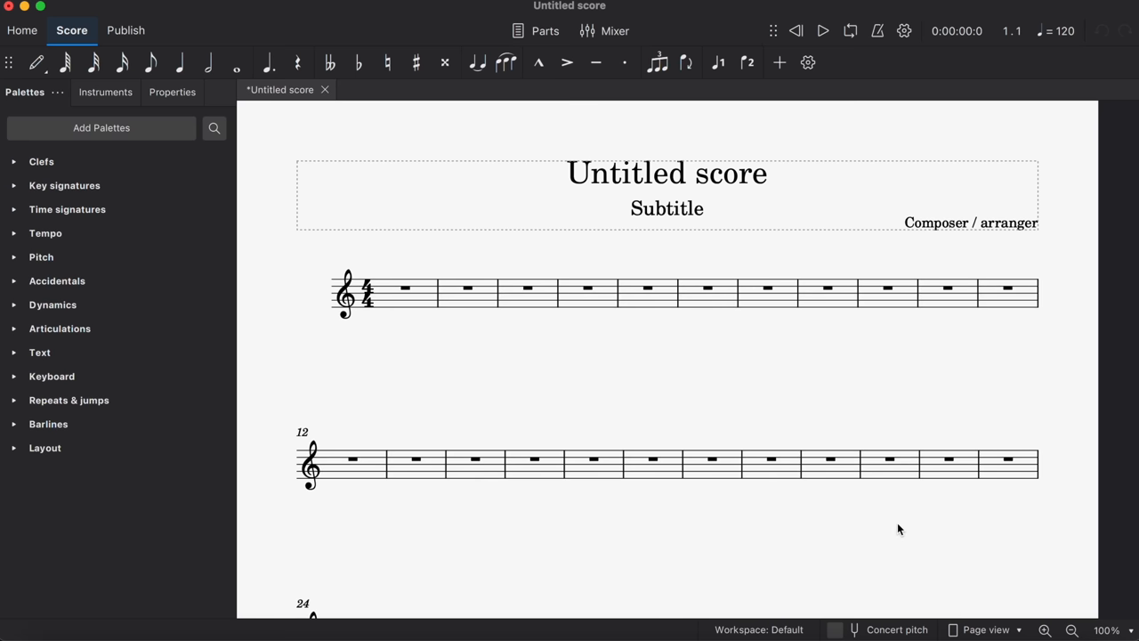
pyautogui.moveTo(703, 383)
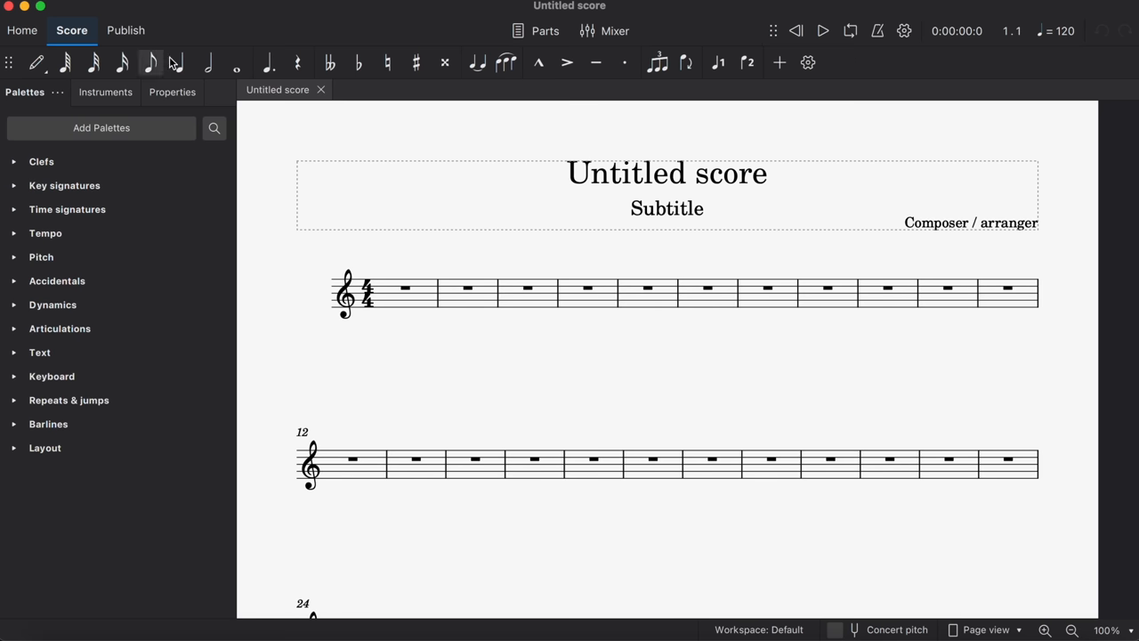
pyautogui.moveTo(176, 63)
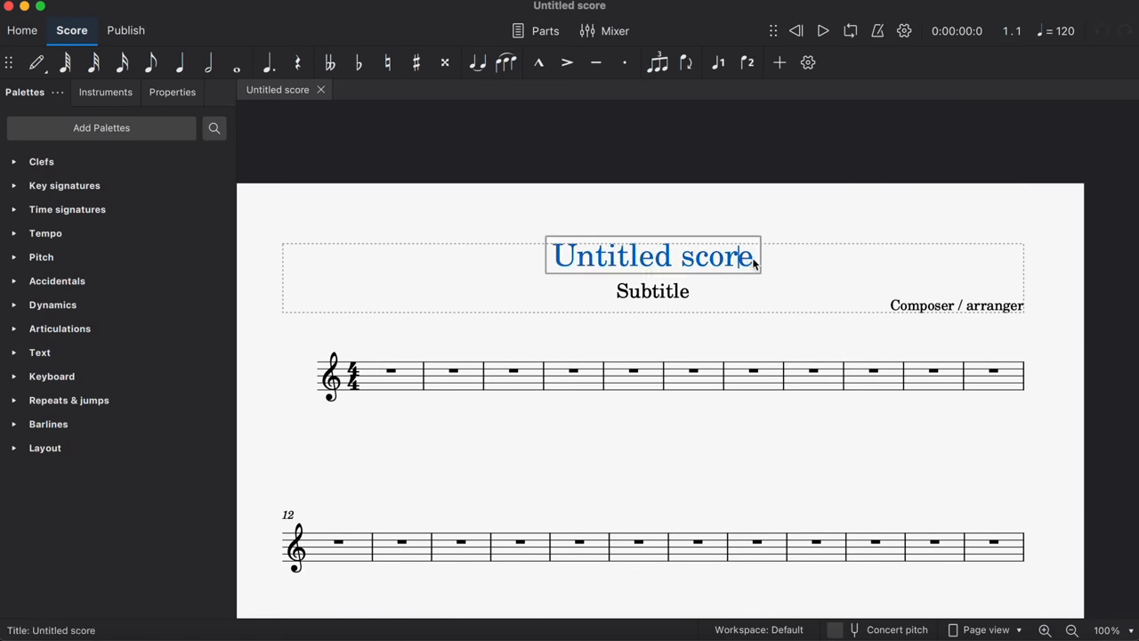
# Enter 'Violin Exercises' as the title and 'Eric Mrugala' as composer credit
pyautogui.write('Eri')
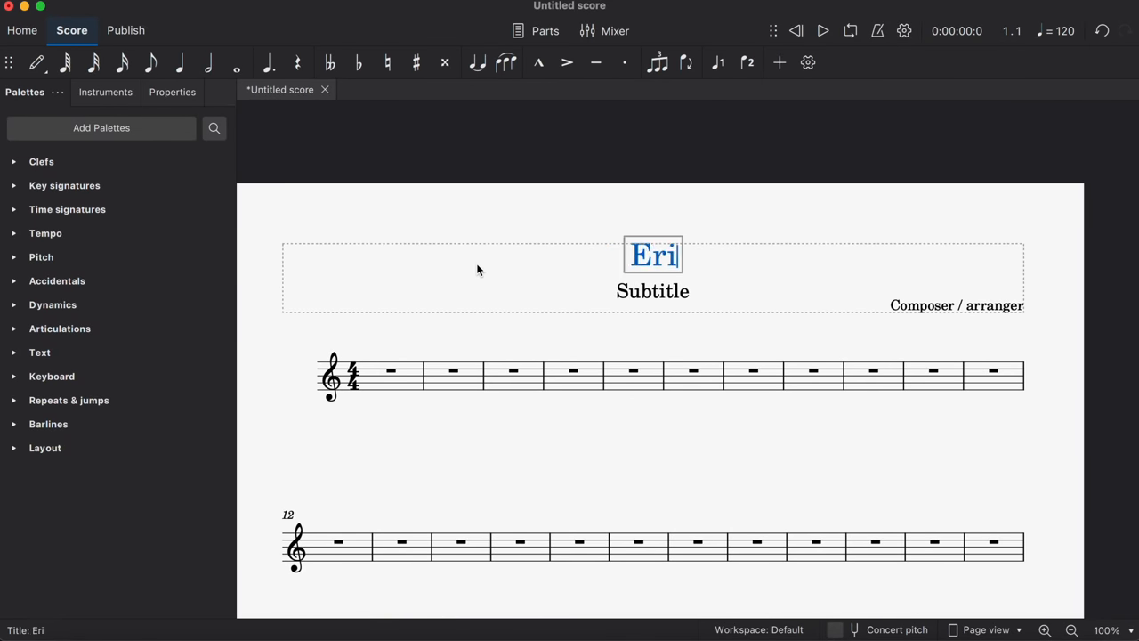
pyautogui.write('Violin Exercises')
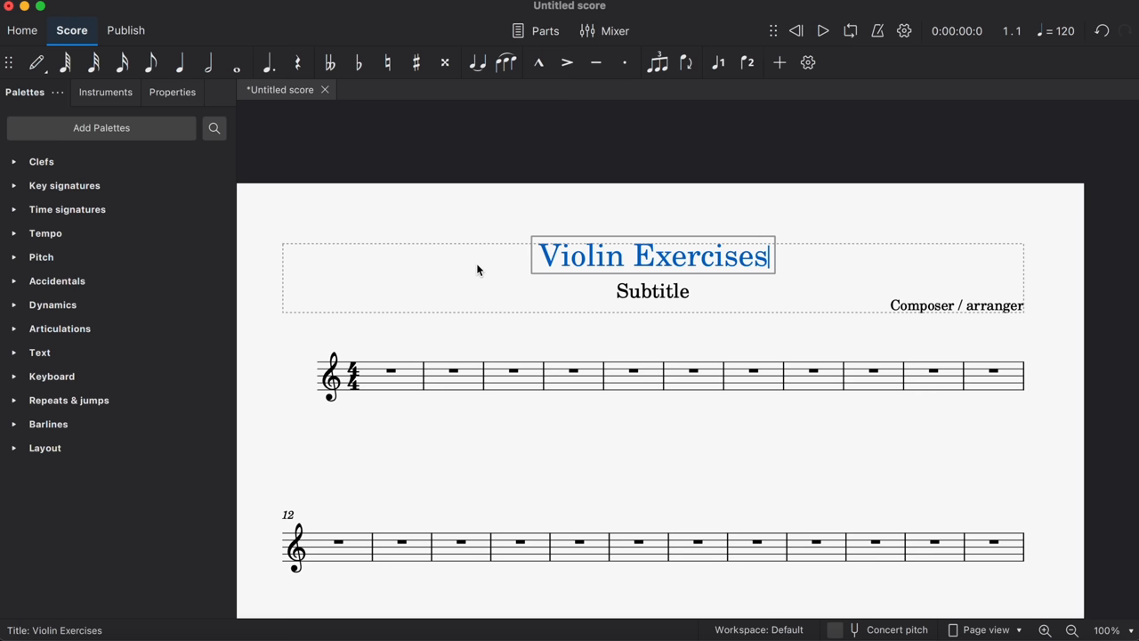
pyautogui.click(956, 305)
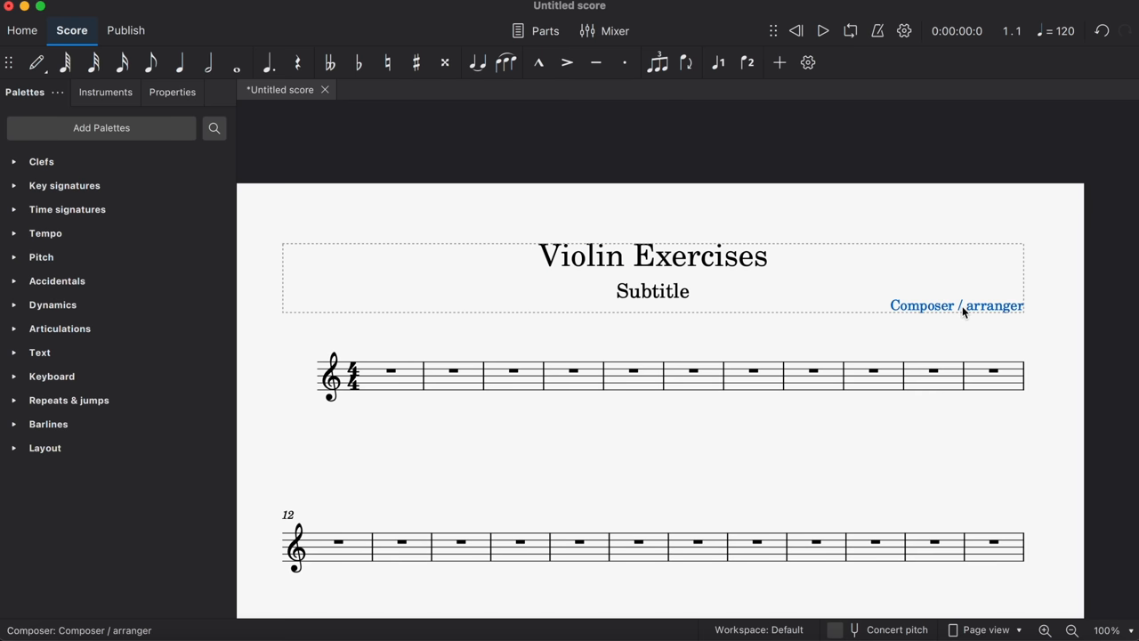
pyautogui.doubleClick(956, 305)
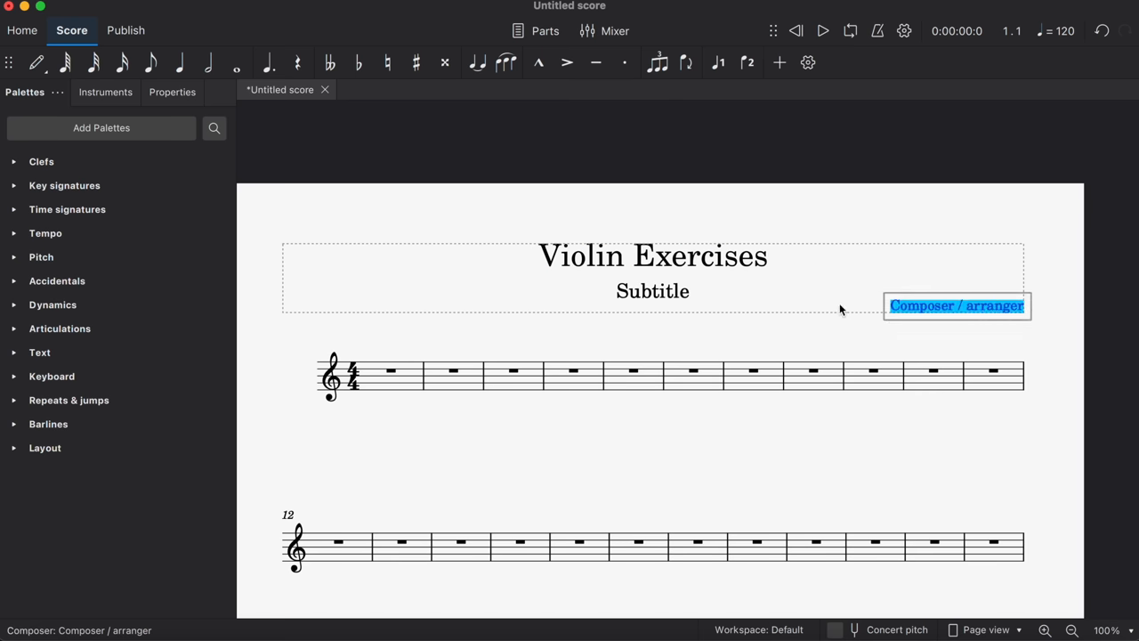
pyautogui.write('Eric Mrugala')
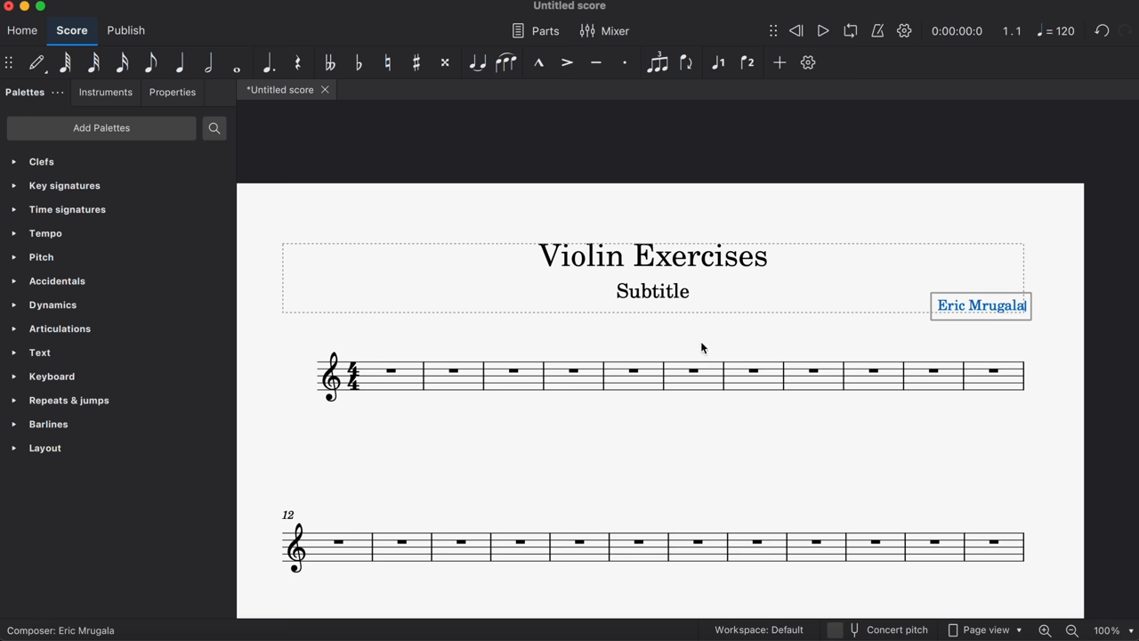
pyautogui.click(491, 291)
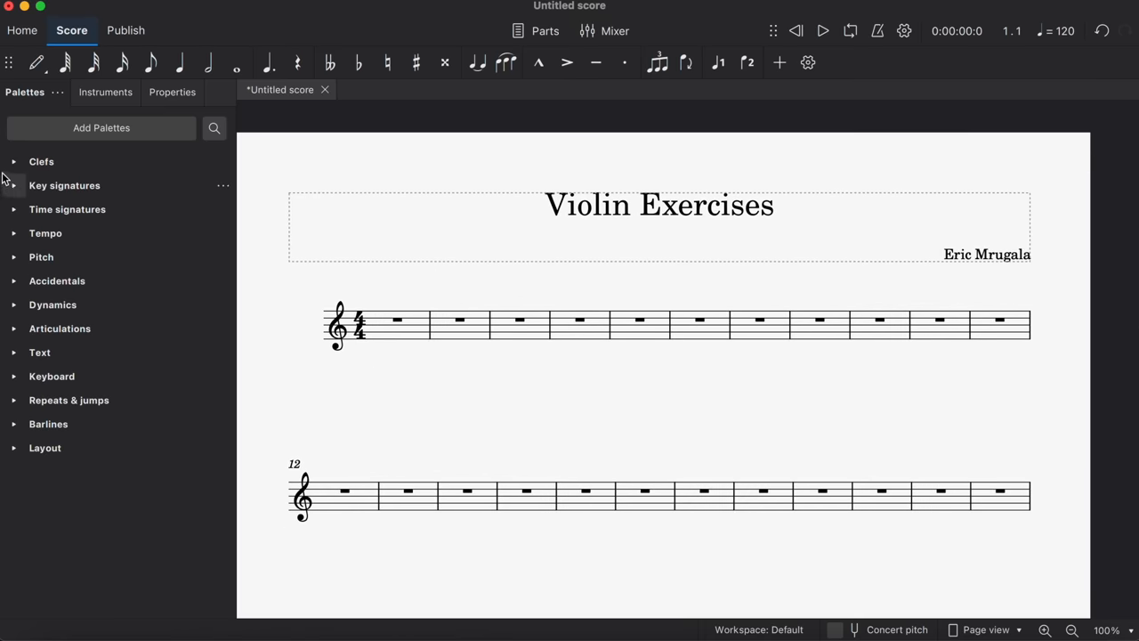
pyautogui.click(40, 161)
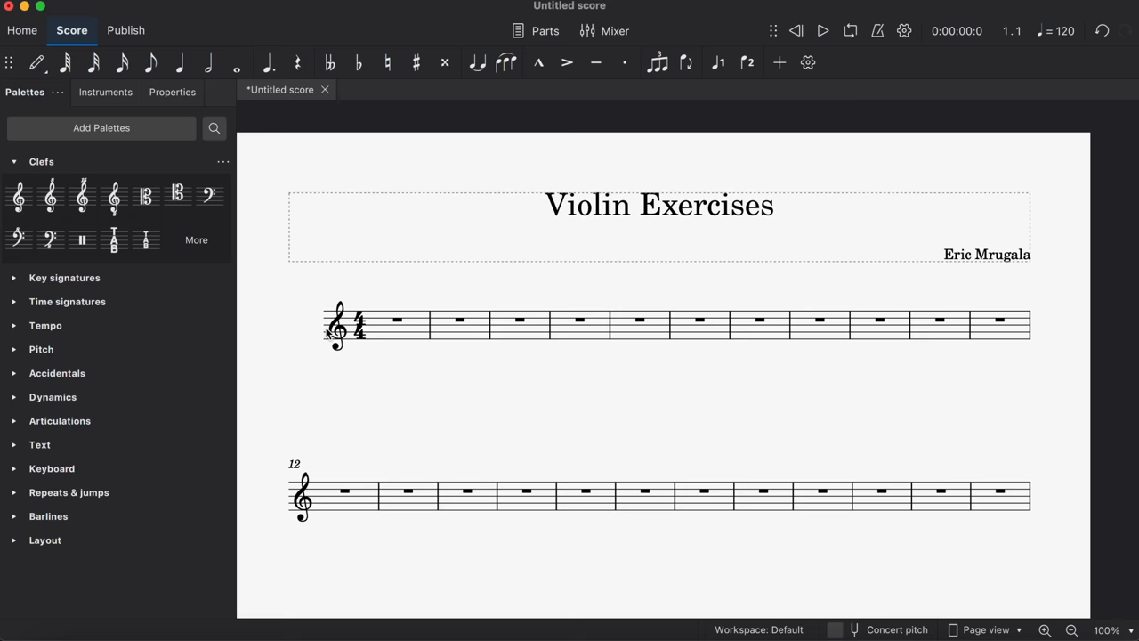
pyautogui.click(14, 161)
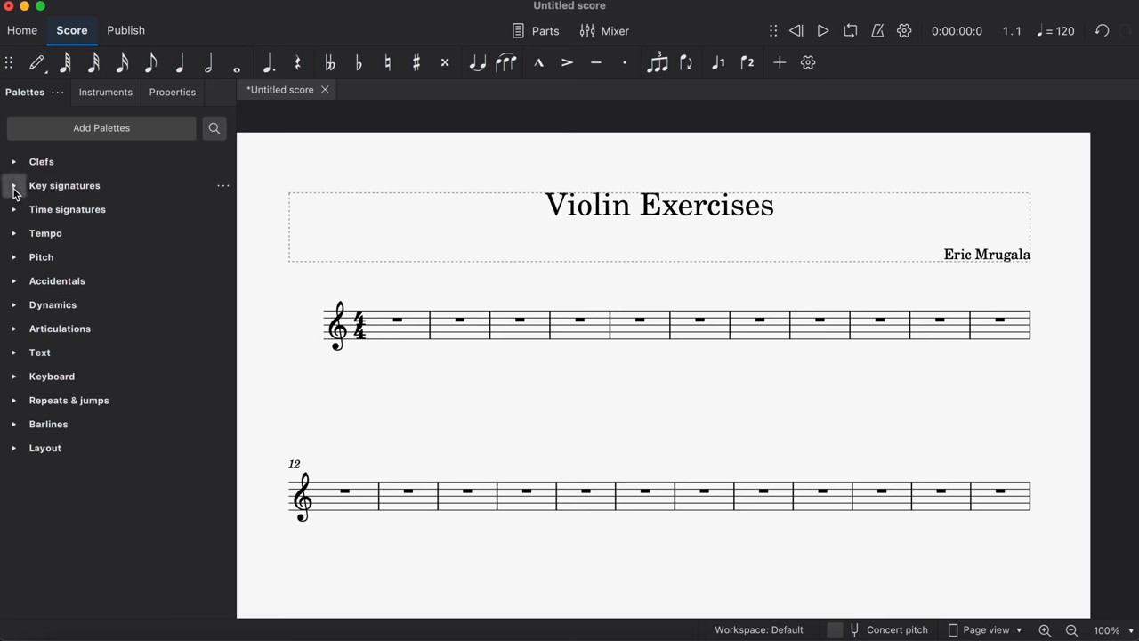
pyautogui.click(13, 185)
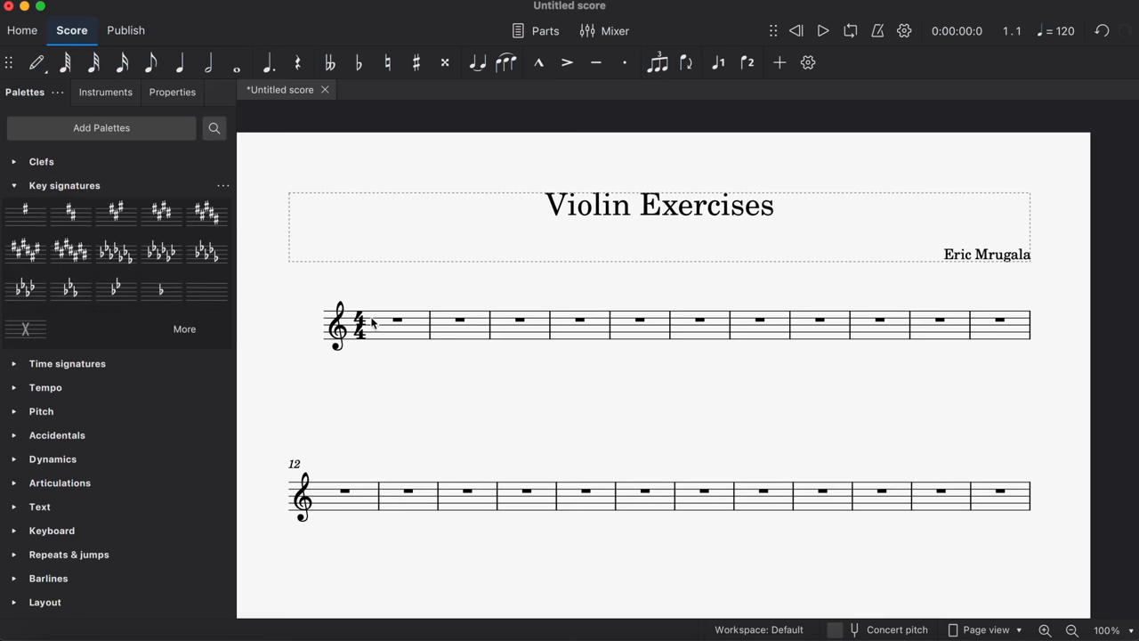
pyautogui.click(338, 323)
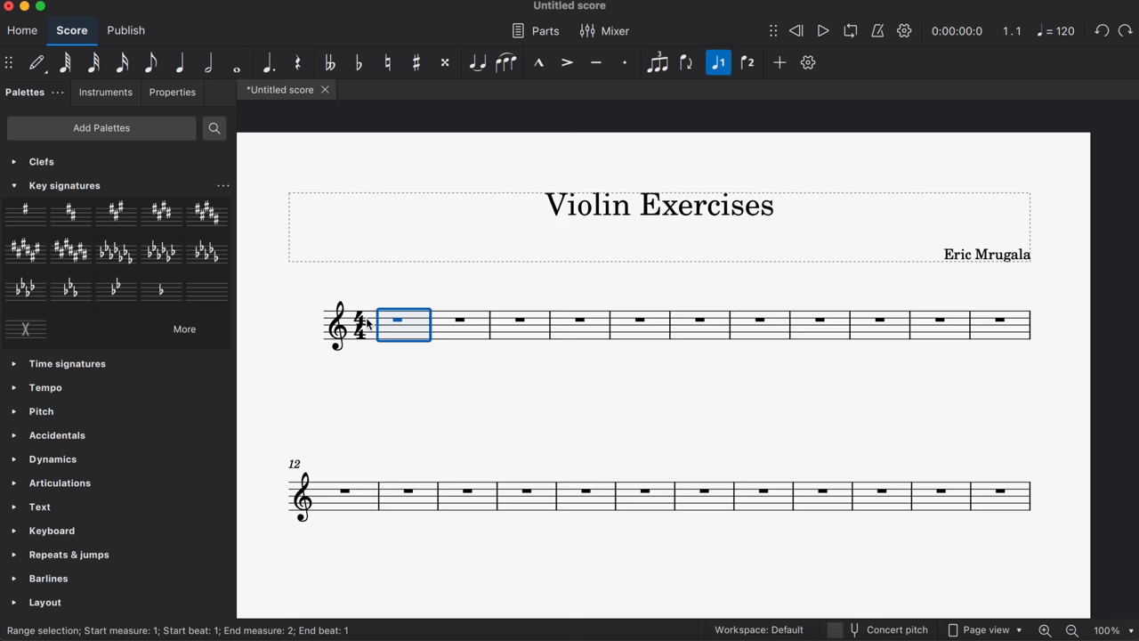
pyautogui.moveTo(114, 252)
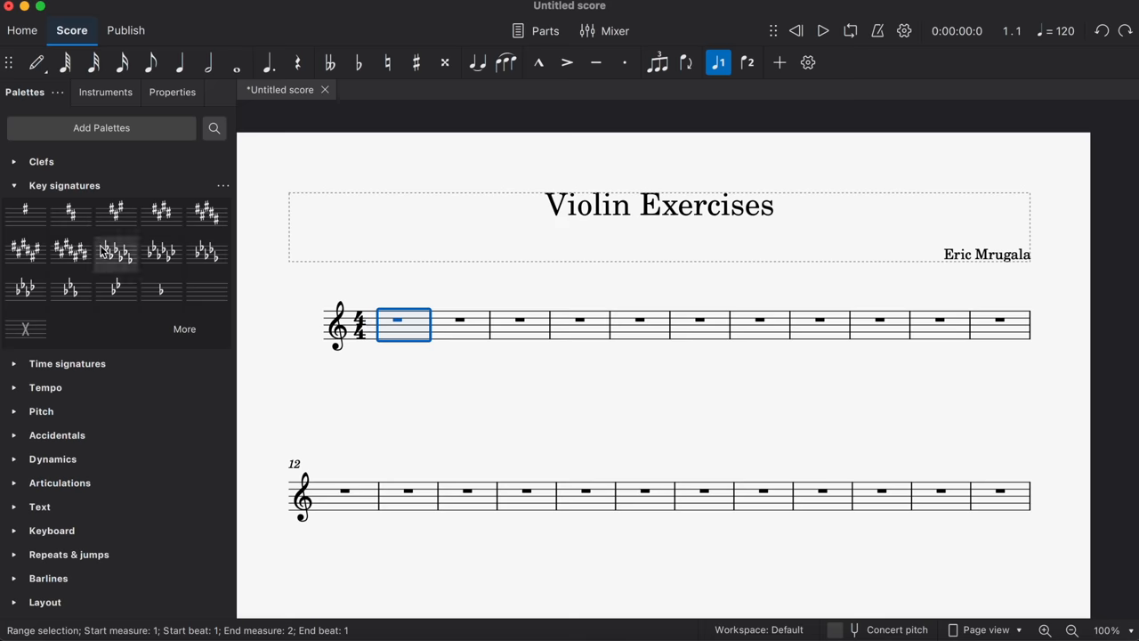
pyautogui.moveTo(70, 212)
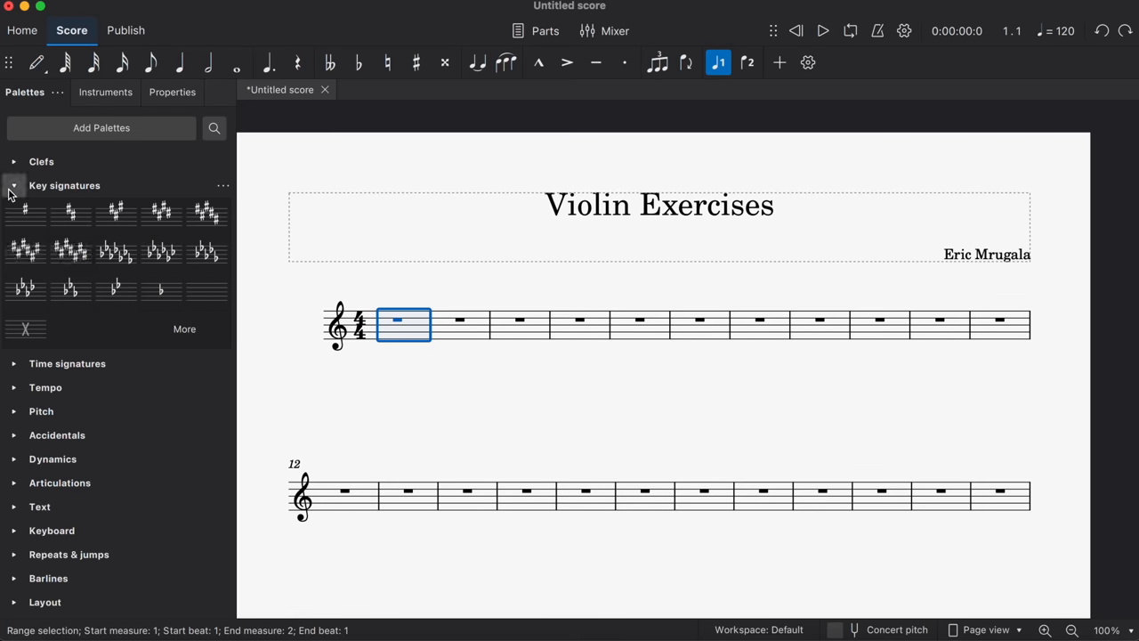
pyautogui.click(64, 185)
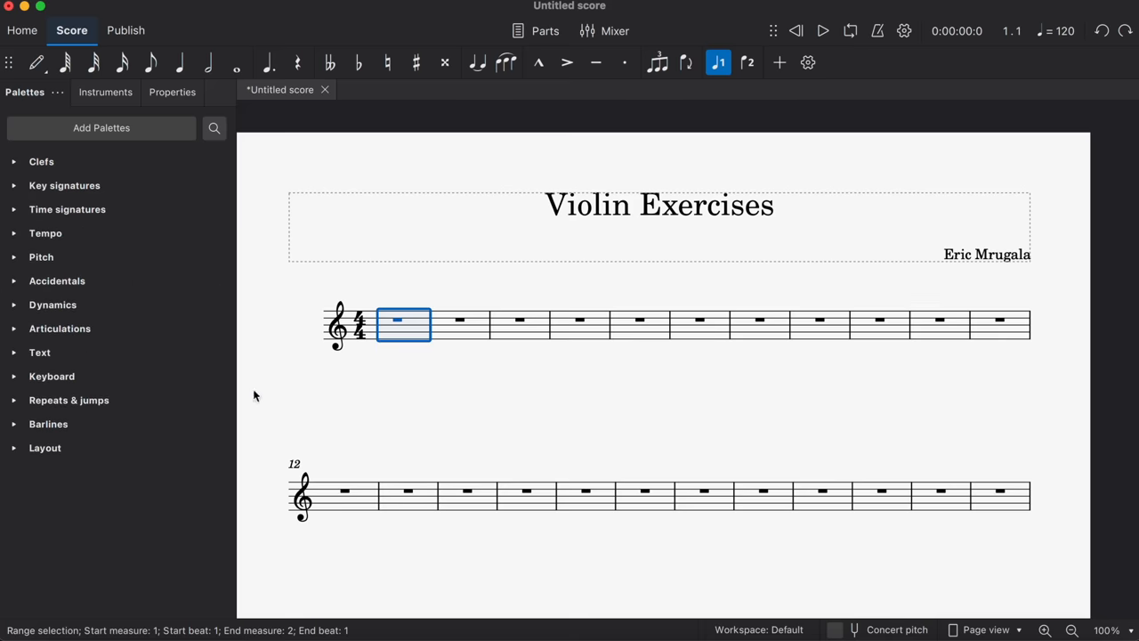
pyautogui.scroll(-3)
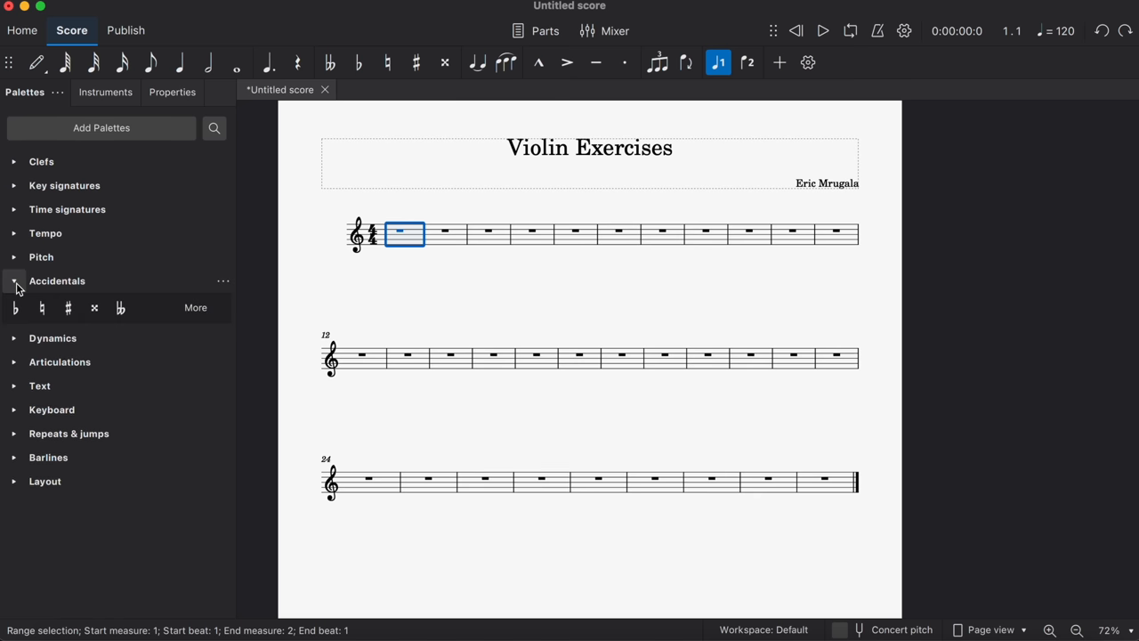
pyautogui.moveTo(42, 306)
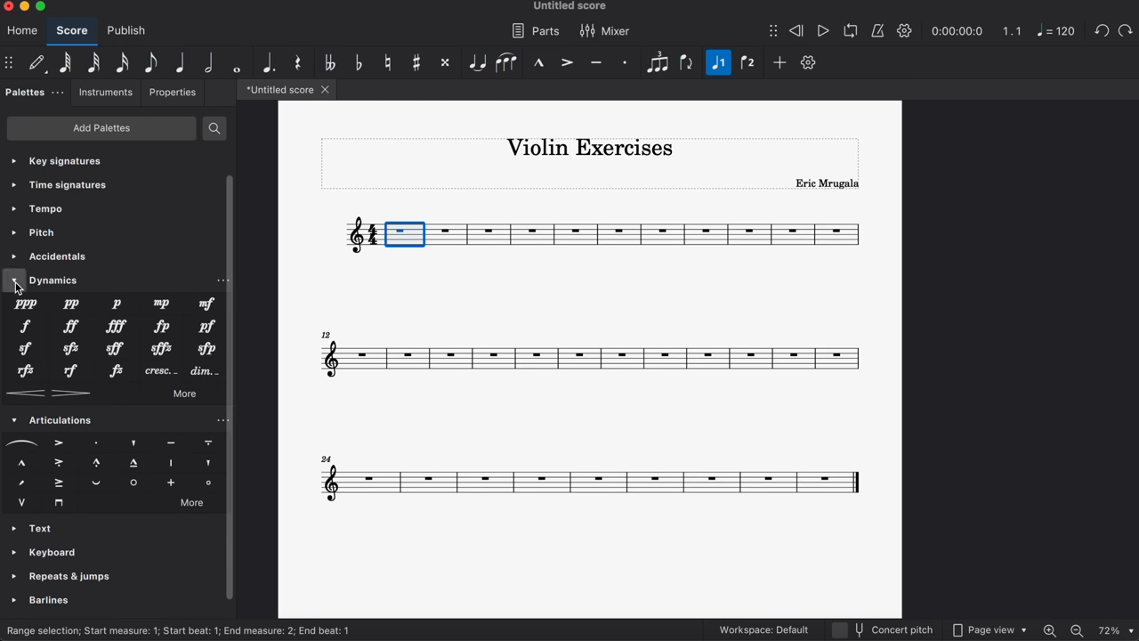
# Add 'Allegro' staff text over measure 1 using the Text palette
pyautogui.click(13, 279)
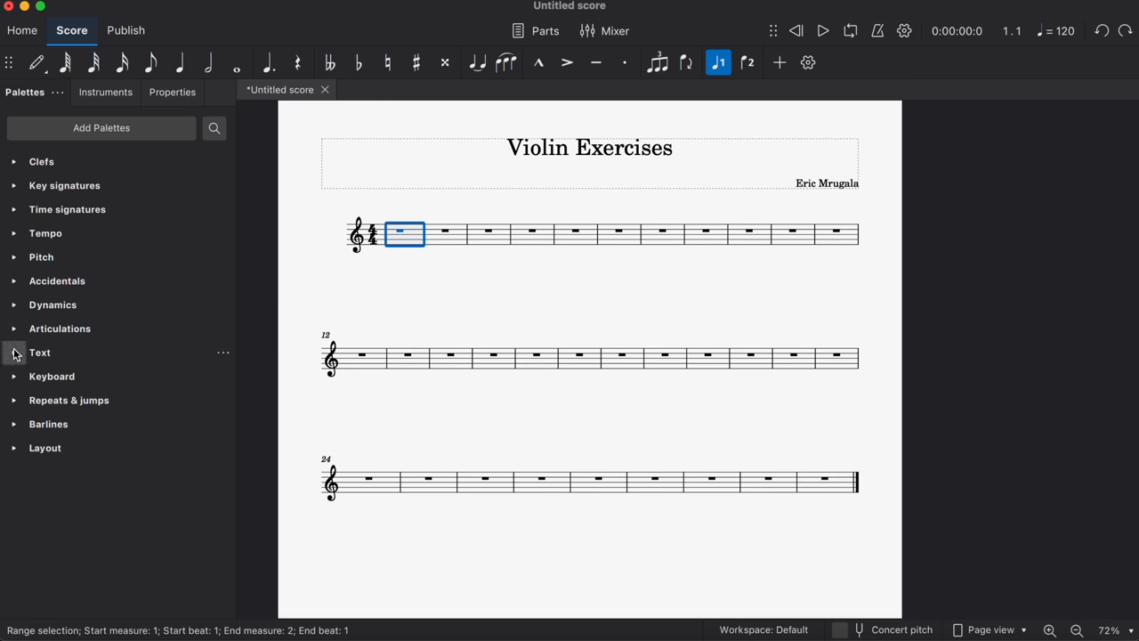
pyautogui.click(39, 352)
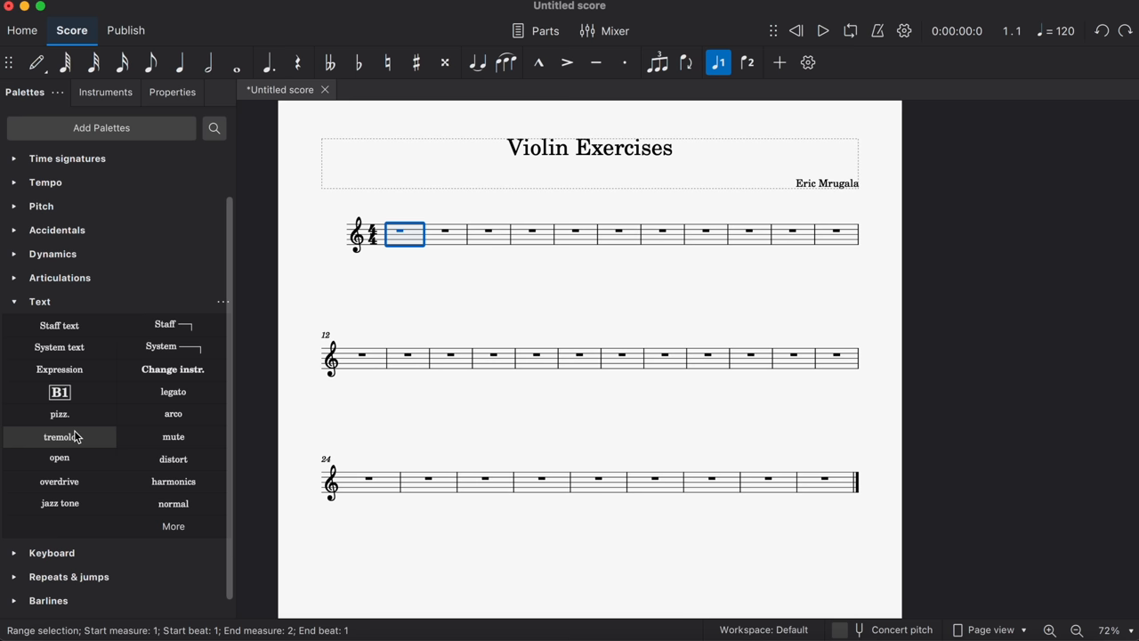
pyautogui.moveTo(173, 503)
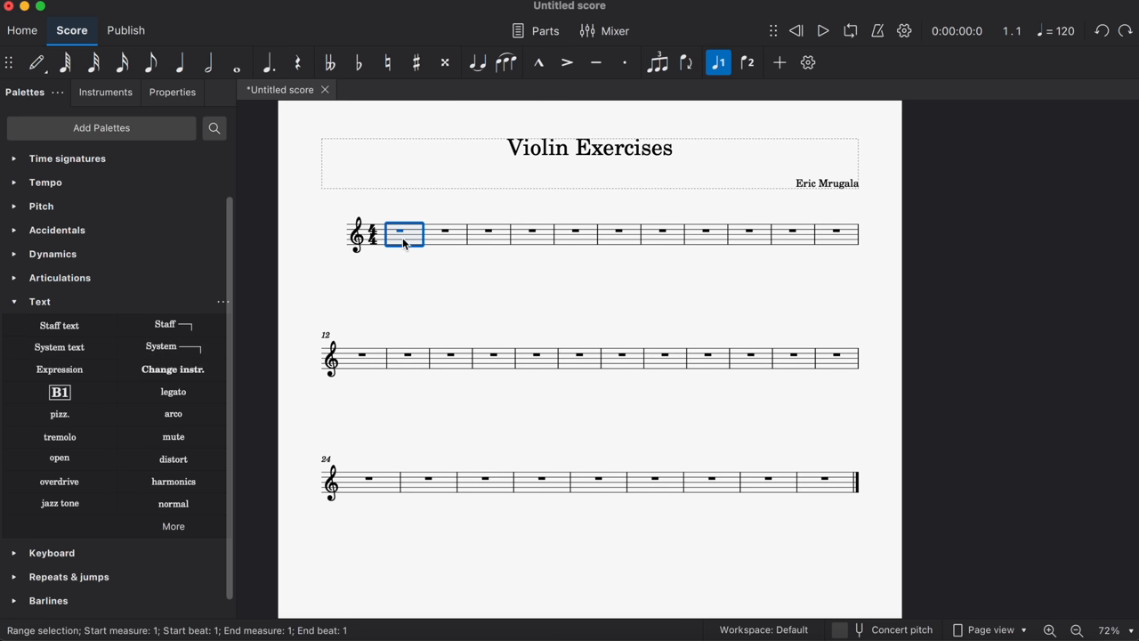
pyautogui.moveTo(59, 392)
pyautogui.write('t')
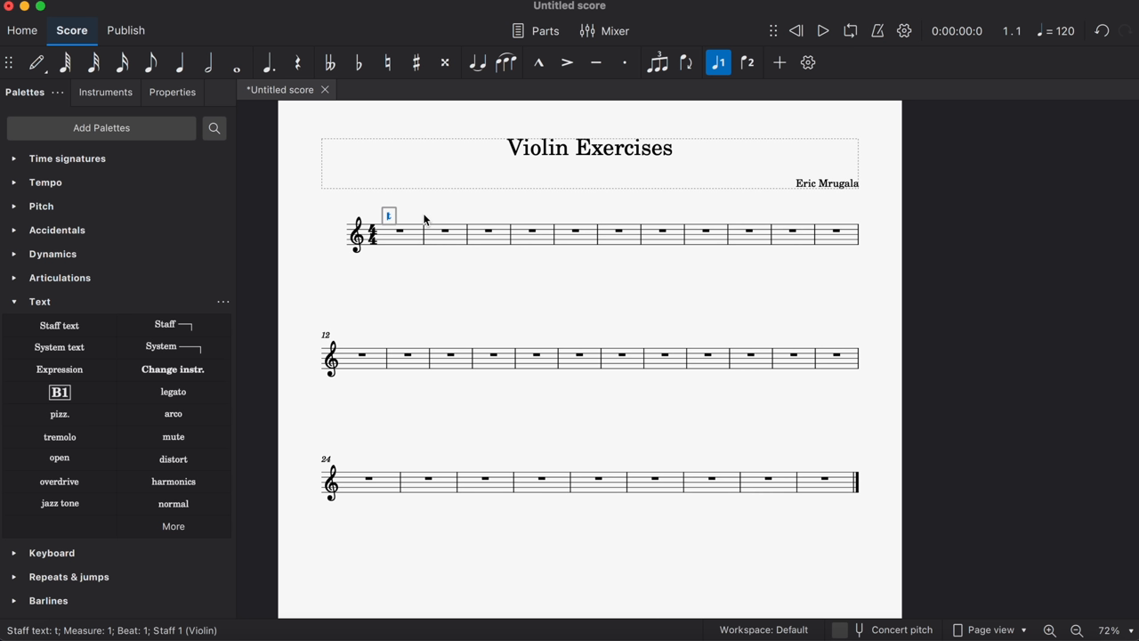
pyautogui.write('Akeg')
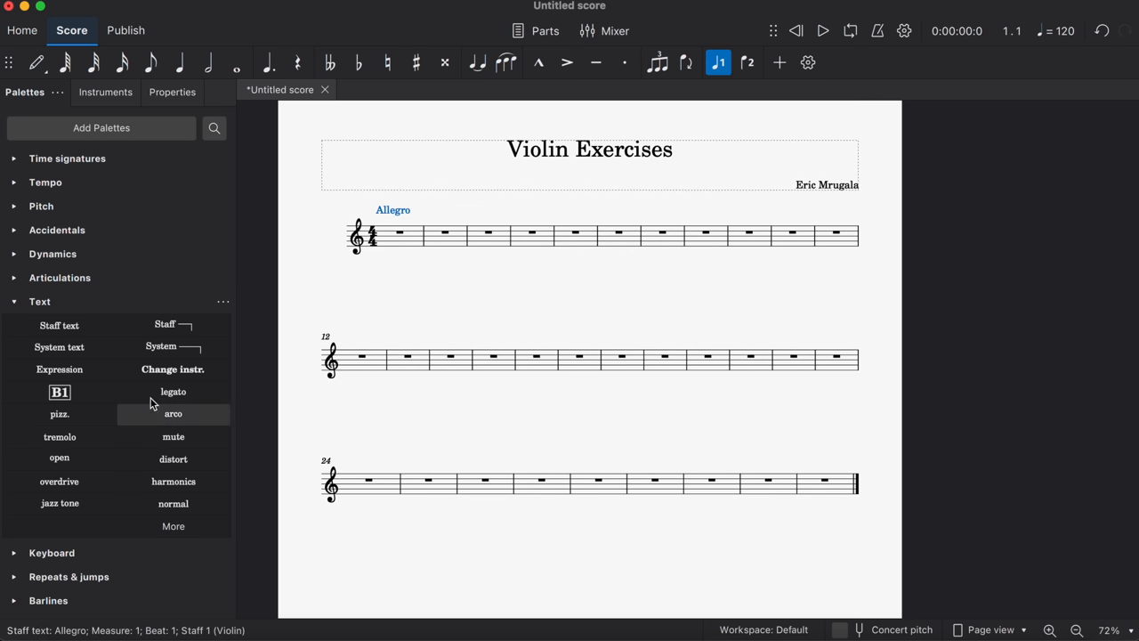
pyautogui.click(39, 301)
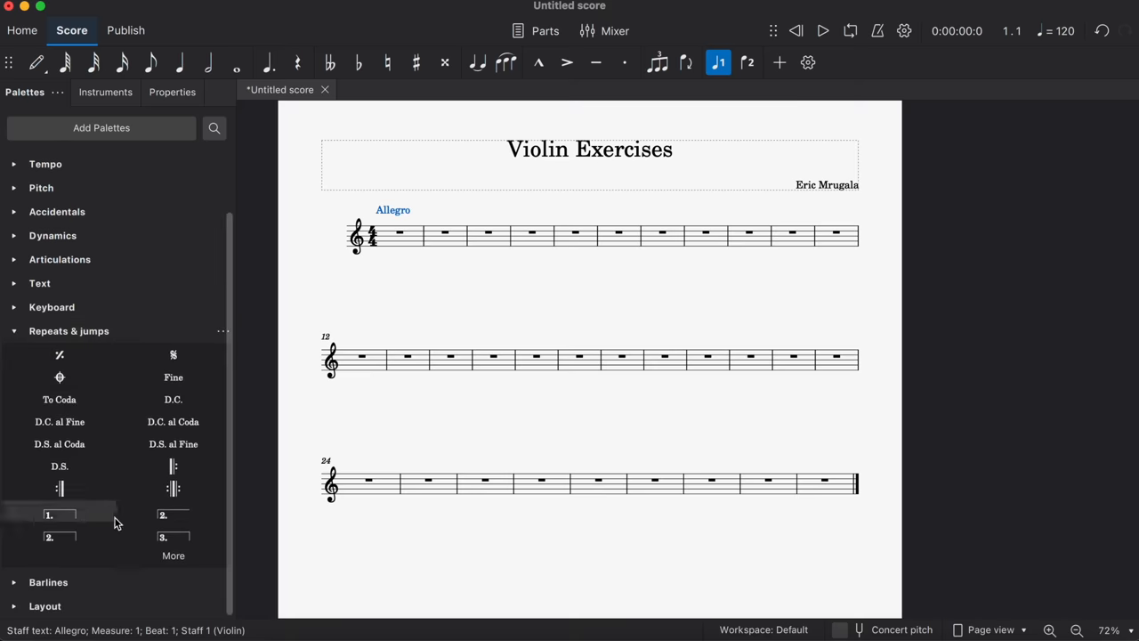
pyautogui.moveTo(58, 355)
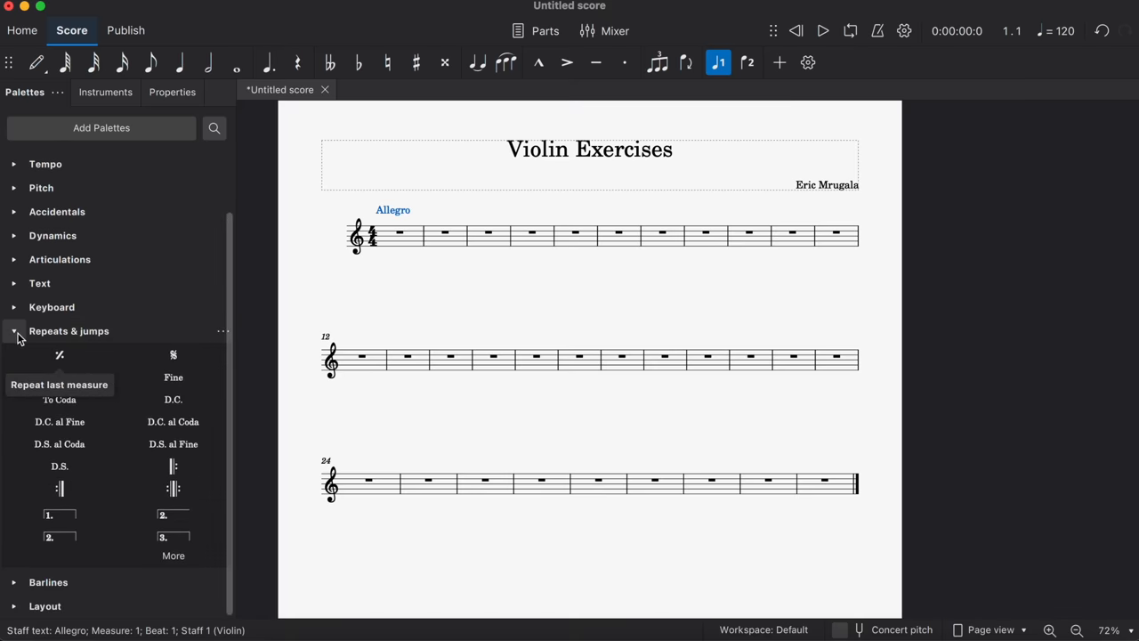
pyautogui.click(48, 423)
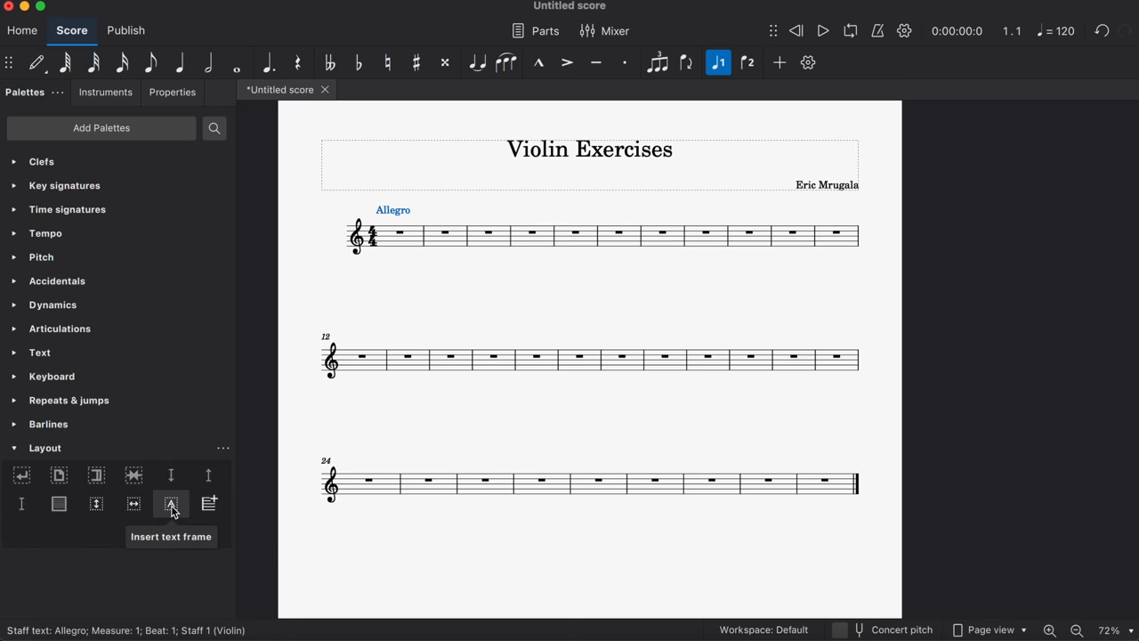
pyautogui.moveTo(172, 505)
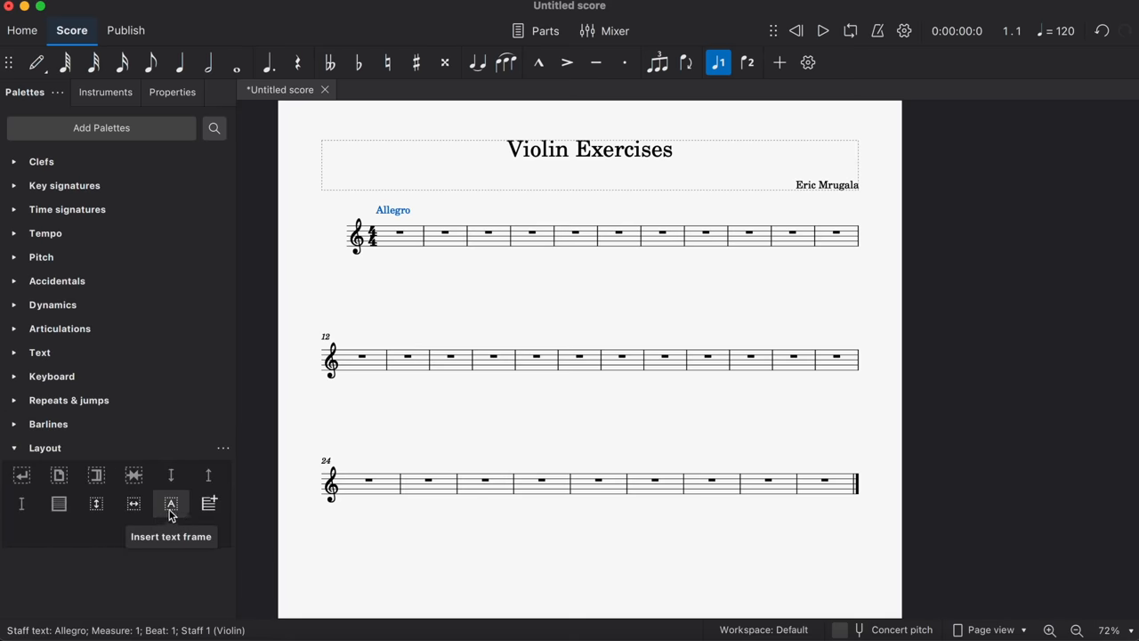
pyautogui.click(444, 234)
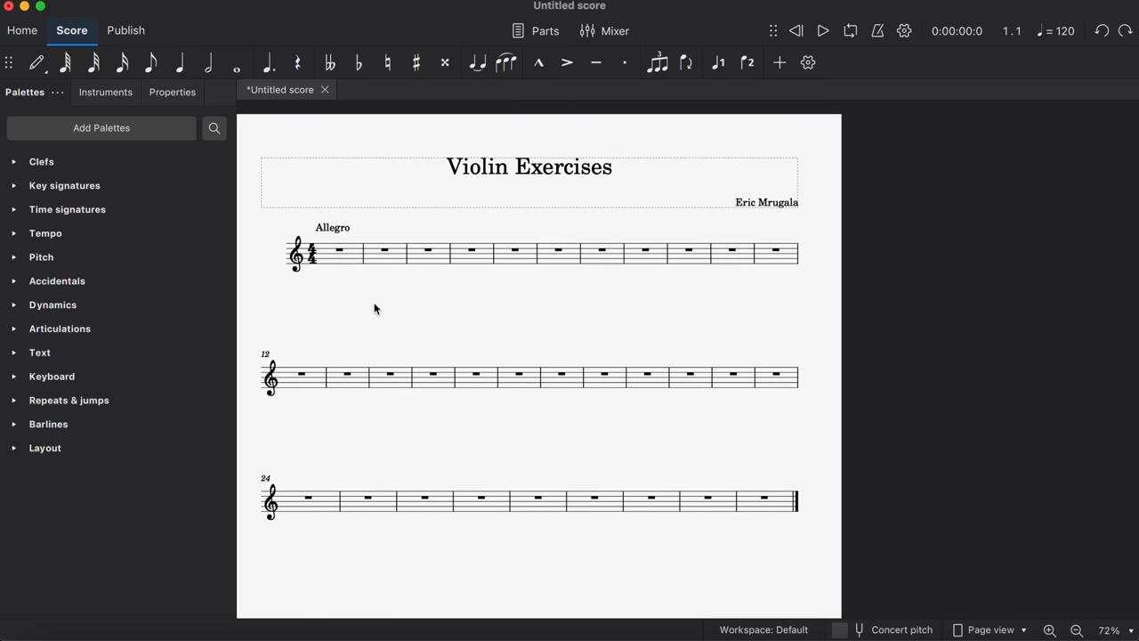
pyautogui.moveTo(380, 324)
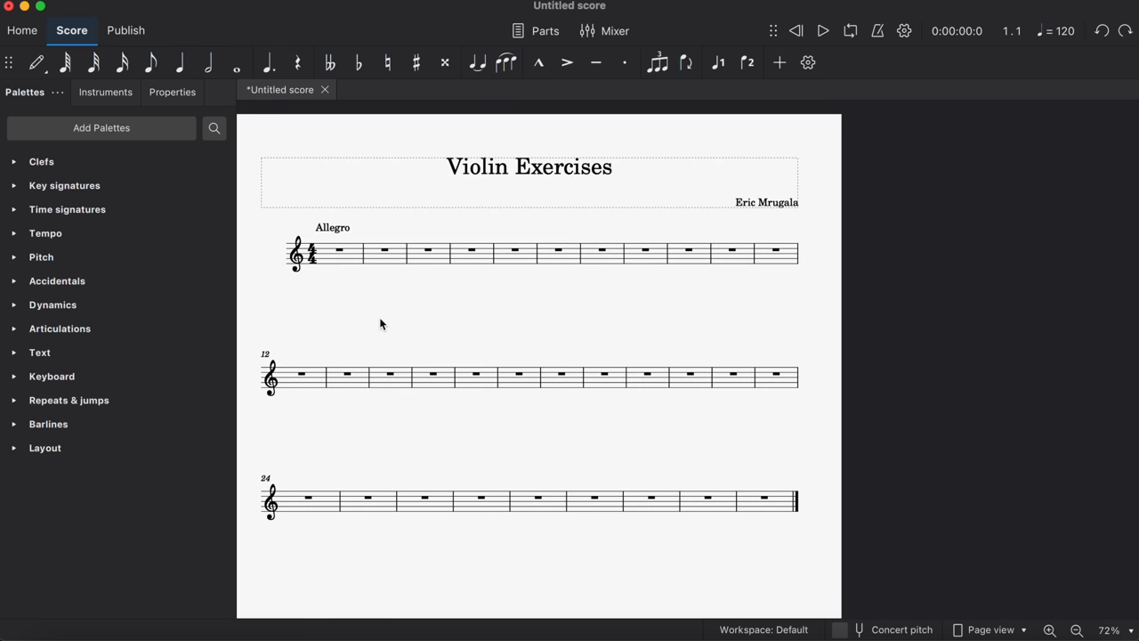
# Select measure 1 and apply the three-sharp A major key signature
pyautogui.click(1045, 629)
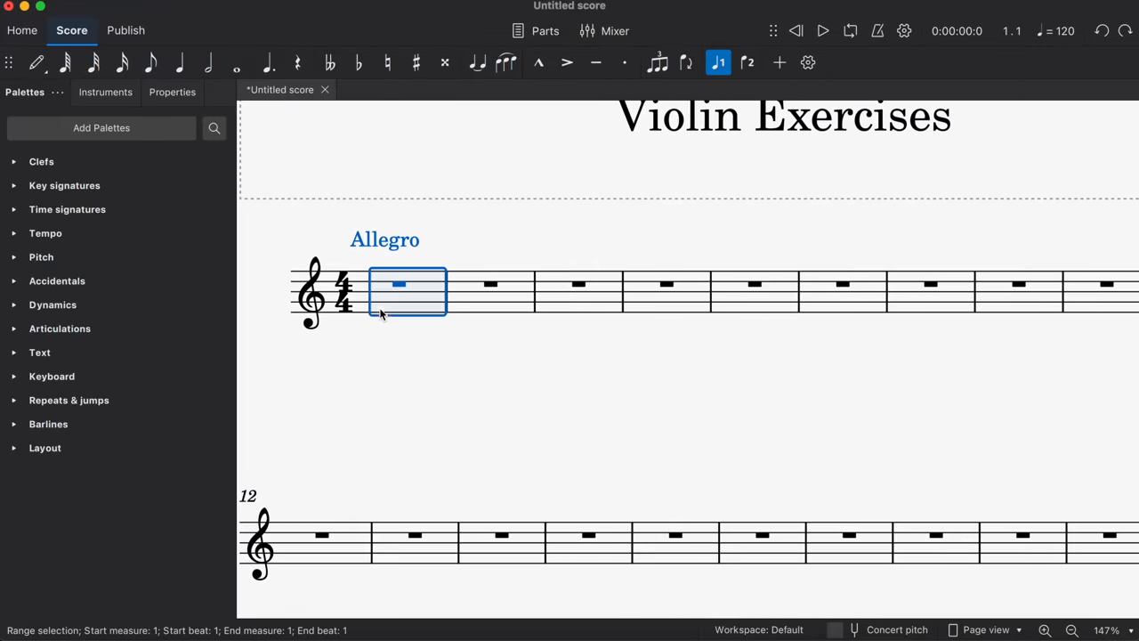
pyautogui.click(64, 185)
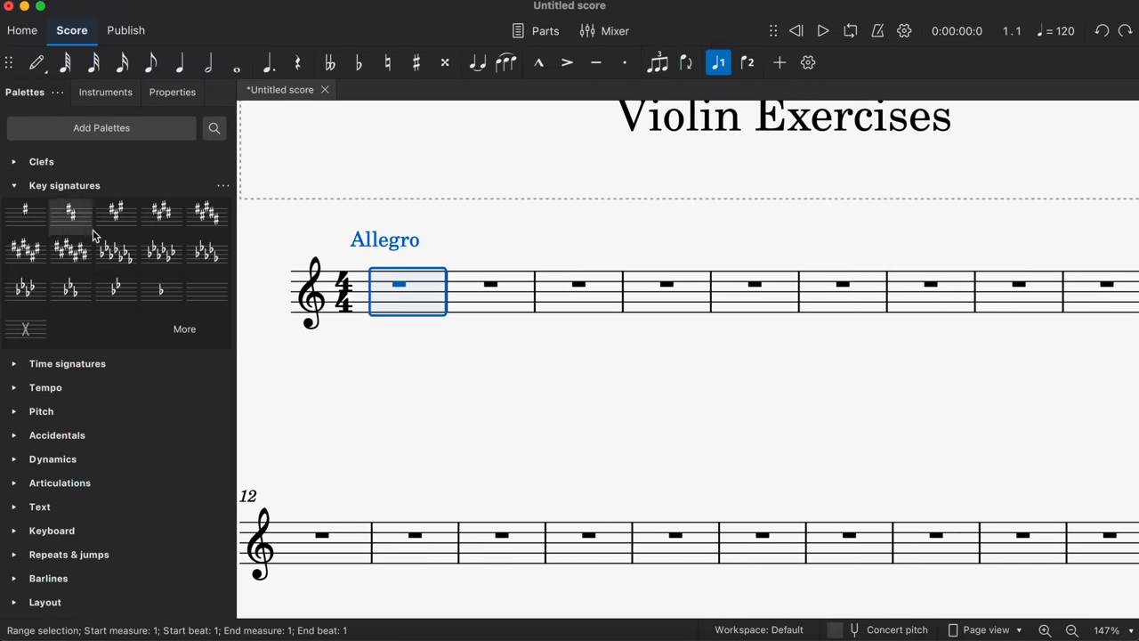
pyautogui.click(69, 214)
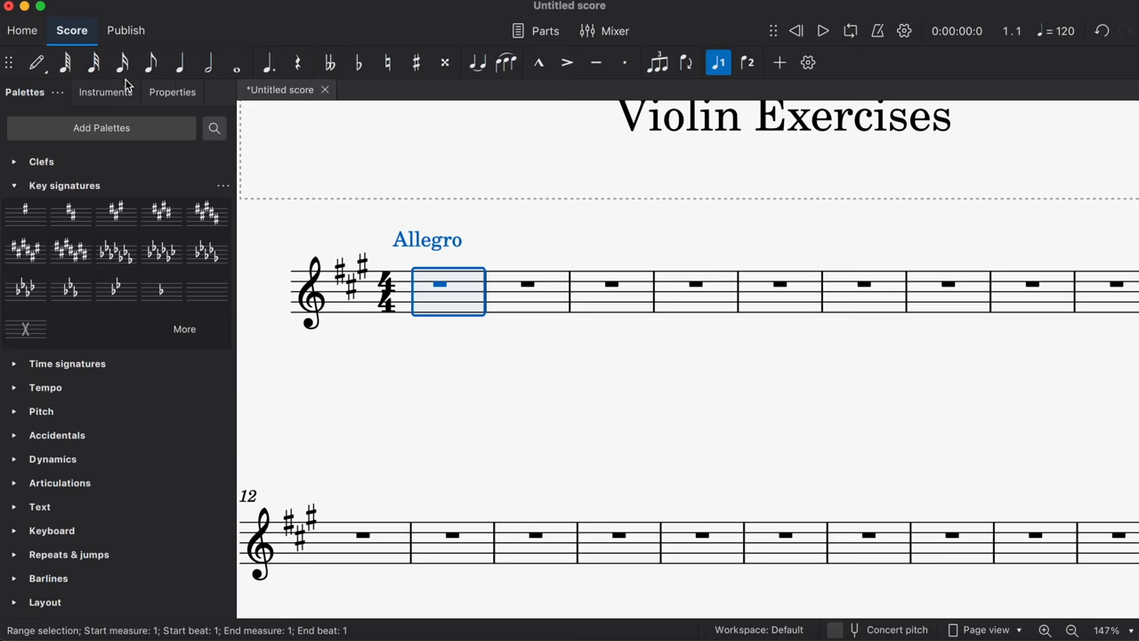
pyautogui.moveTo(269, 63)
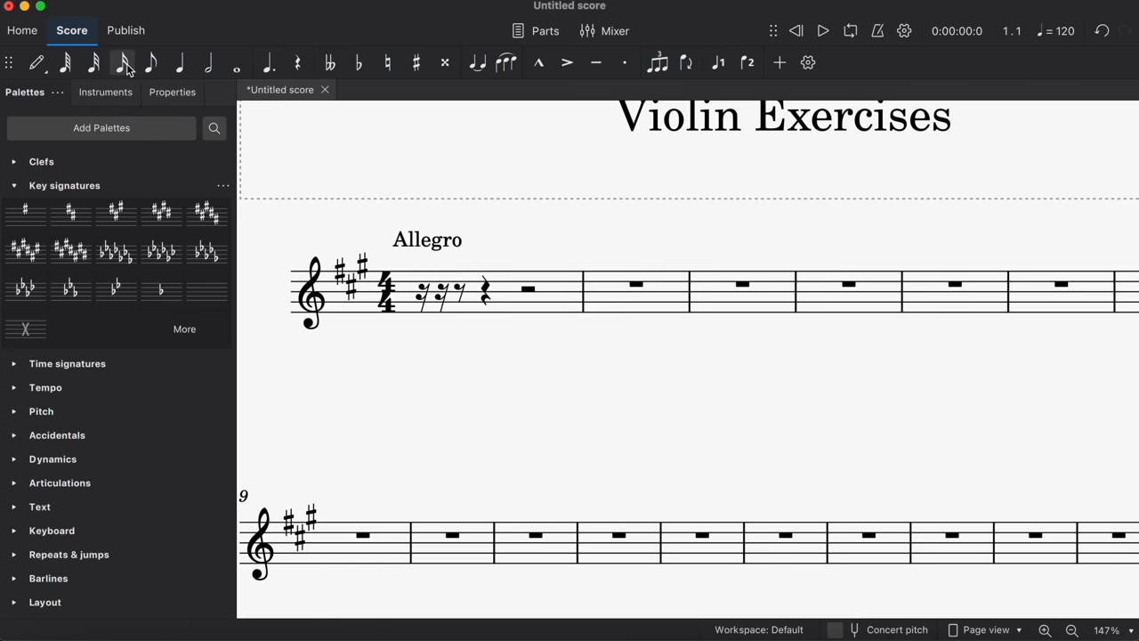
# Choose the sixteenth-note duration for entering the scale figure
pyautogui.click(448, 291)
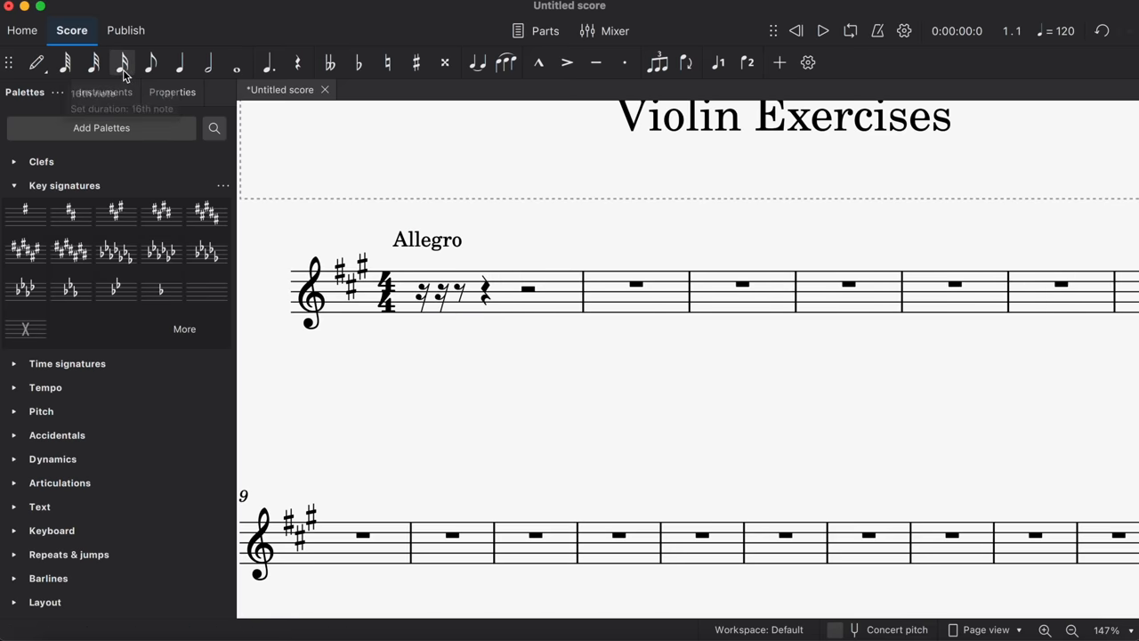
pyautogui.click(122, 62)
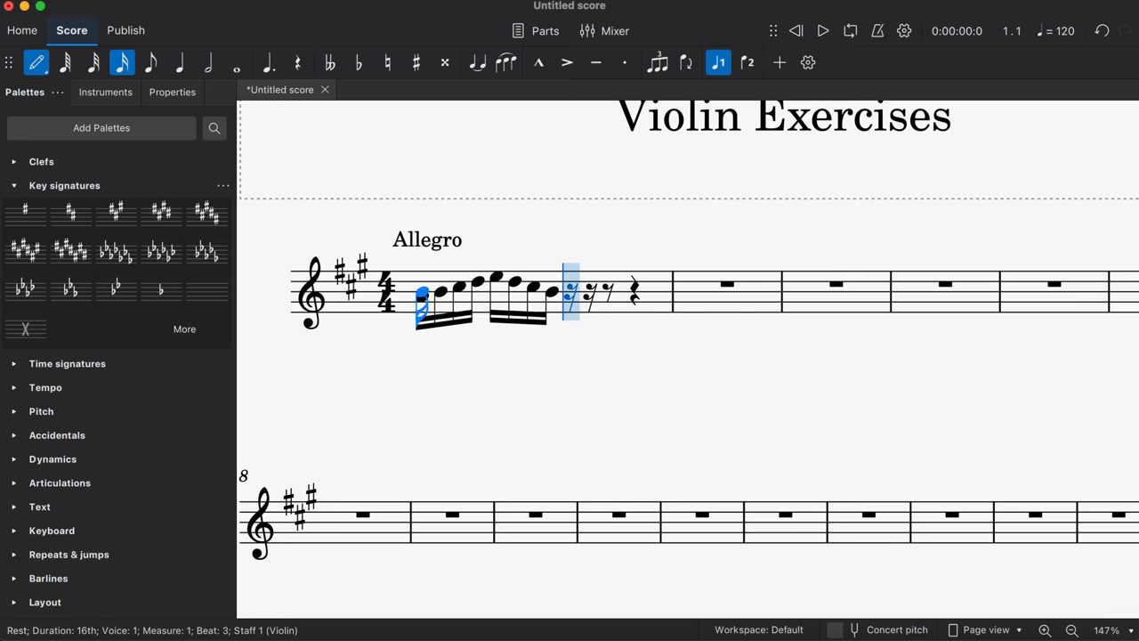
pyautogui.moveTo(424, 274)
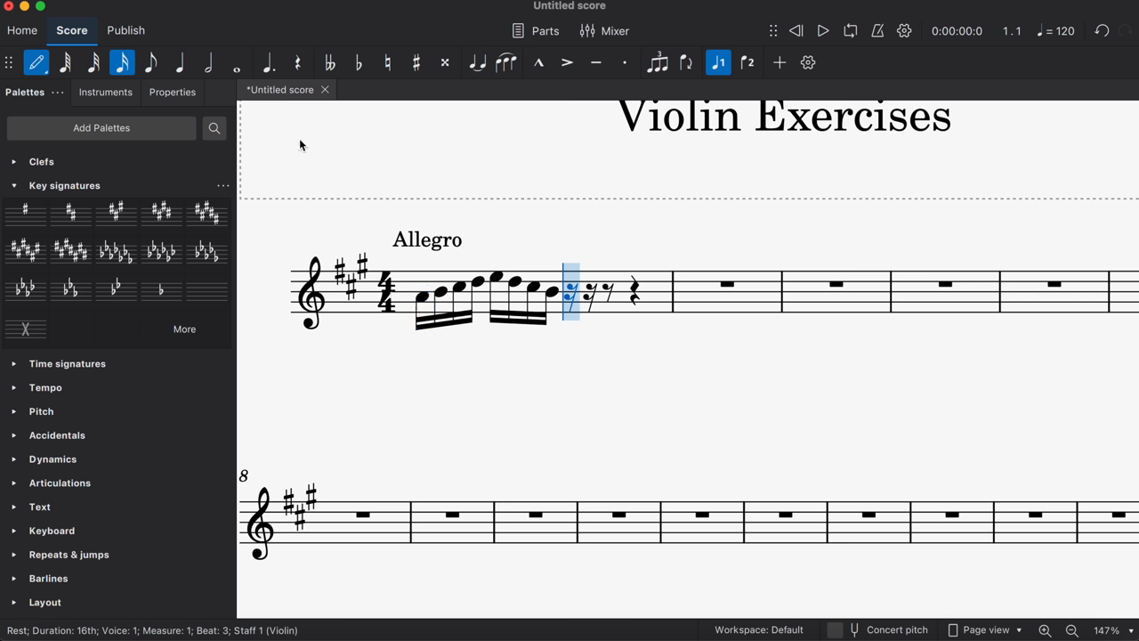
pyautogui.moveTo(100, 87)
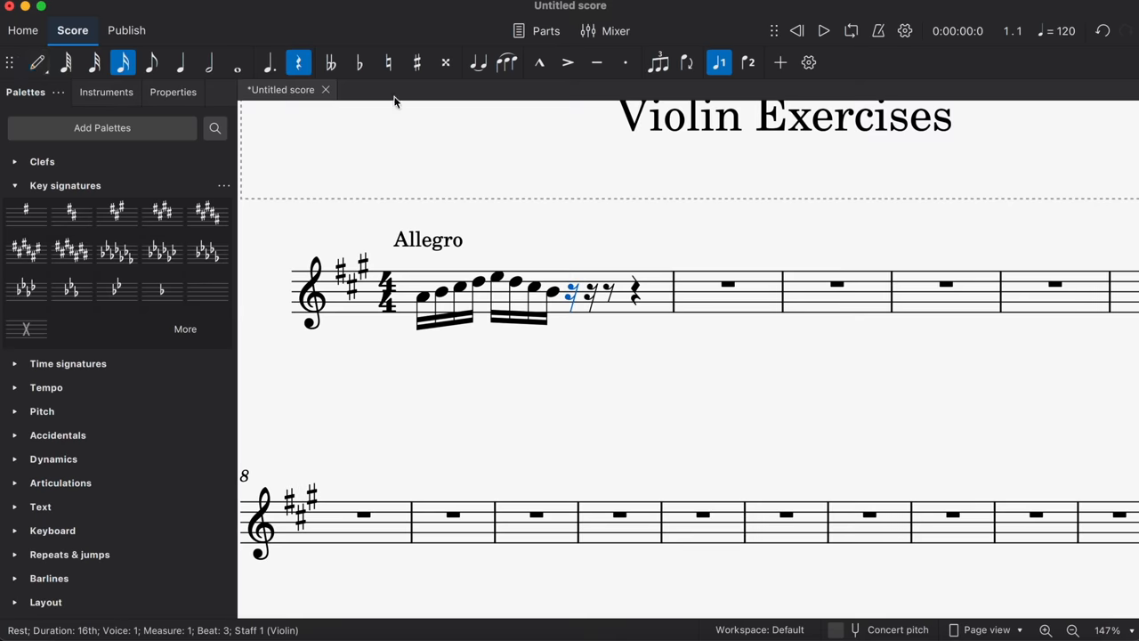
pyautogui.moveTo(328, 256)
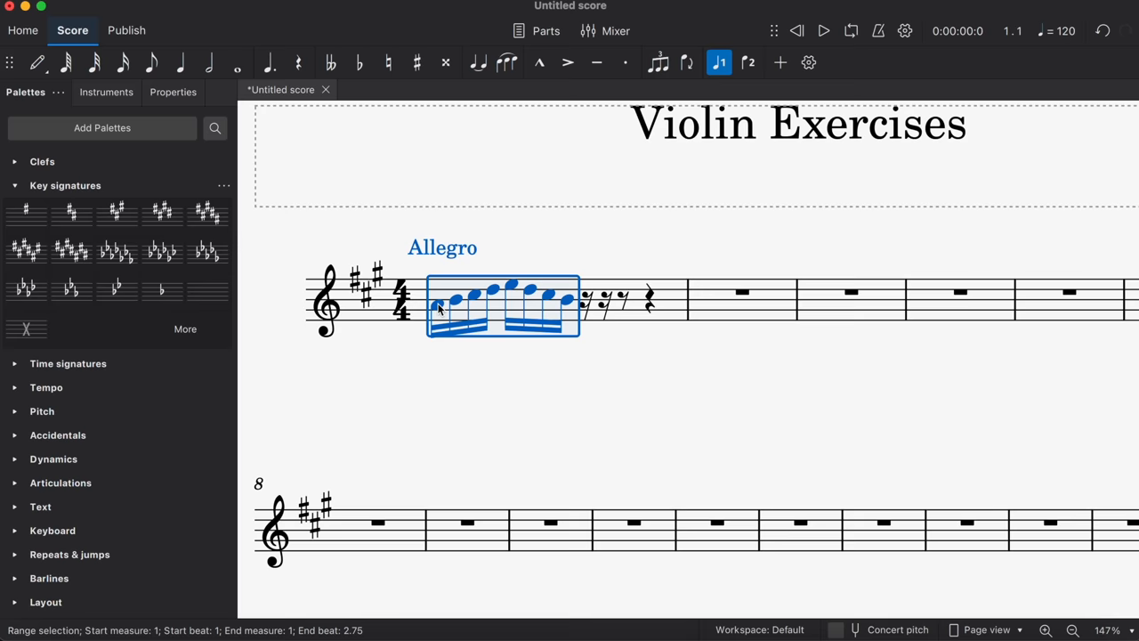
# Select the eight sixteenth notes and repeat them to fill beats 3–4
pyautogui.click(596, 298)
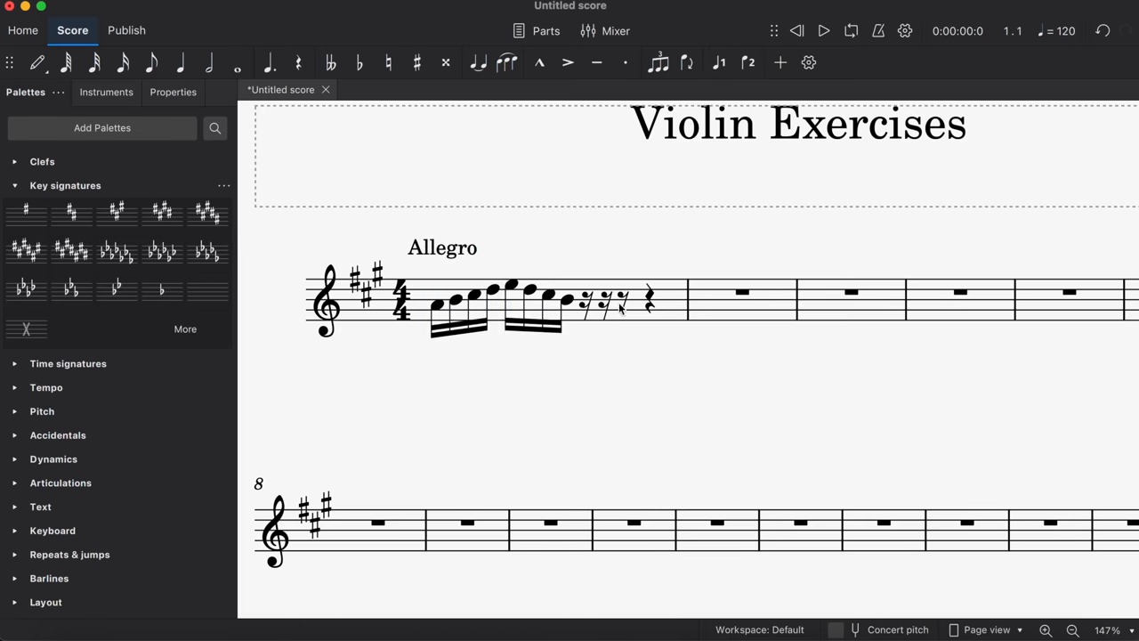
pyautogui.click(622, 307)
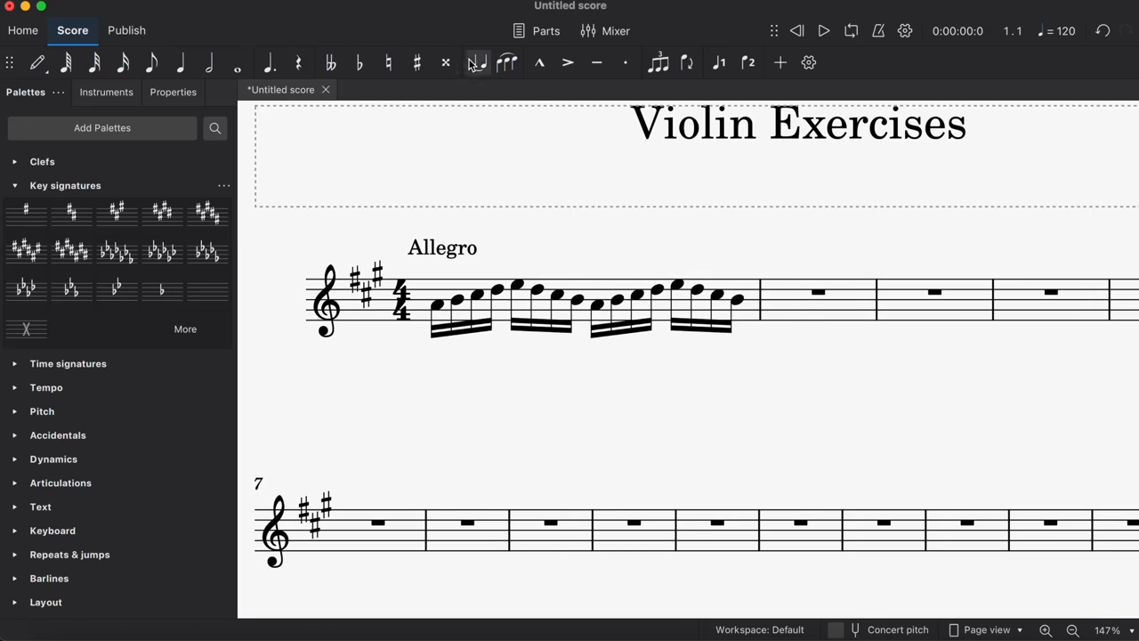
pyautogui.moveTo(850, 49)
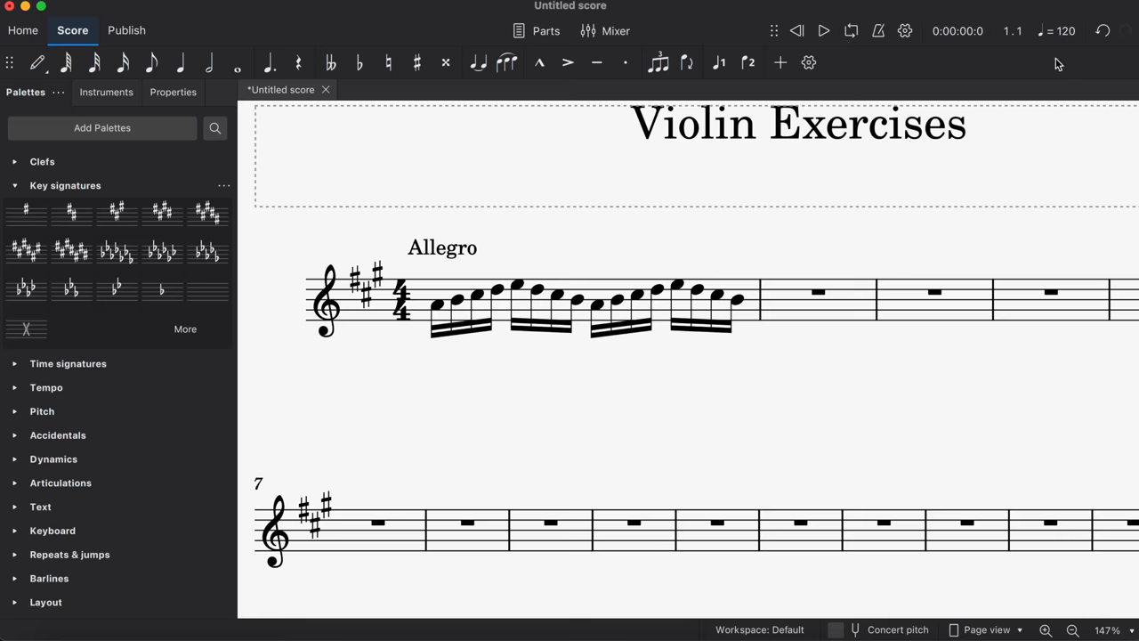
# Repeat measure 1's scale figure into measure 2 and play back both measures
pyautogui.click(445, 307)
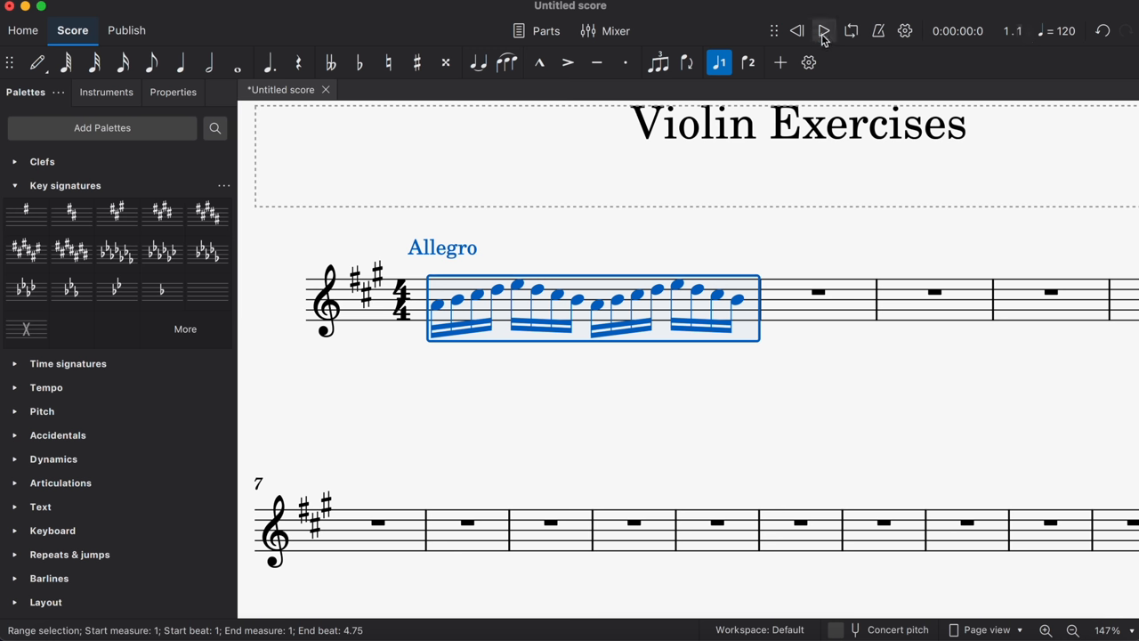
pyautogui.click(823, 30)
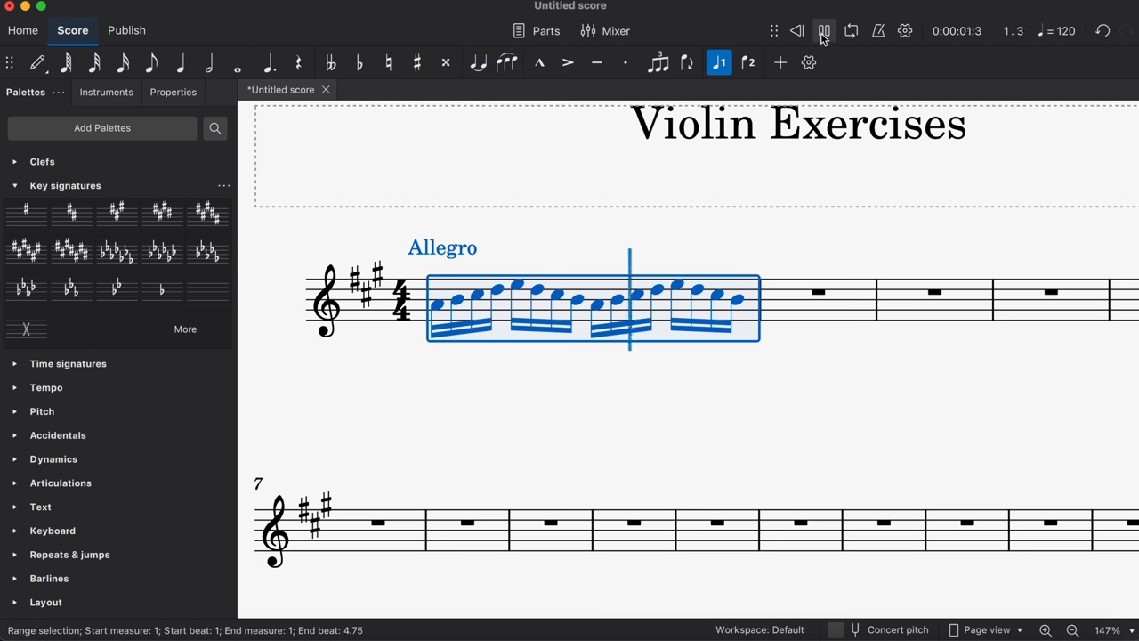
pyautogui.click(823, 30)
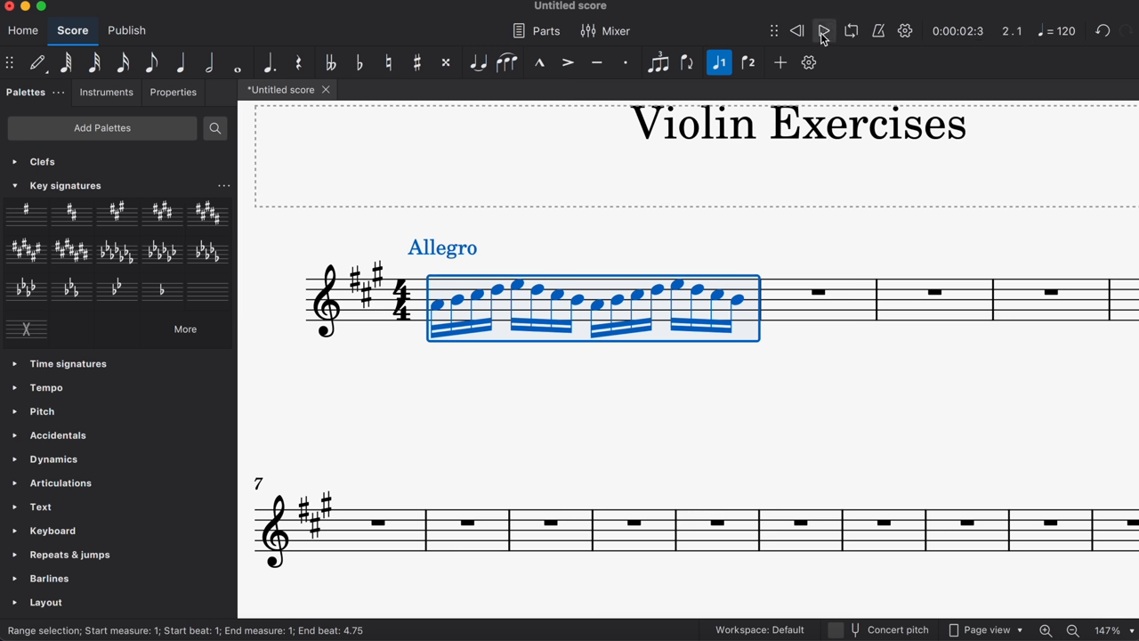
pyautogui.click(823, 31)
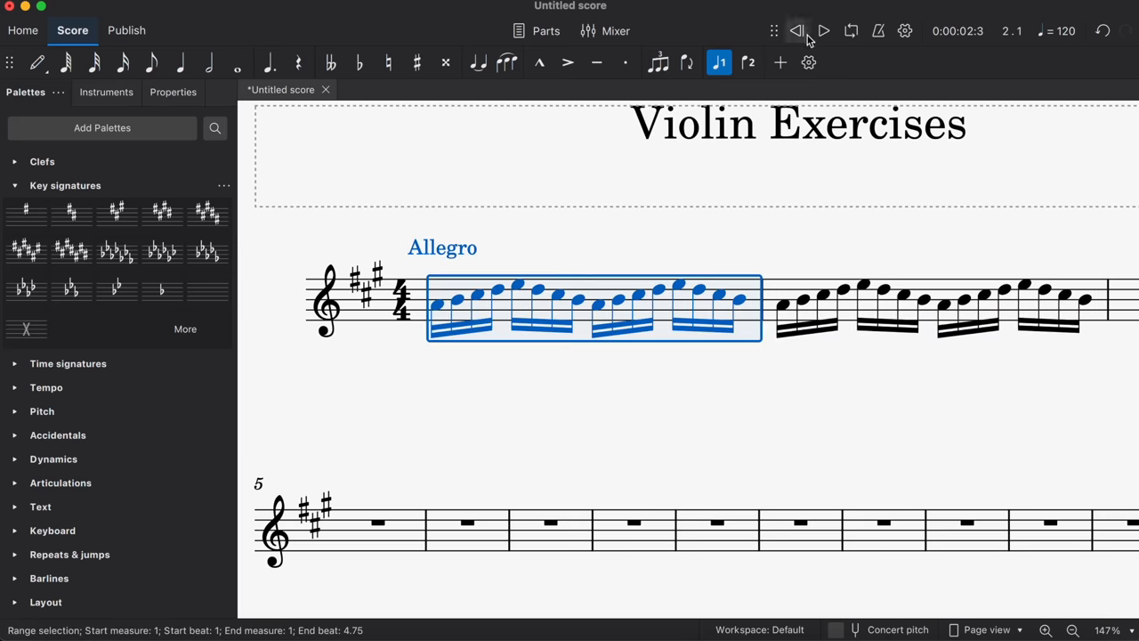
pyautogui.click(823, 30)
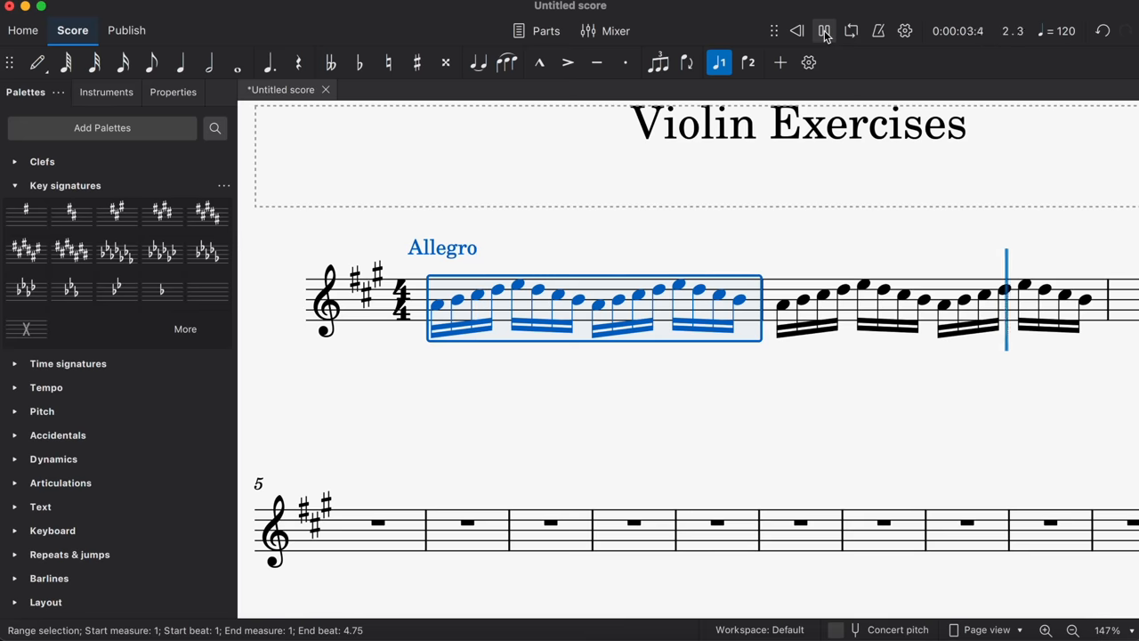
pyautogui.click(823, 30)
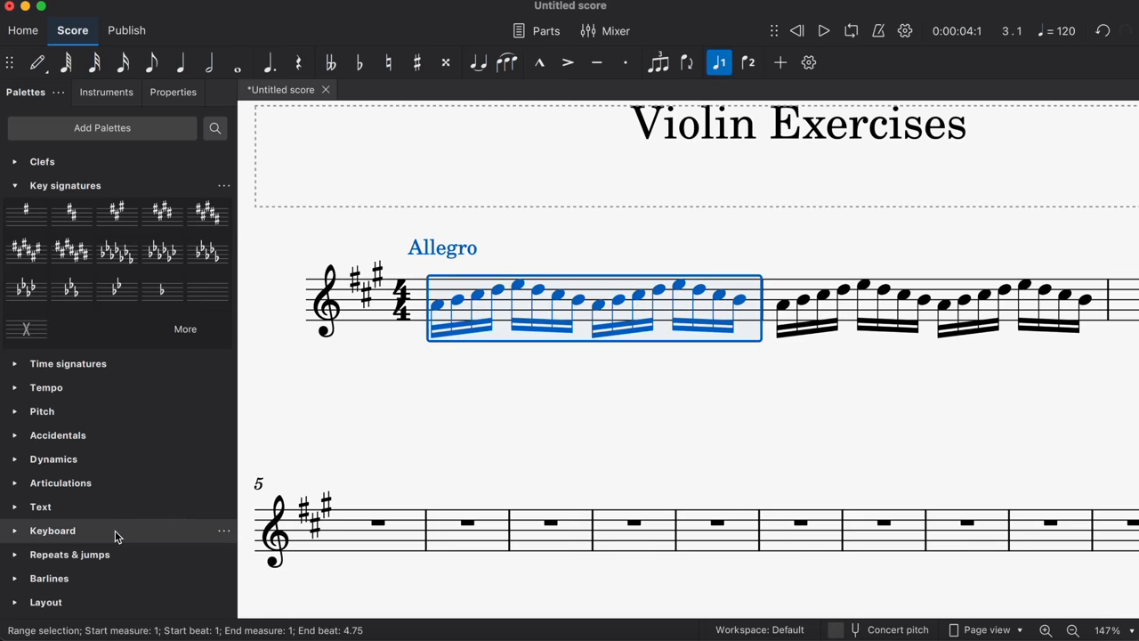
# Add staccato dots to measure 1's sixteenth notes from the Articulations palette, then play it
pyautogui.click(65, 185)
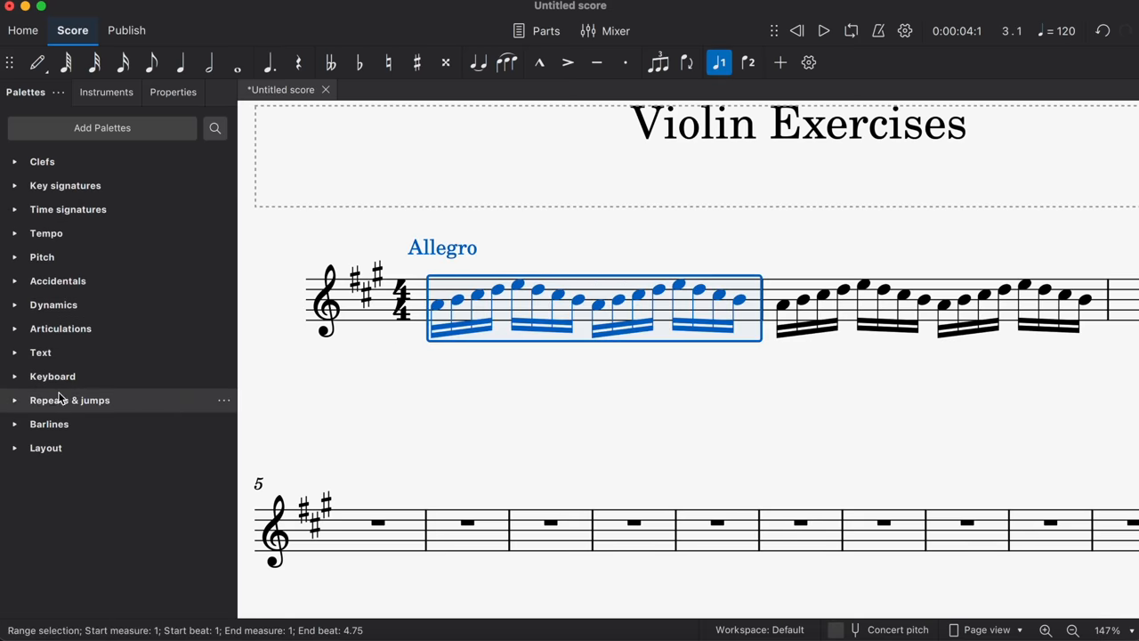
pyautogui.click(58, 280)
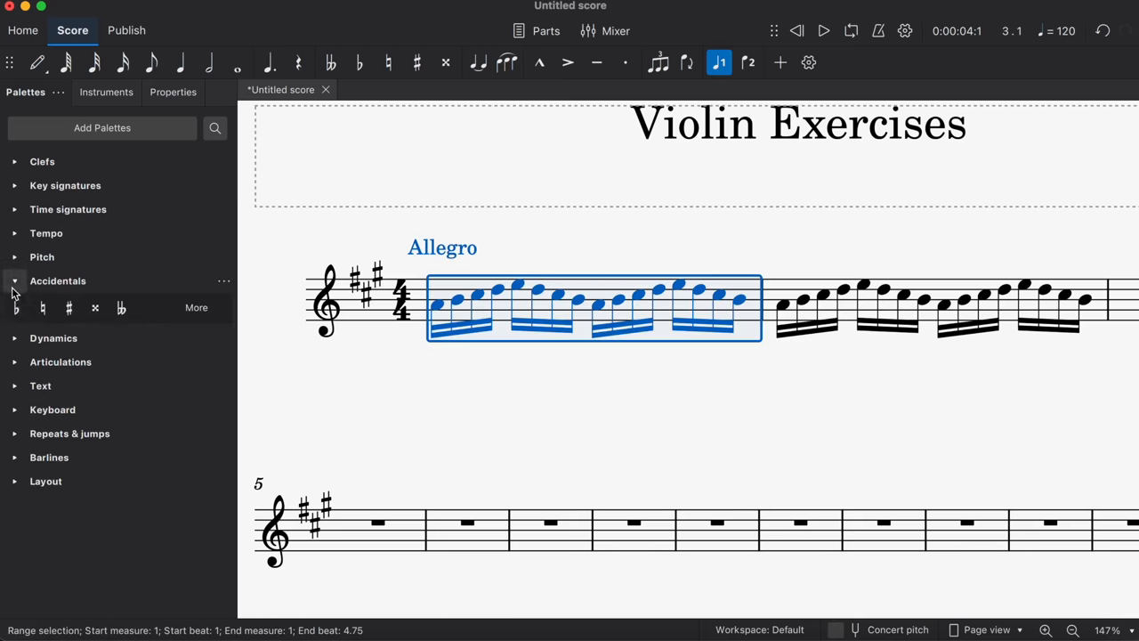
pyautogui.click(13, 280)
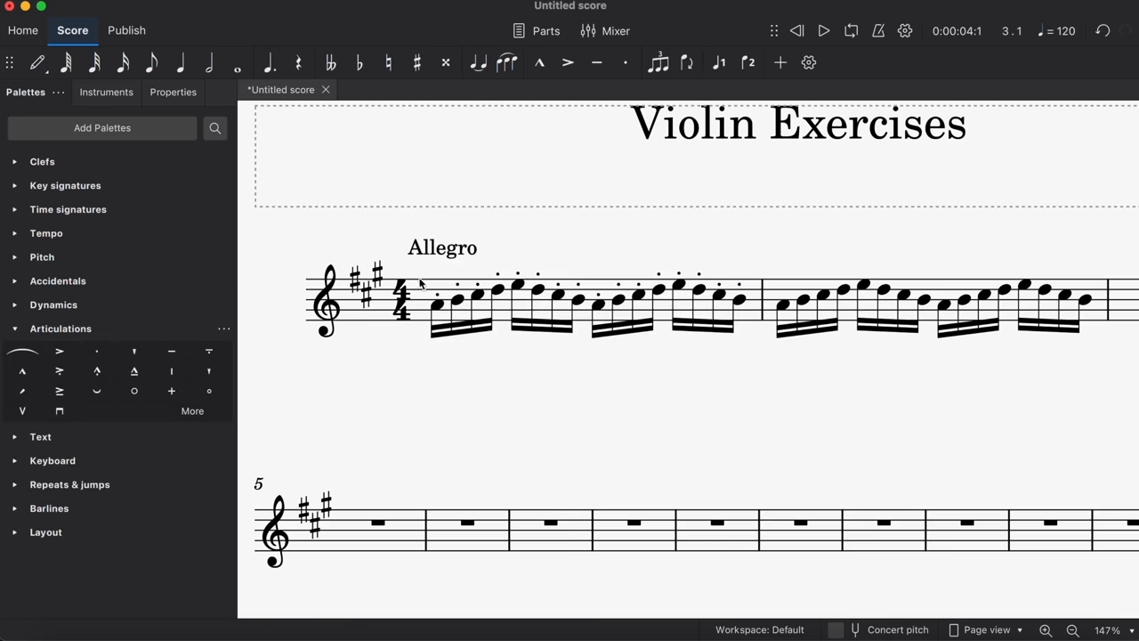
pyautogui.moveTo(887, 122)
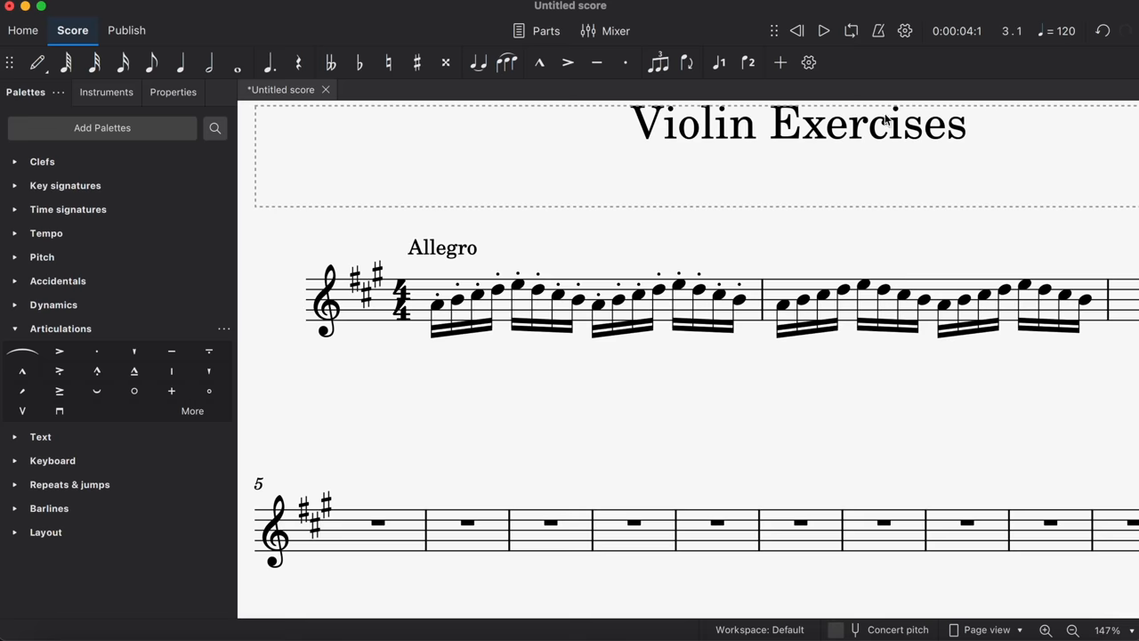
pyautogui.click(823, 30)
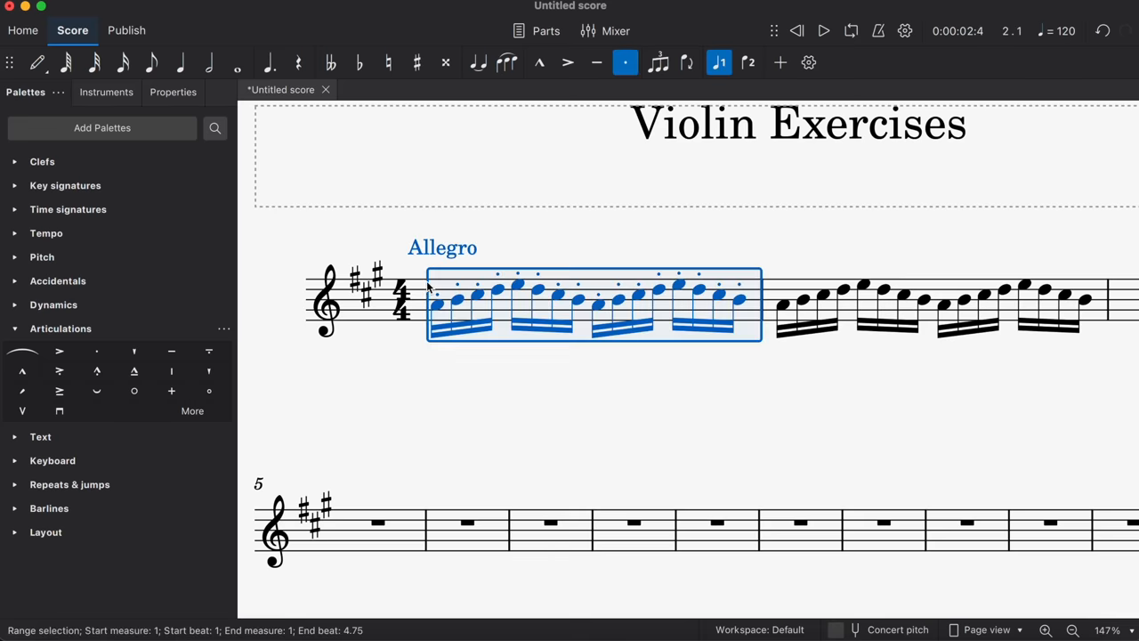
pyautogui.click(823, 30)
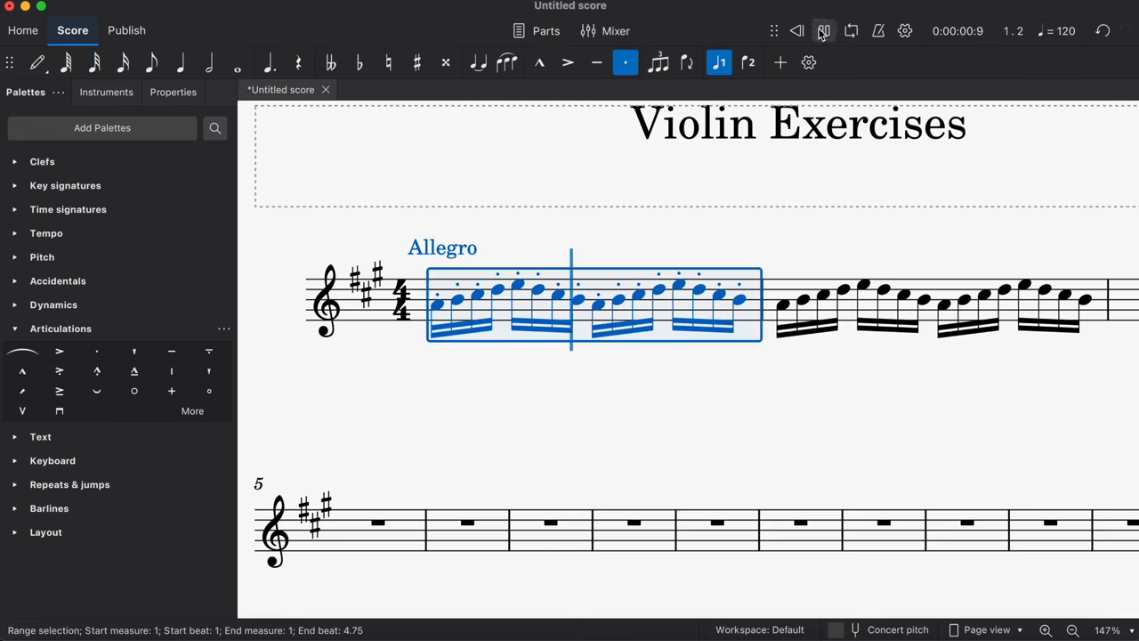
pyautogui.click(823, 30)
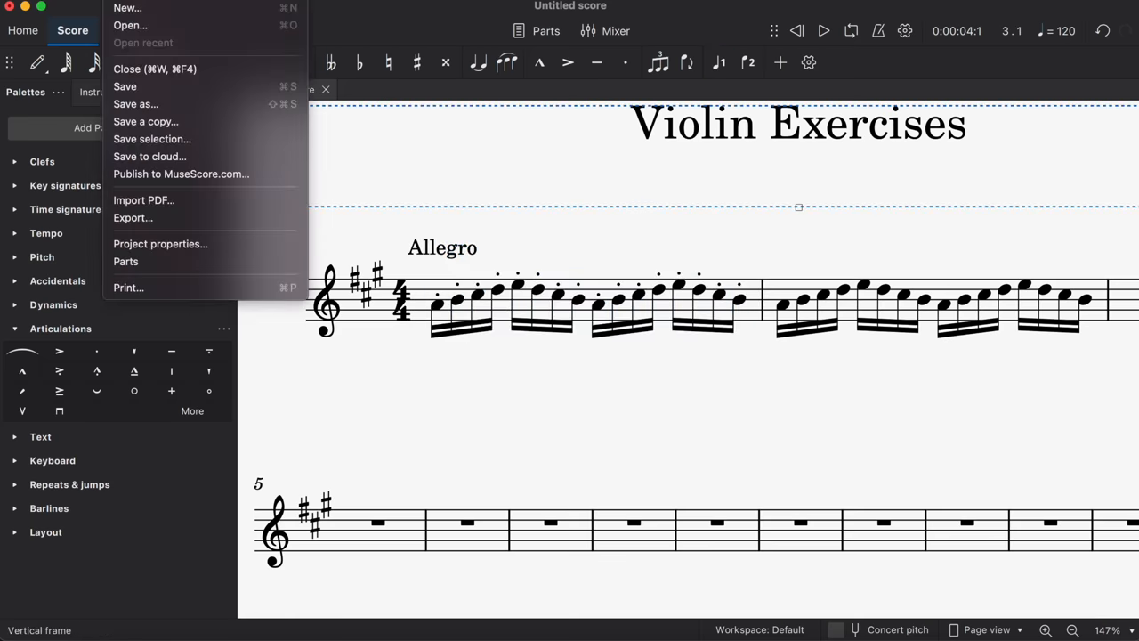
# Create a new score with Violins (section) from the Strings - Bowed category
pyautogui.click(127, 8)
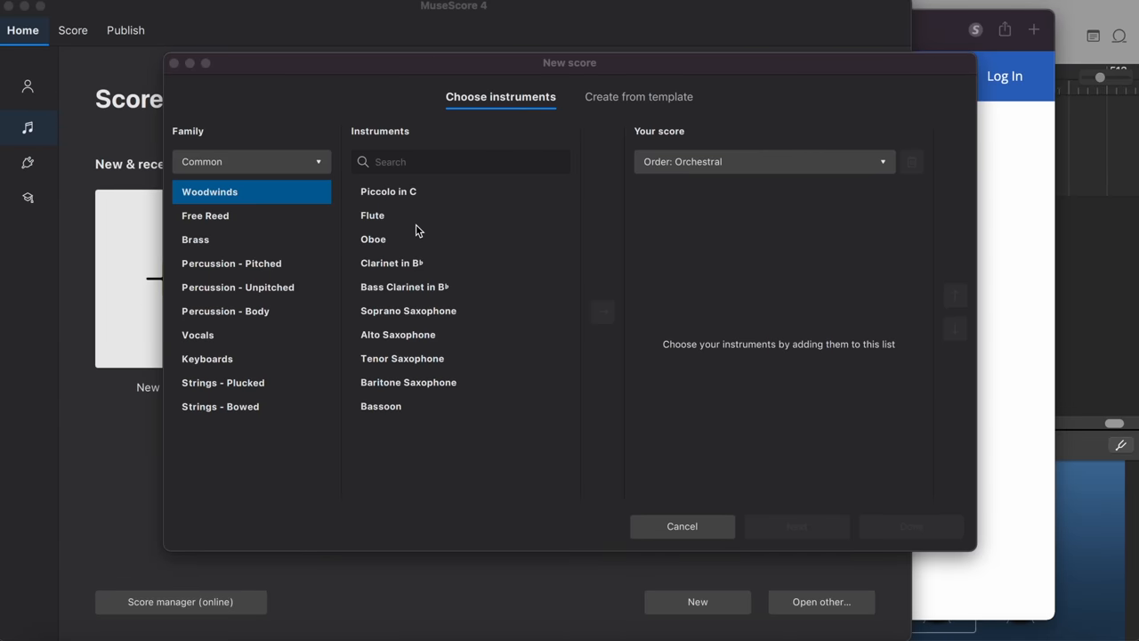
pyautogui.click(220, 406)
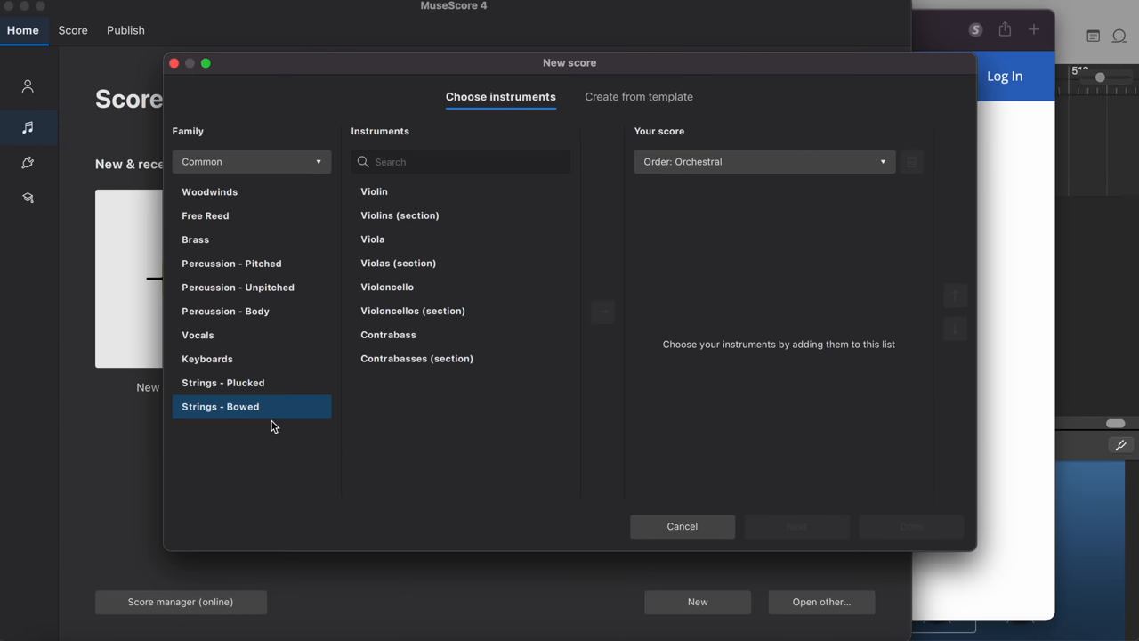
pyautogui.click(399, 214)
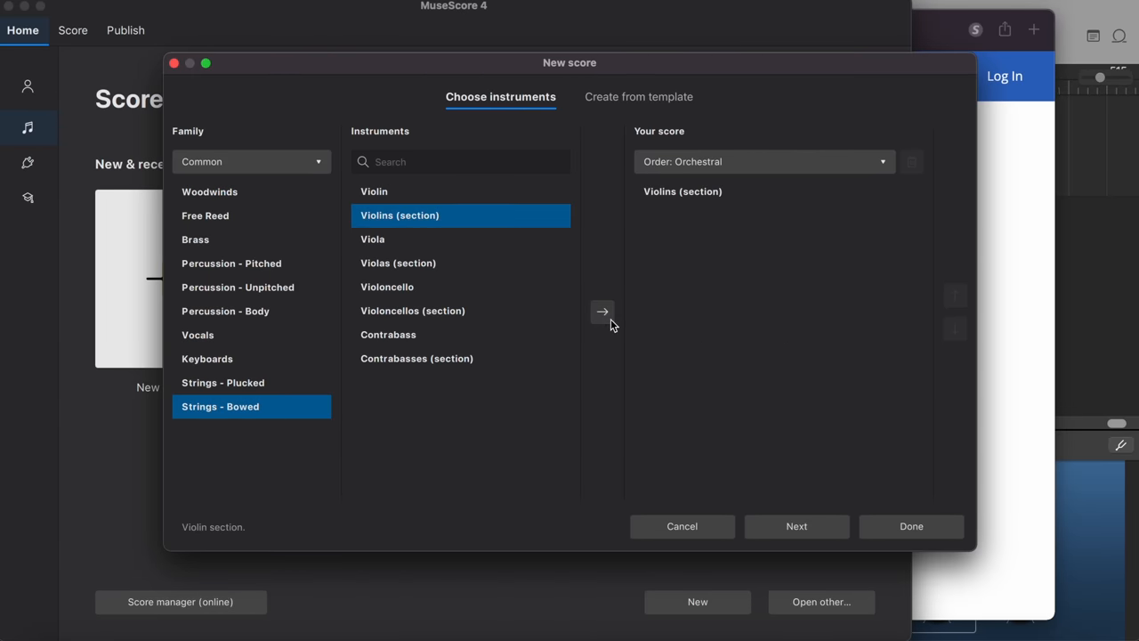
pyautogui.click(911, 526)
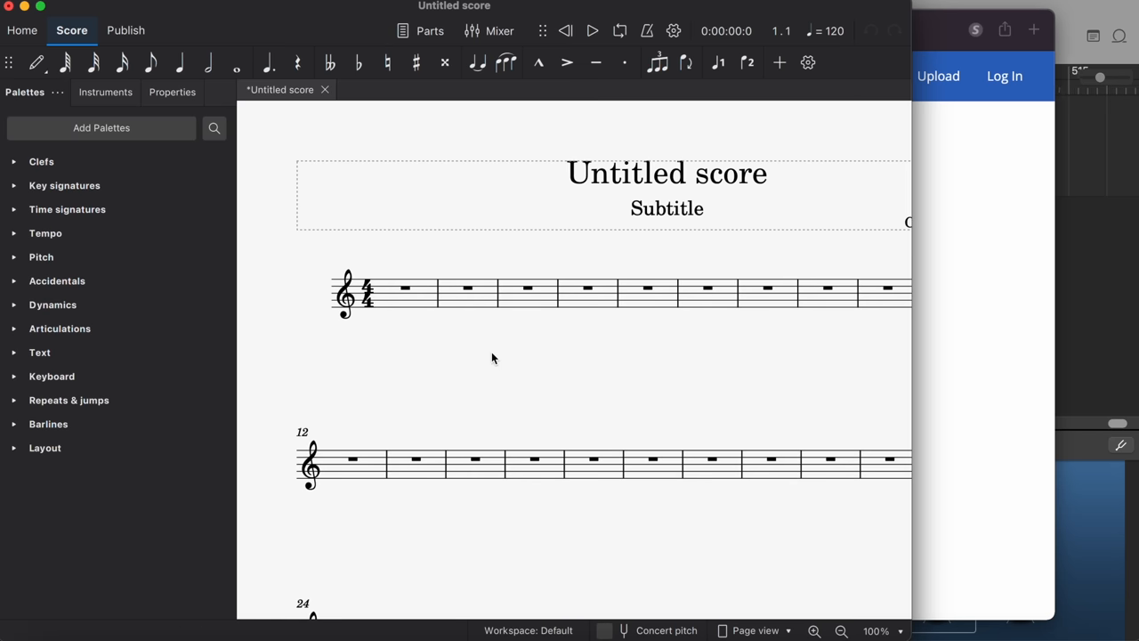
pyautogui.click(328, 270)
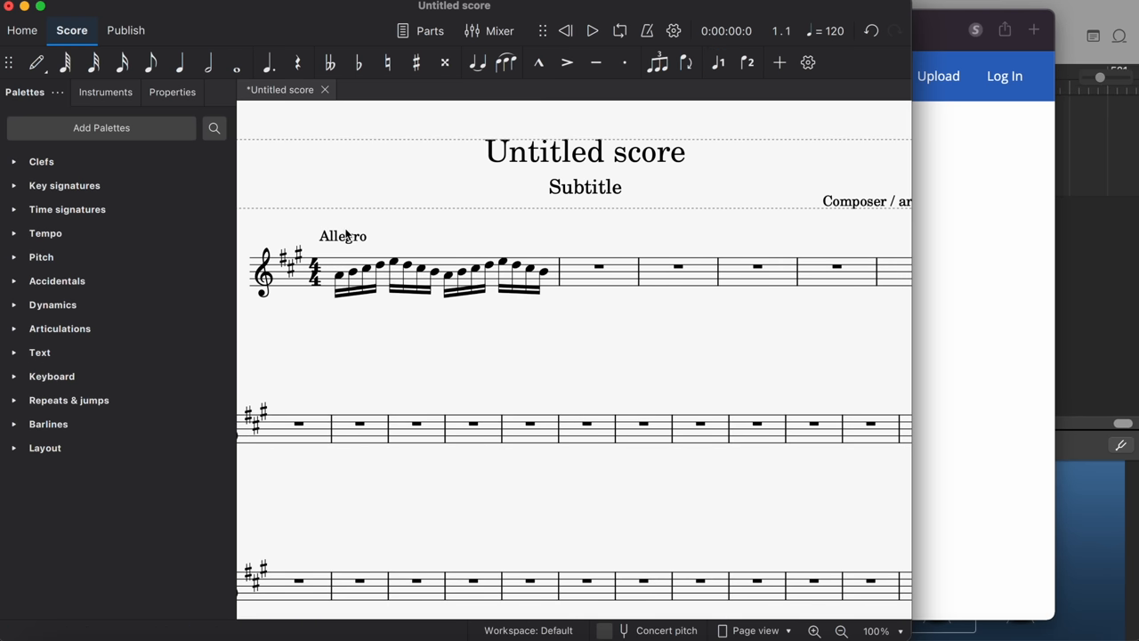
# Paste the scale figure into measure 2 and select the duplicate Allegro marking for deletion
pyautogui.click(339, 276)
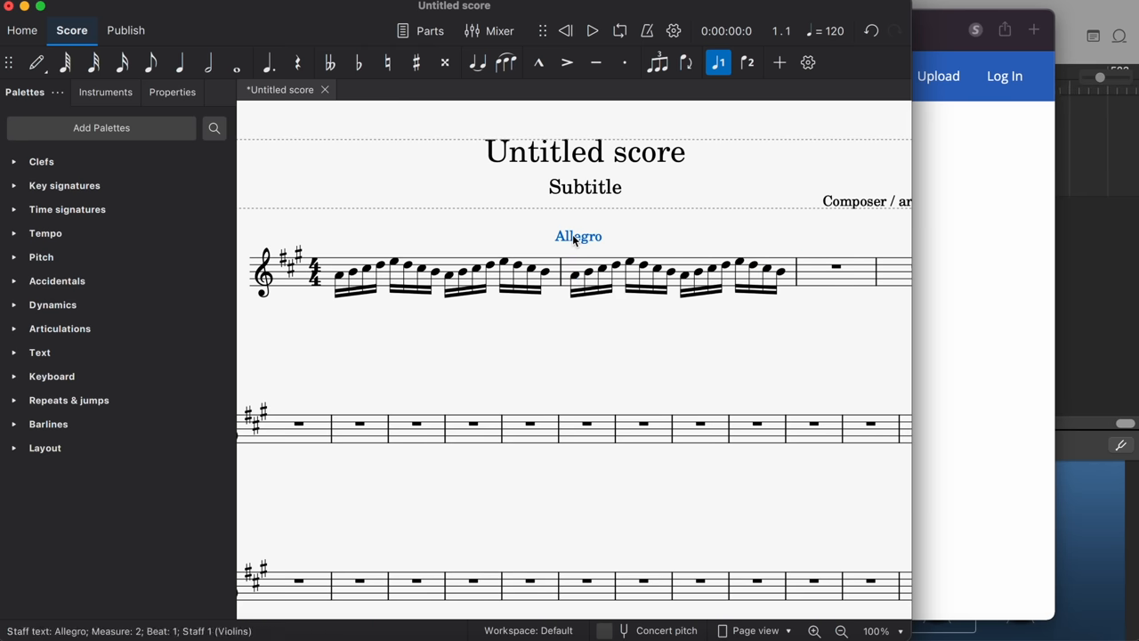
pyautogui.click(347, 271)
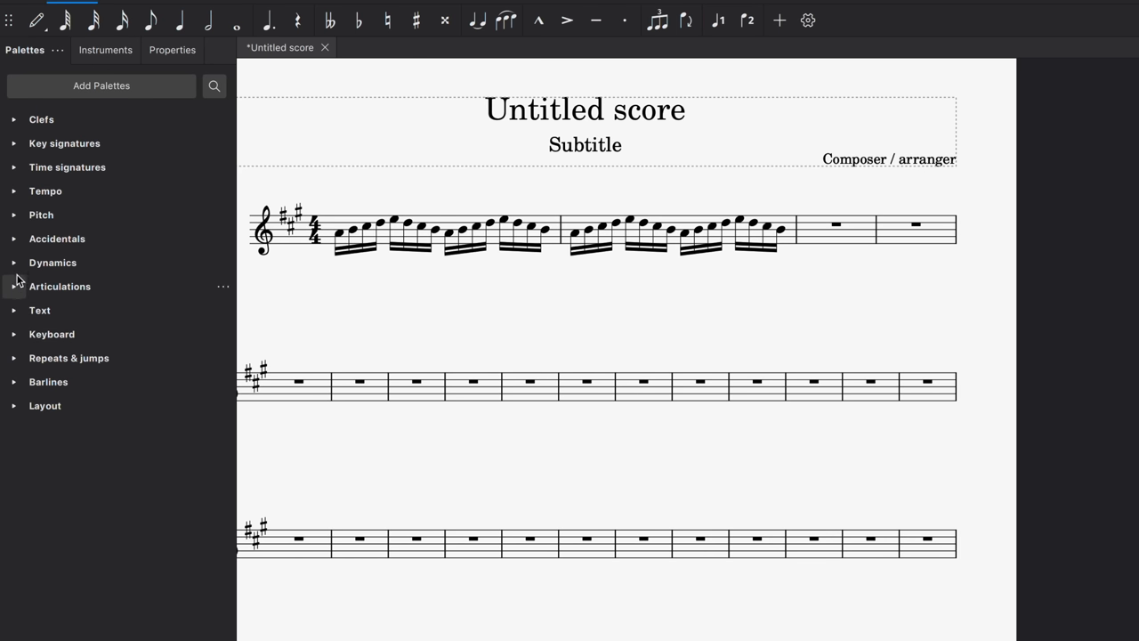
# Apply the staccato dot from the Articulations palette to measure 1's notes
pyautogui.click(59, 286)
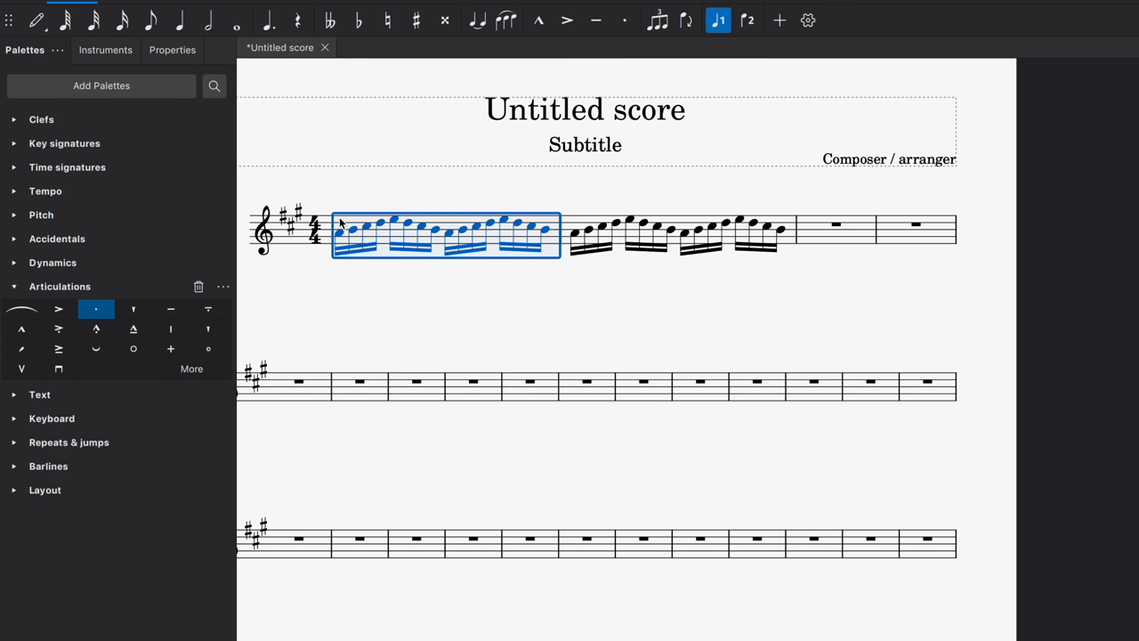
pyautogui.click(96, 309)
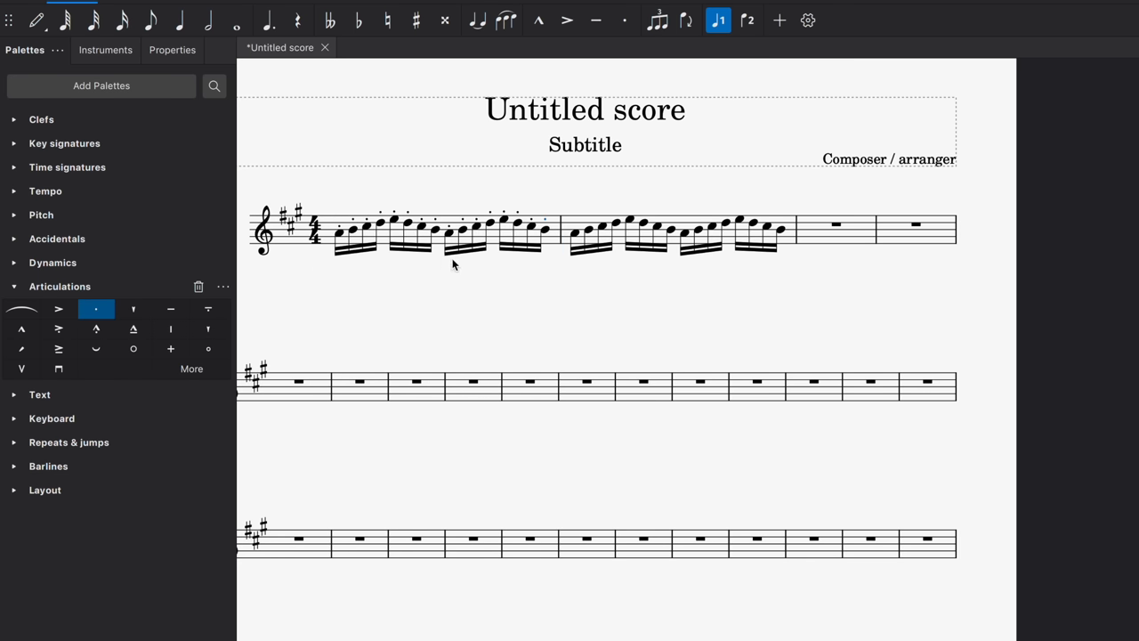